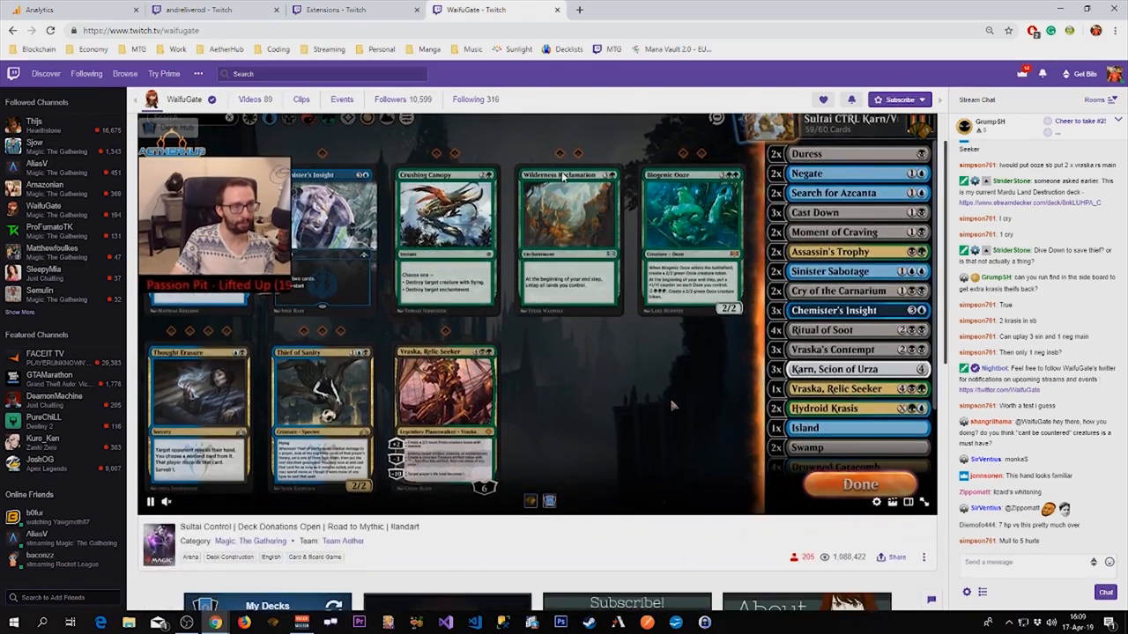
Review the streamer's My Decks panel below the stream, then go to AetherHub.
{"action": "scroll", "scroll_direction": "down", "scroll_amount": 3}
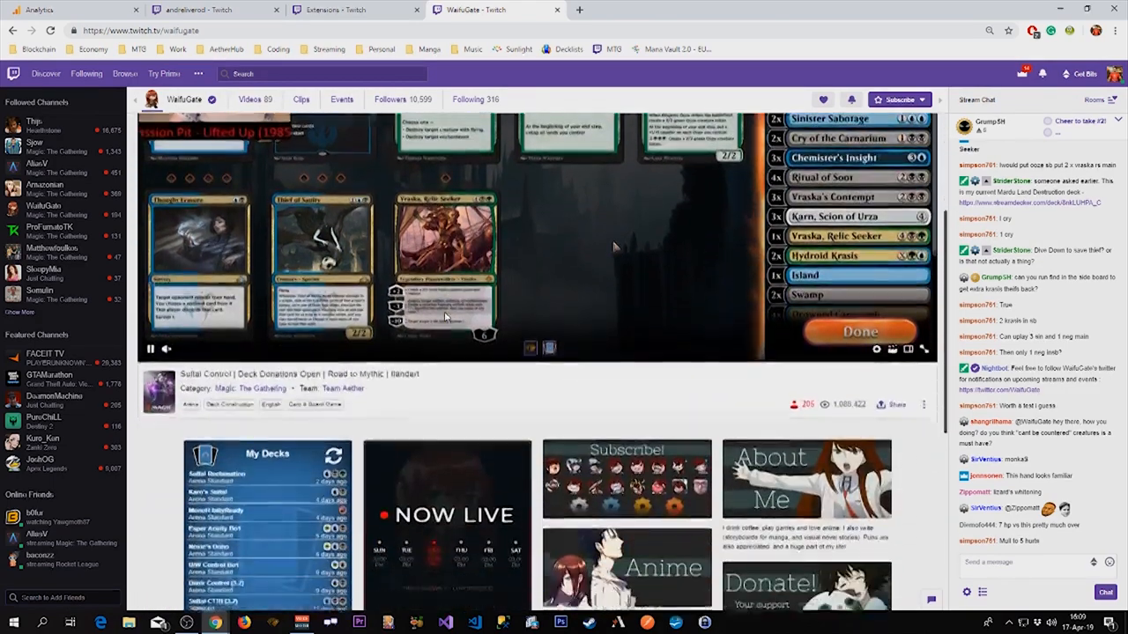
{"action": "scroll", "scroll_direction": "down", "scroll_amount": 3}
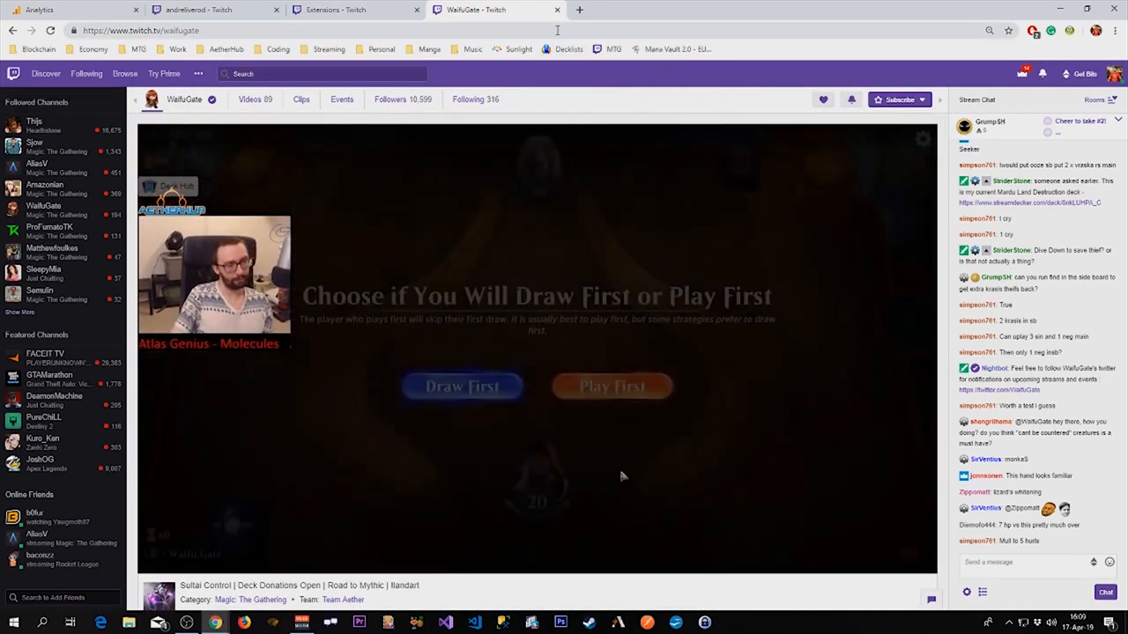
{"action": "left_click", "coordinate": [475, 11]}
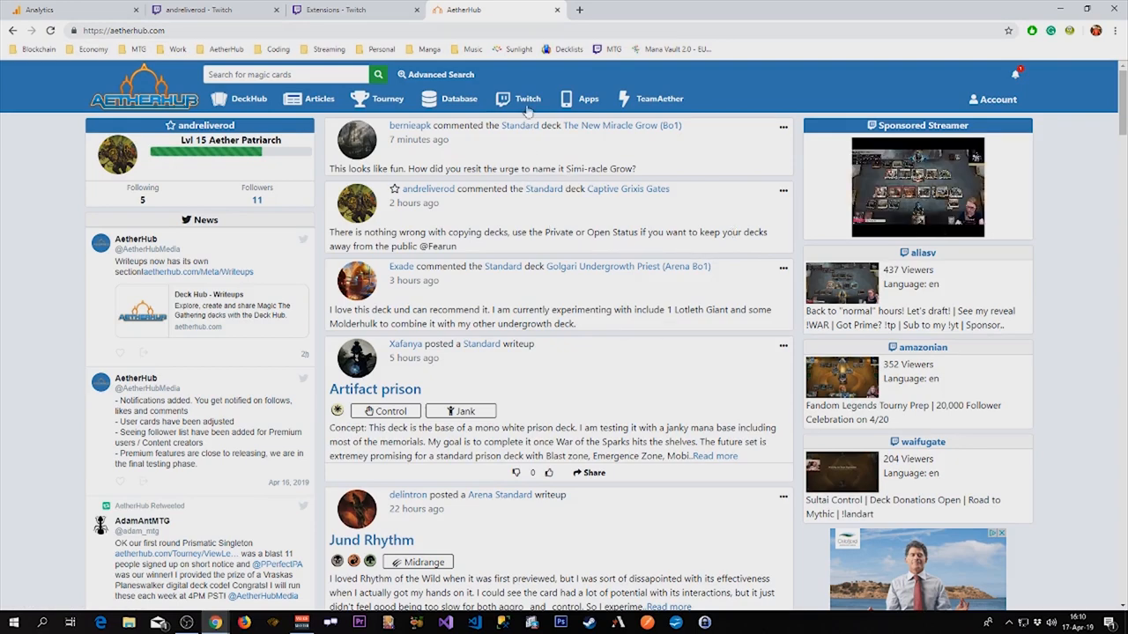
Reach AetherHub's Twitch Extensions page and show the Deckmaster extension details.
{"action": "left_click", "coordinate": [518, 99]}
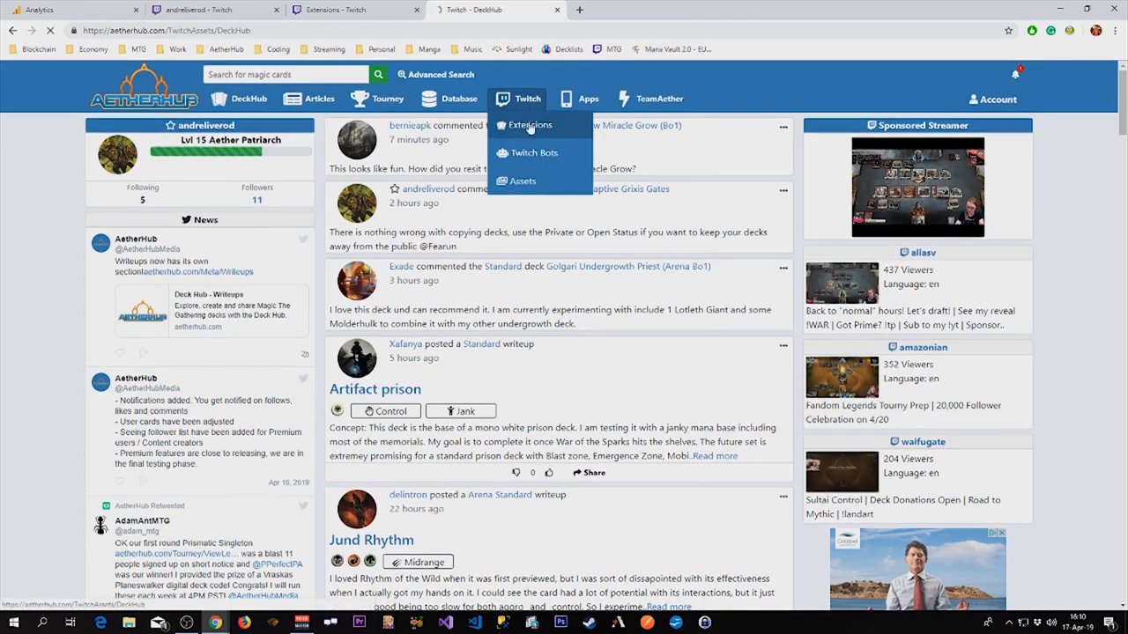
{"action": "left_click", "coordinate": [528, 123]}
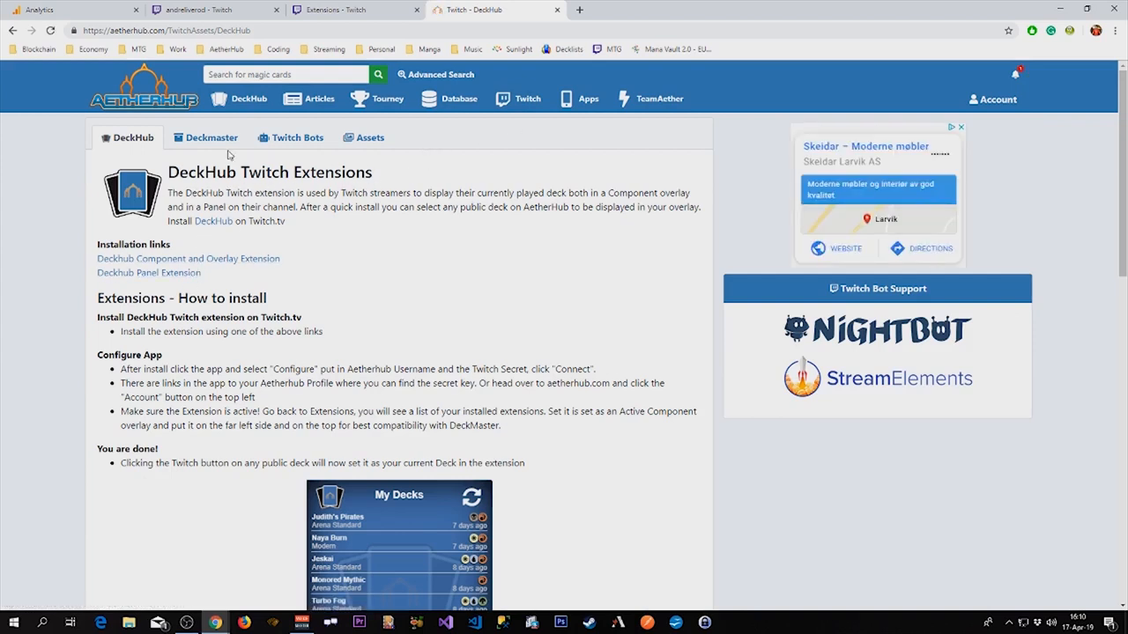
{"action": "scroll", "scroll_direction": "down", "scroll_amount": 3}
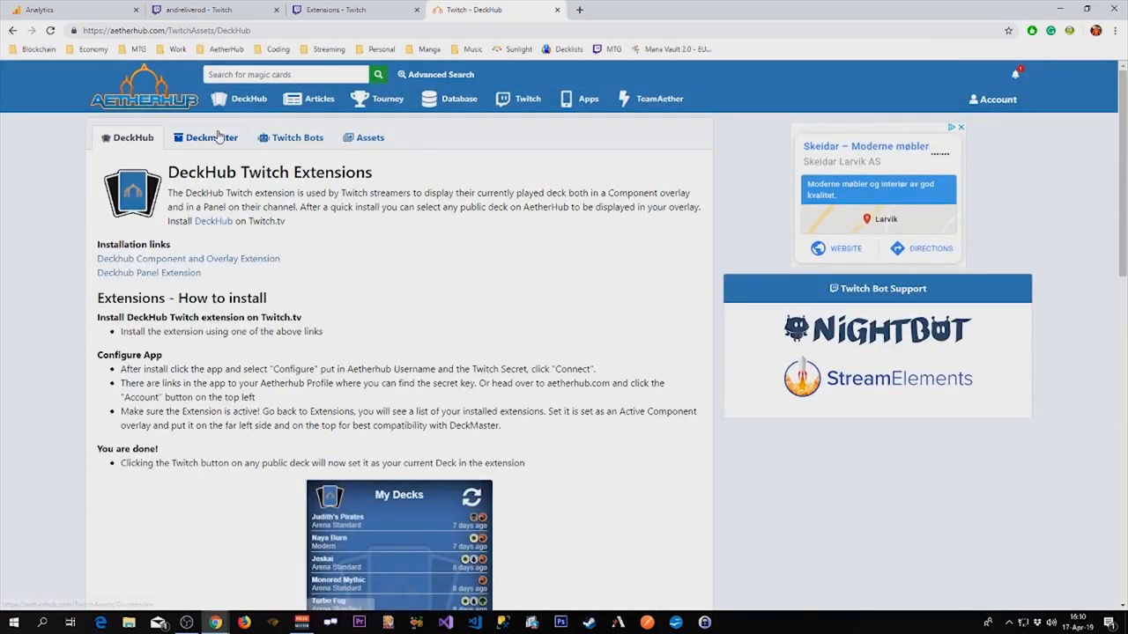
{"action": "left_click", "coordinate": [212, 138]}
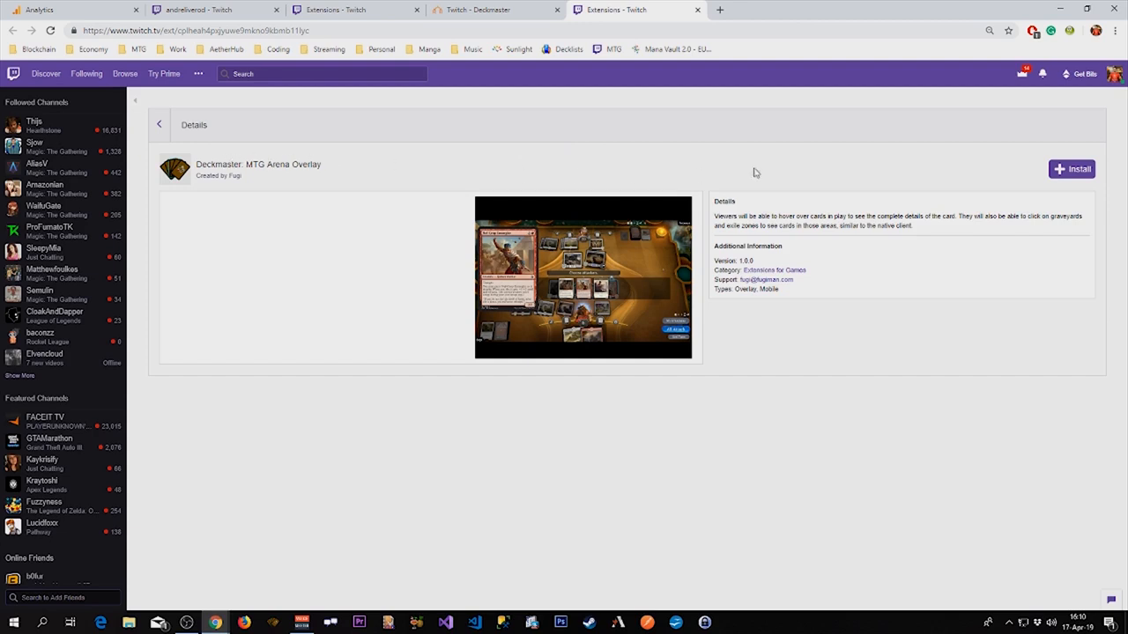
{"action": "mouse_move", "coordinate": [284, 71]}
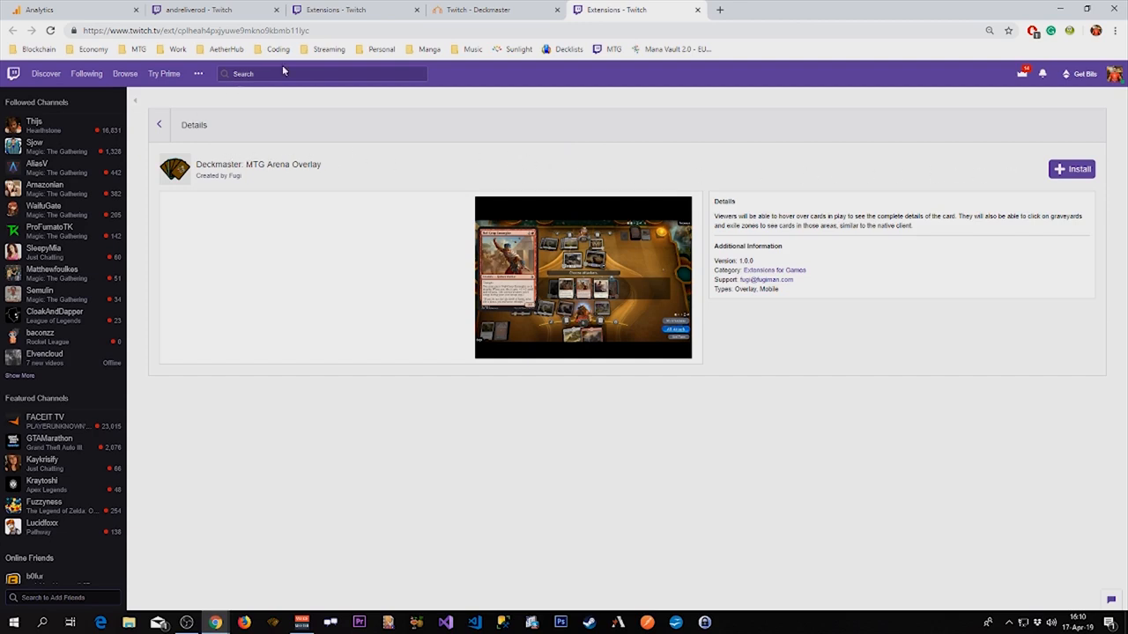
{"action": "mouse_move", "coordinate": [526, 164]}
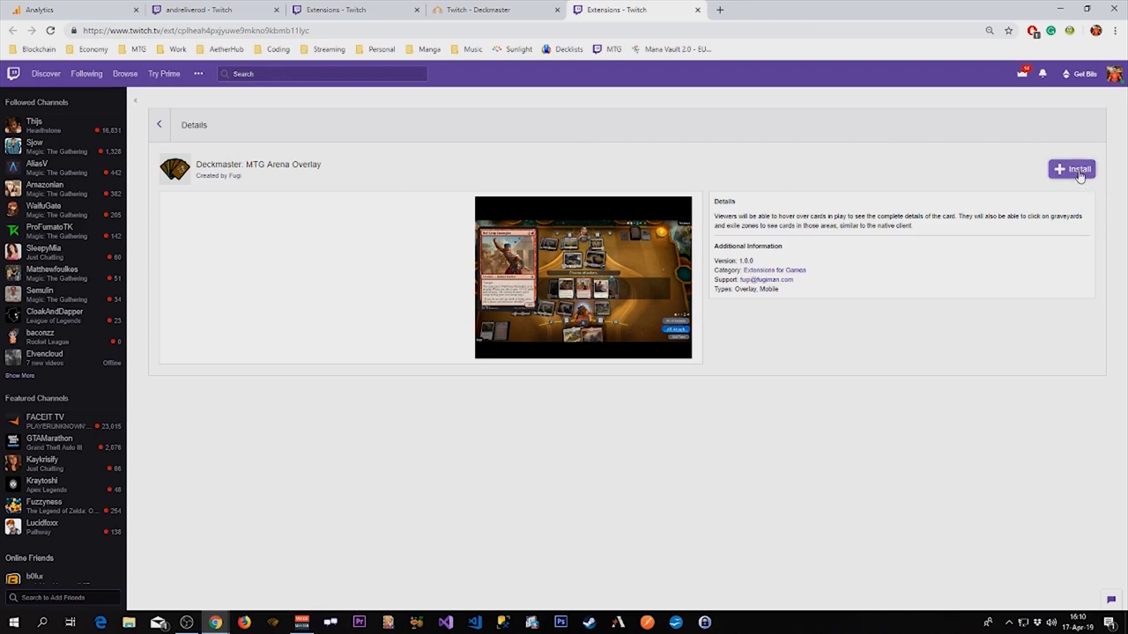
Install Deckmaster MTG Arena Overlay, continue to Configure, and start the desktop app download.
{"action": "left_click", "coordinate": [1071, 169]}
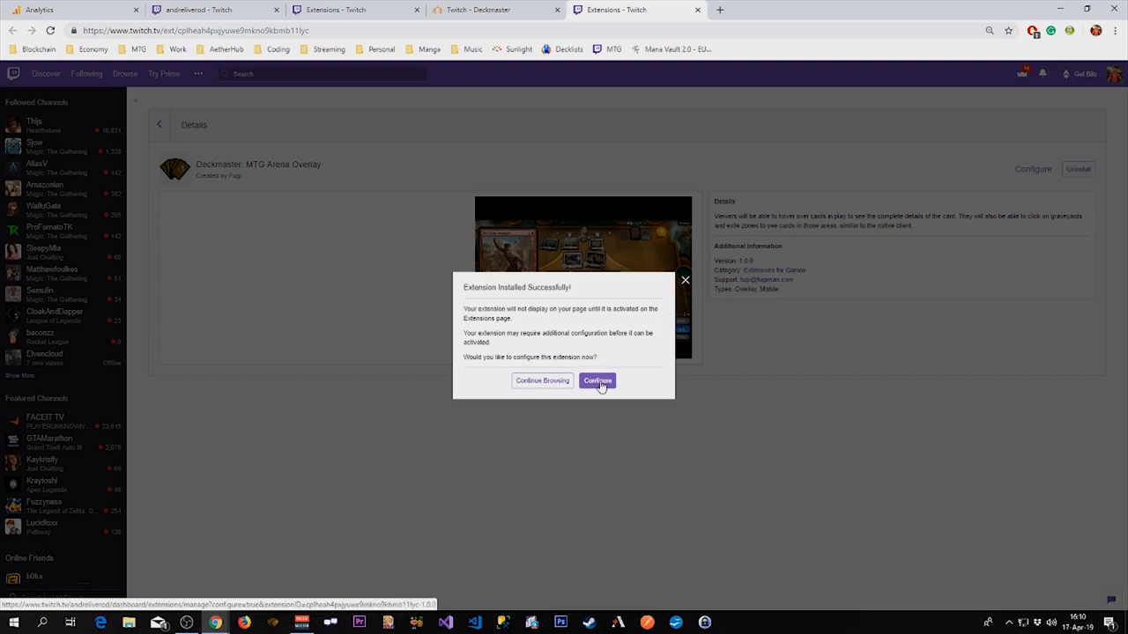
{"action": "left_click", "coordinate": [598, 381]}
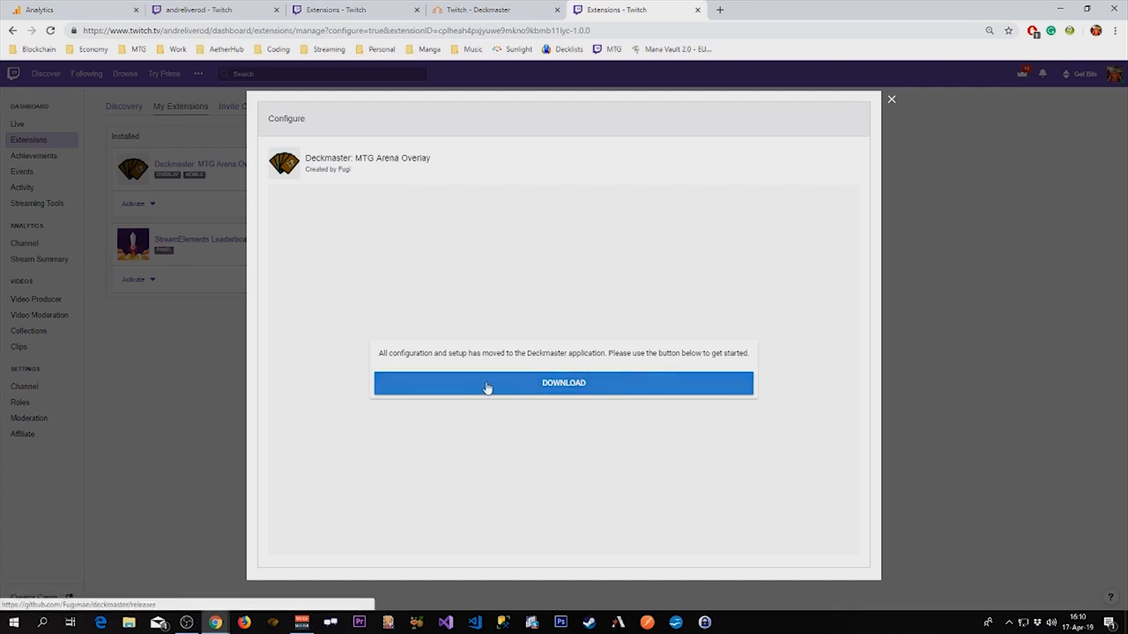
{"action": "mouse_move", "coordinate": [612, 388]}
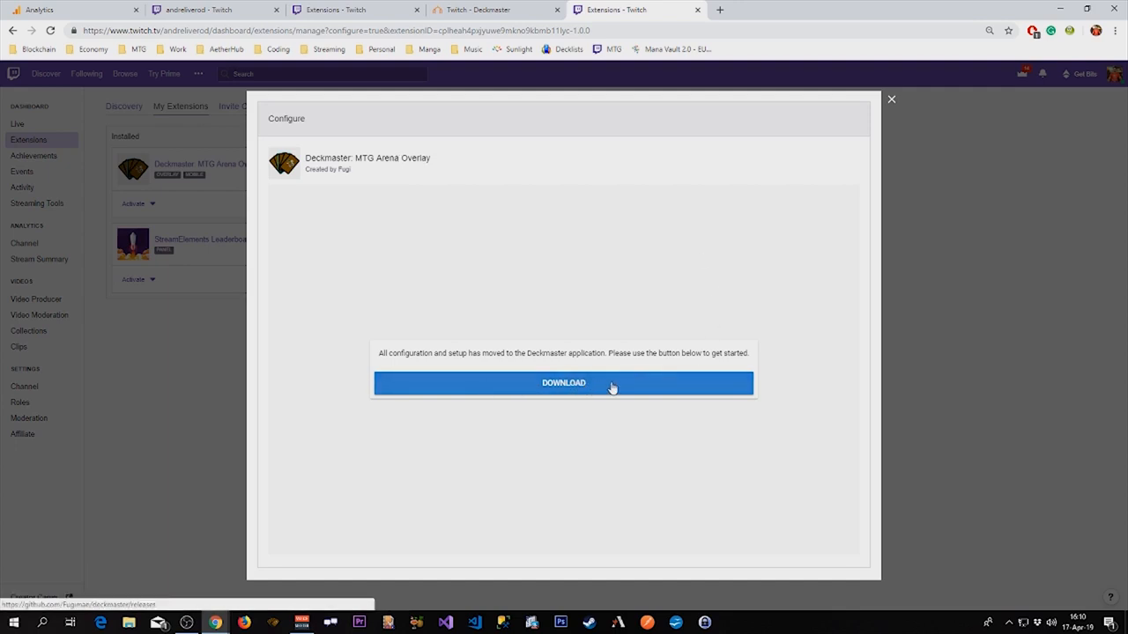
{"action": "left_click", "coordinate": [564, 383]}
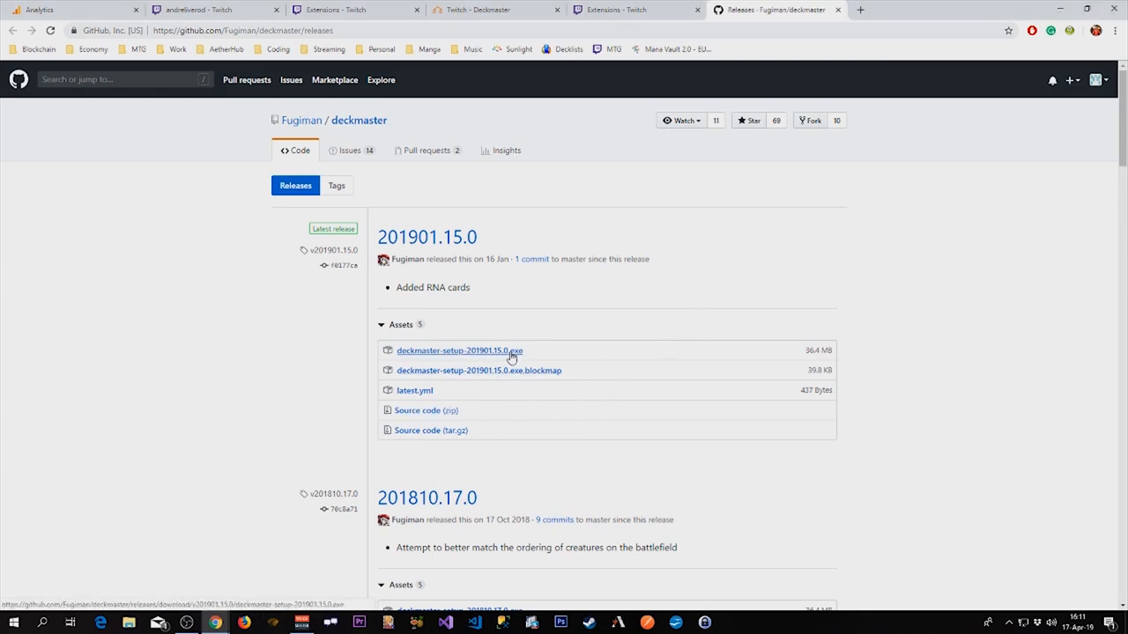
Download deckmaster-setup-201901.15.0.exe and run it anyway past the SmartScreen warning.
{"action": "left_click", "coordinate": [458, 350]}
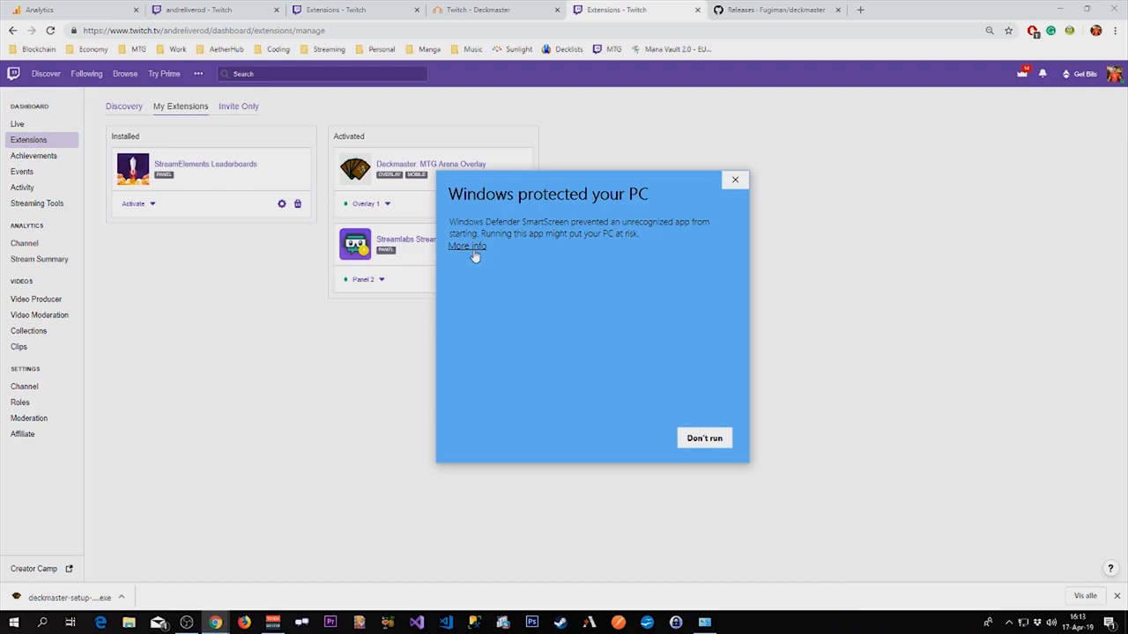
{"action": "left_click", "coordinate": [467, 246]}
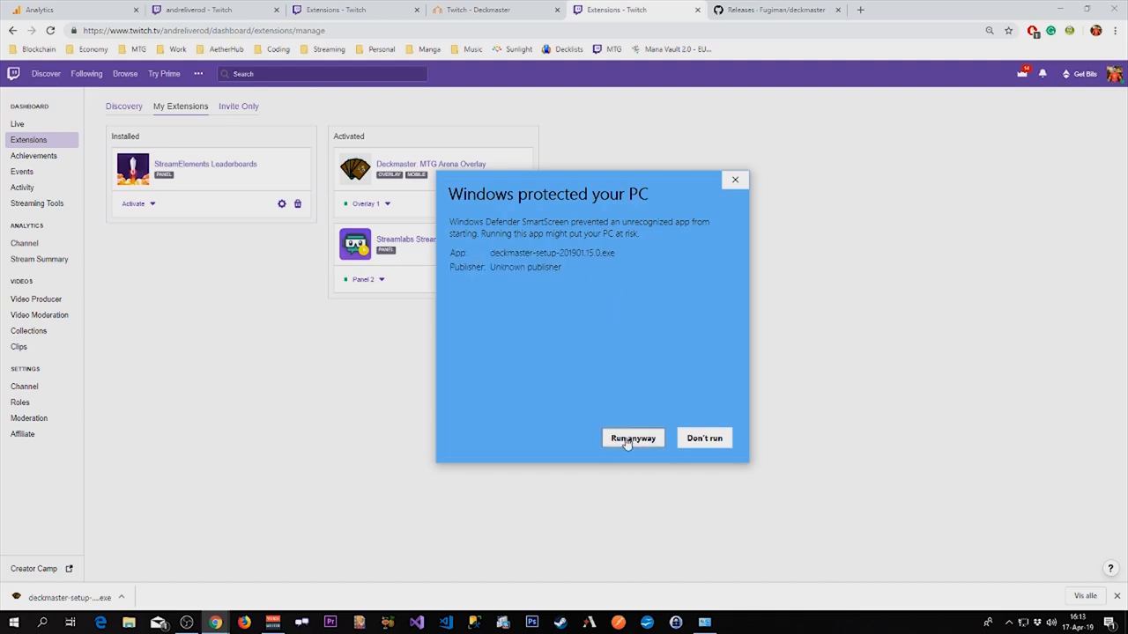
{"action": "left_click", "coordinate": [631, 437]}
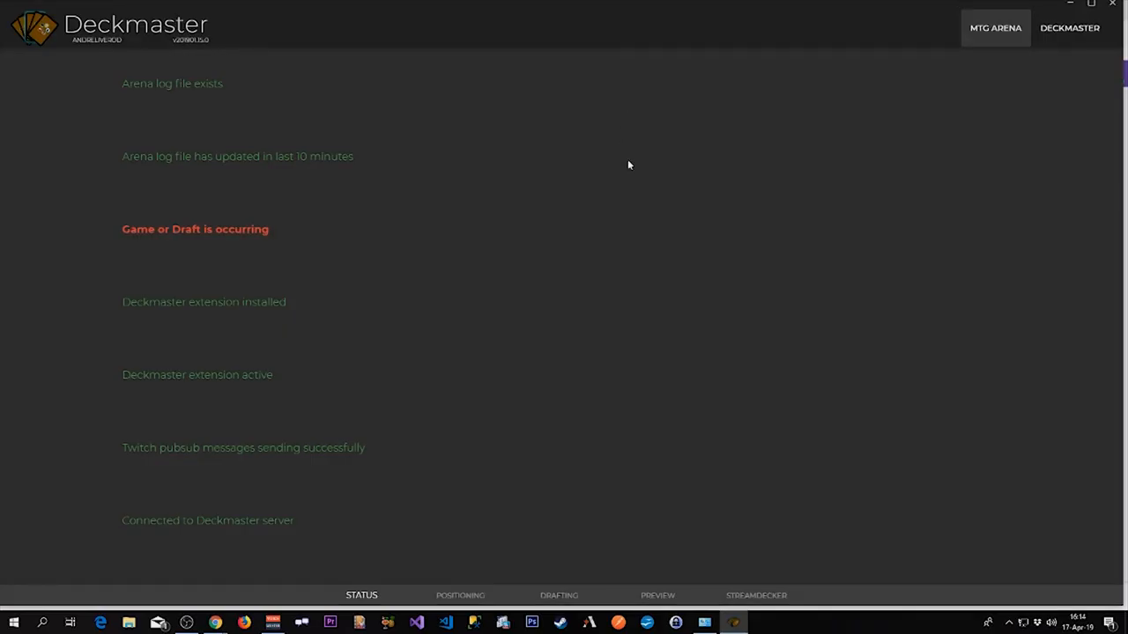
{"action": "mouse_move", "coordinate": [620, 195]}
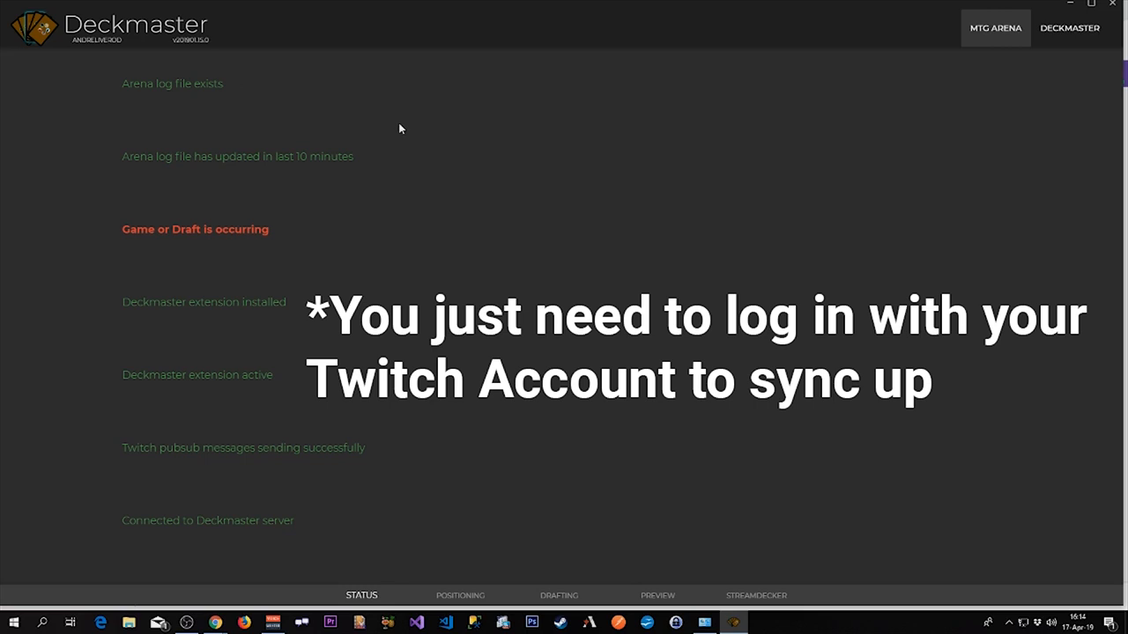
{"action": "mouse_move", "coordinate": [197, 342]}
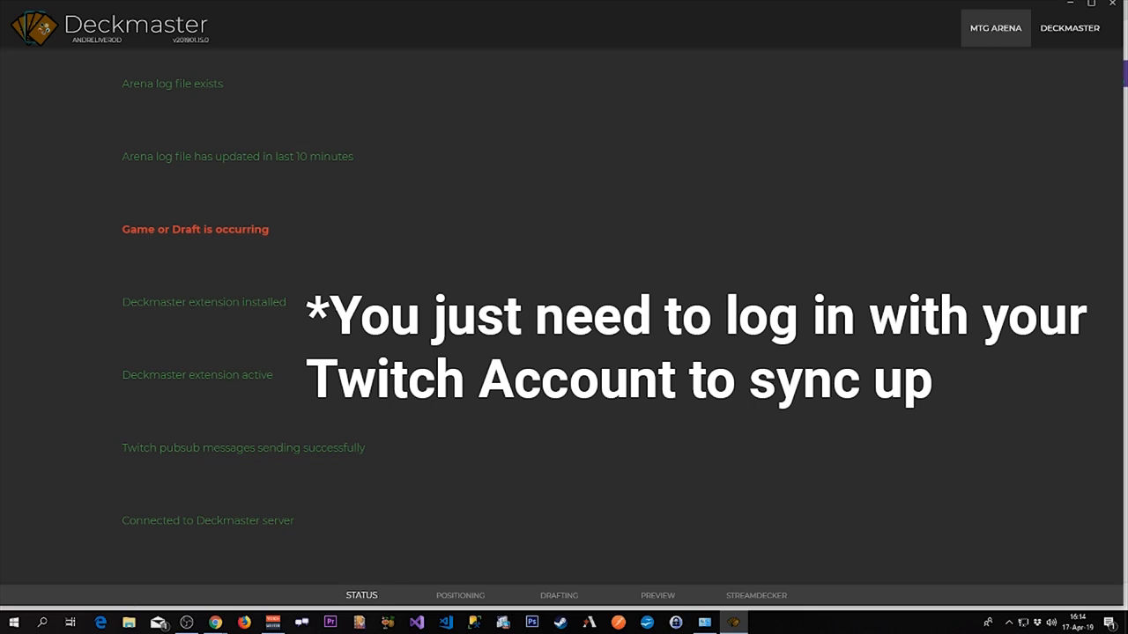
{"action": "mouse_move", "coordinate": [553, 46]}
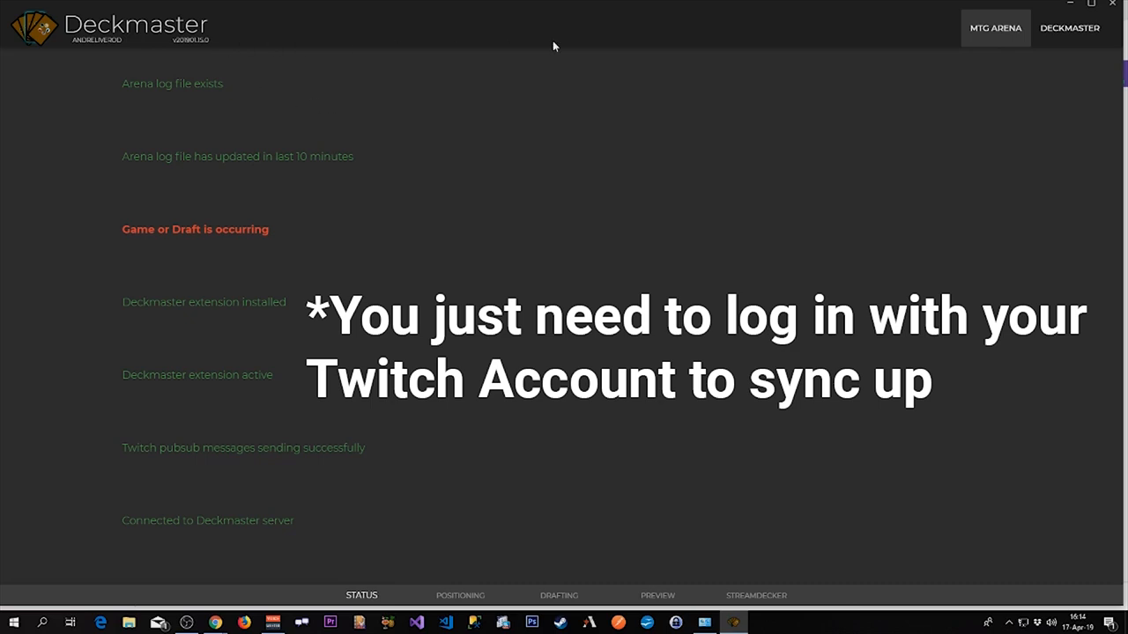
{"action": "mouse_move", "coordinate": [621, 138]}
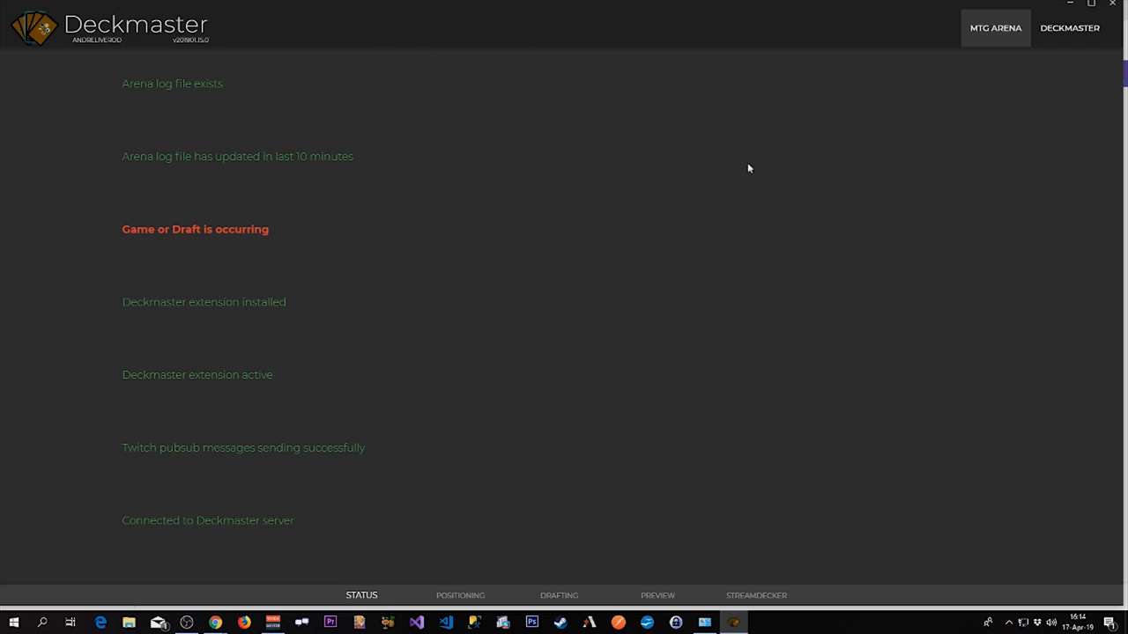
{"action": "mouse_move", "coordinate": [765, 190]}
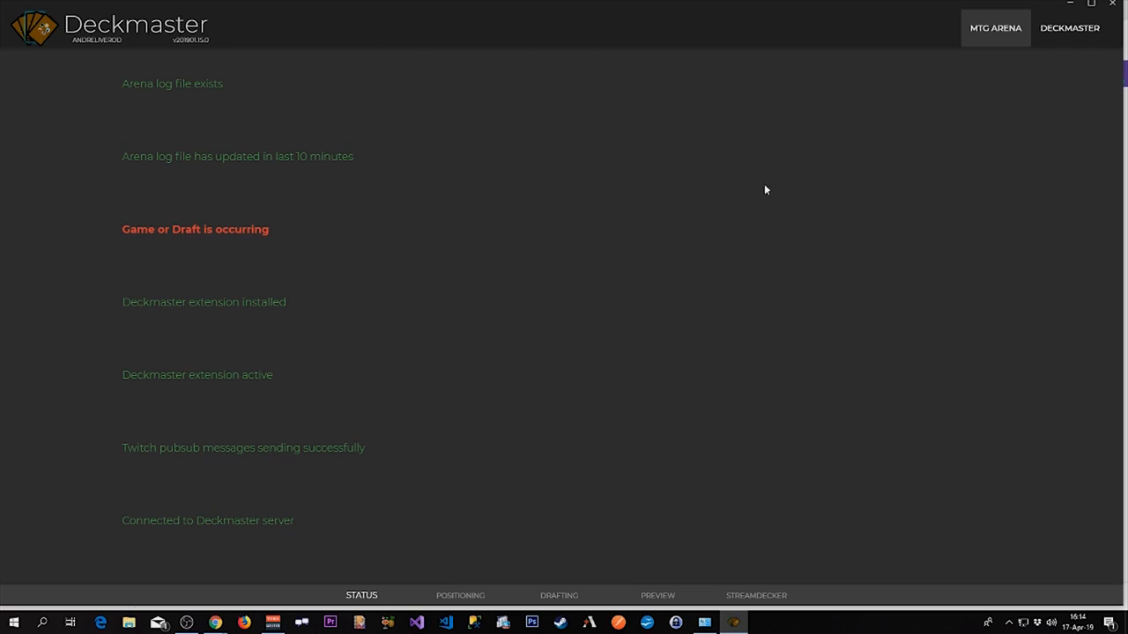
{"action": "mouse_move", "coordinate": [1043, 13]}
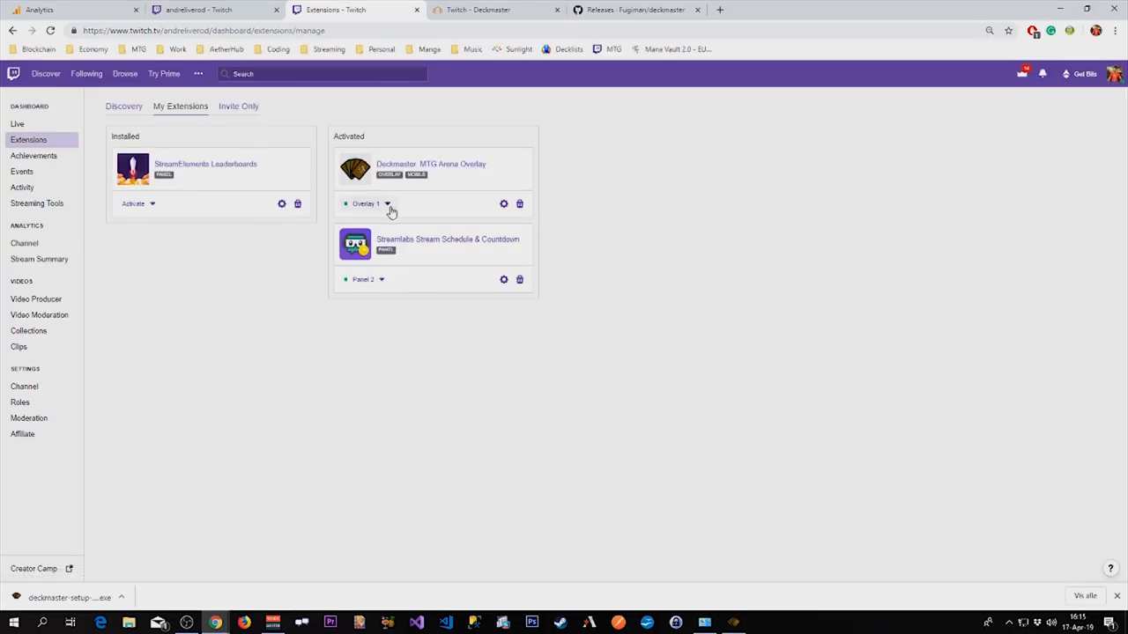
{"action": "left_click", "coordinate": [367, 205]}
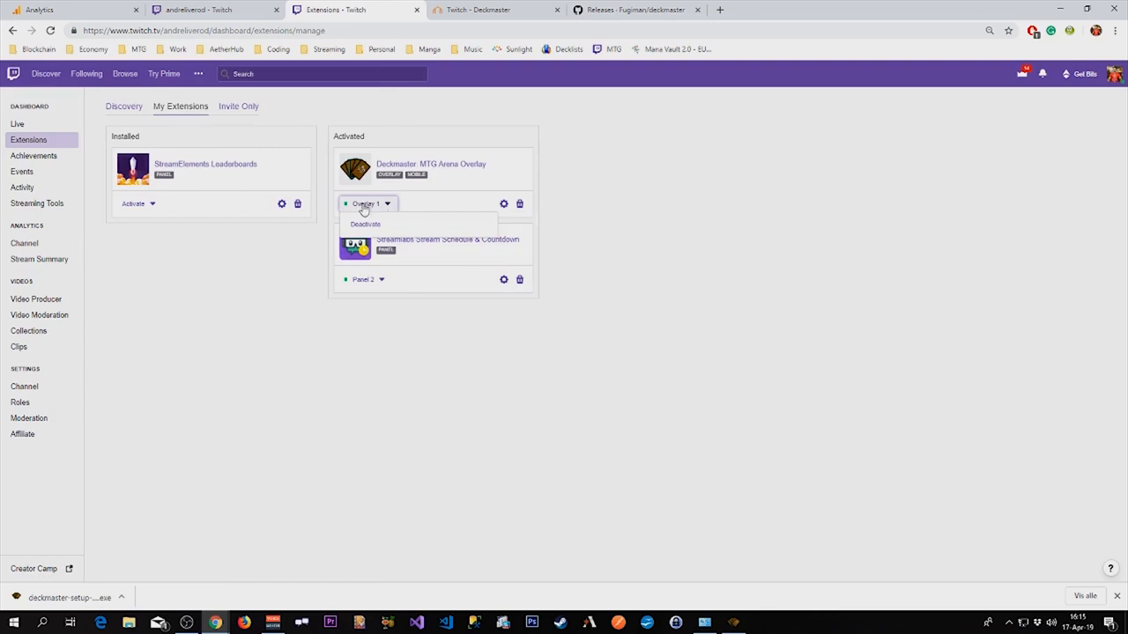
{"action": "left_click", "coordinate": [367, 205]}
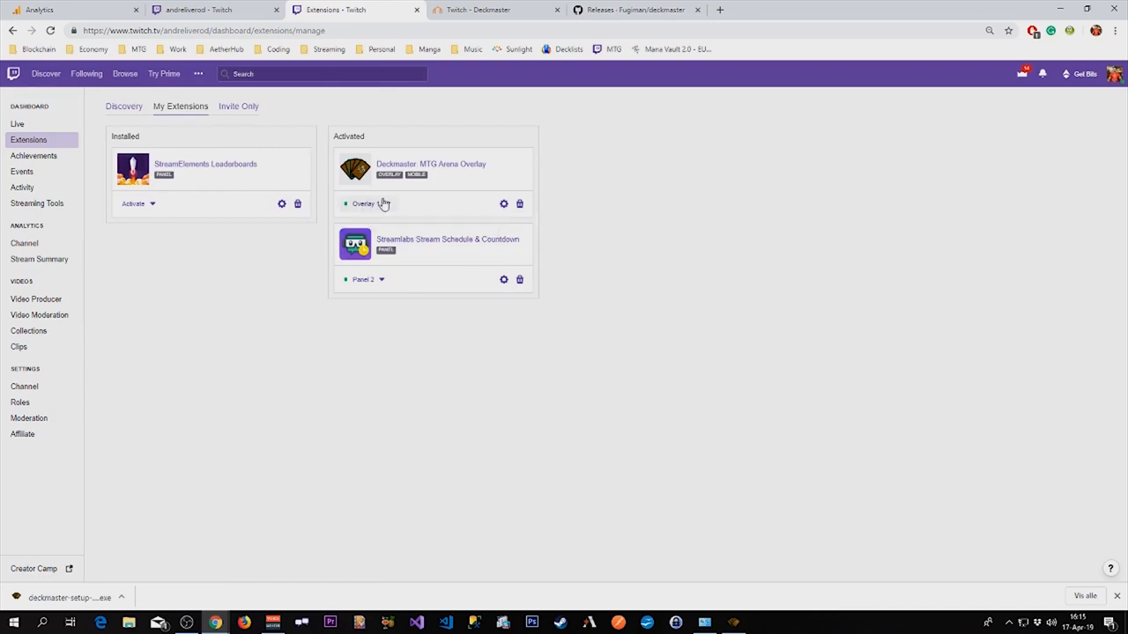
{"action": "left_click", "coordinate": [388, 205]}
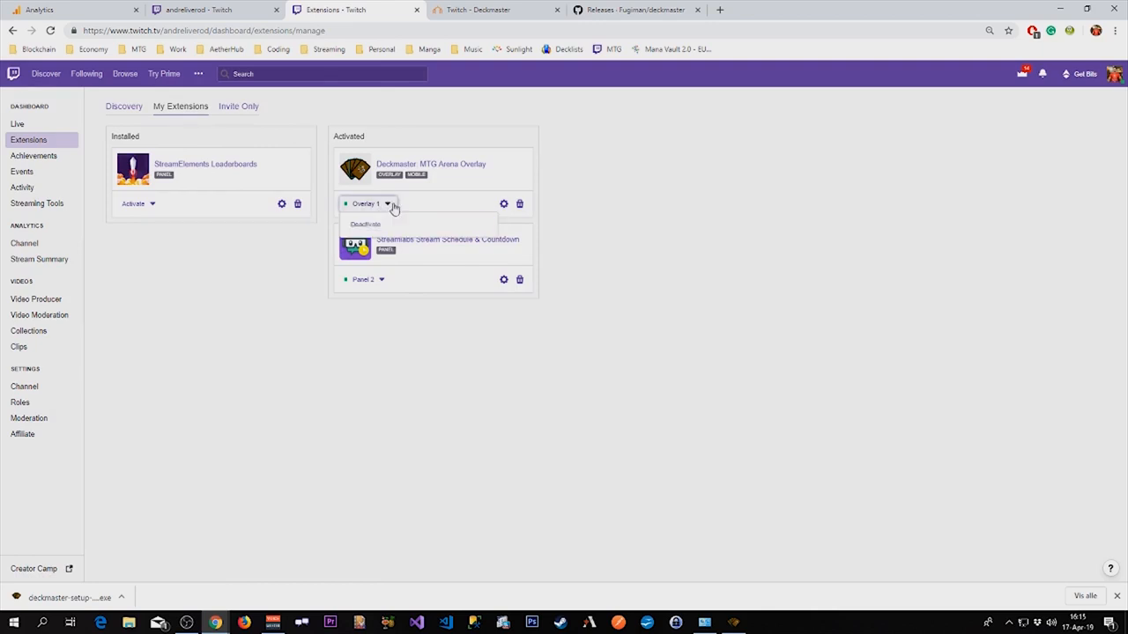
{"action": "left_click", "coordinate": [388, 205]}
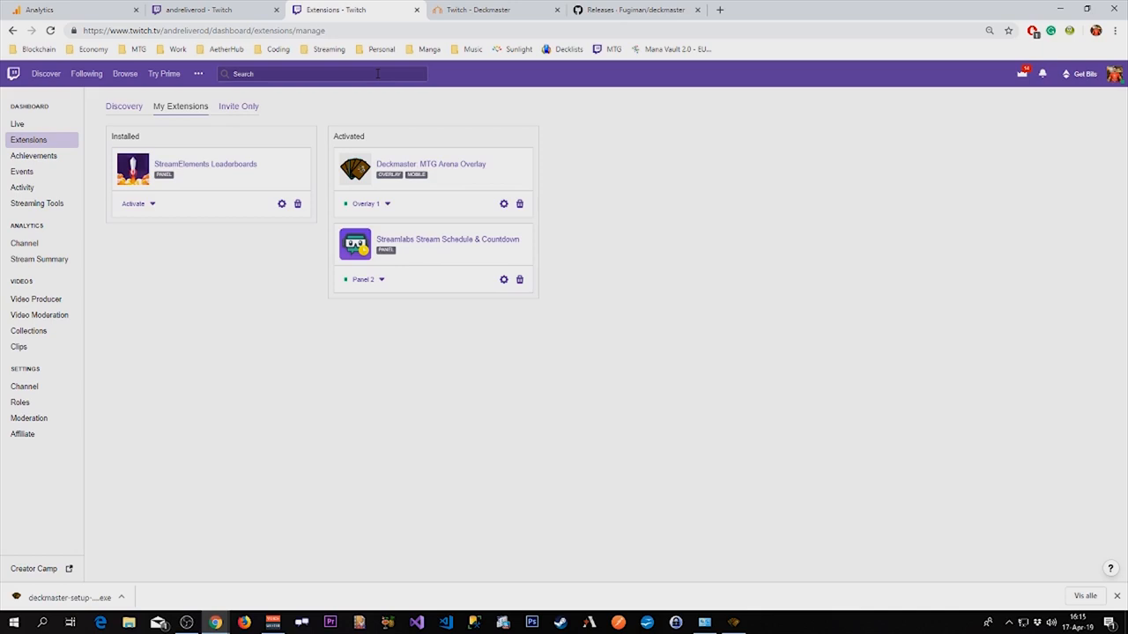
{"action": "mouse_move", "coordinate": [145, 108]}
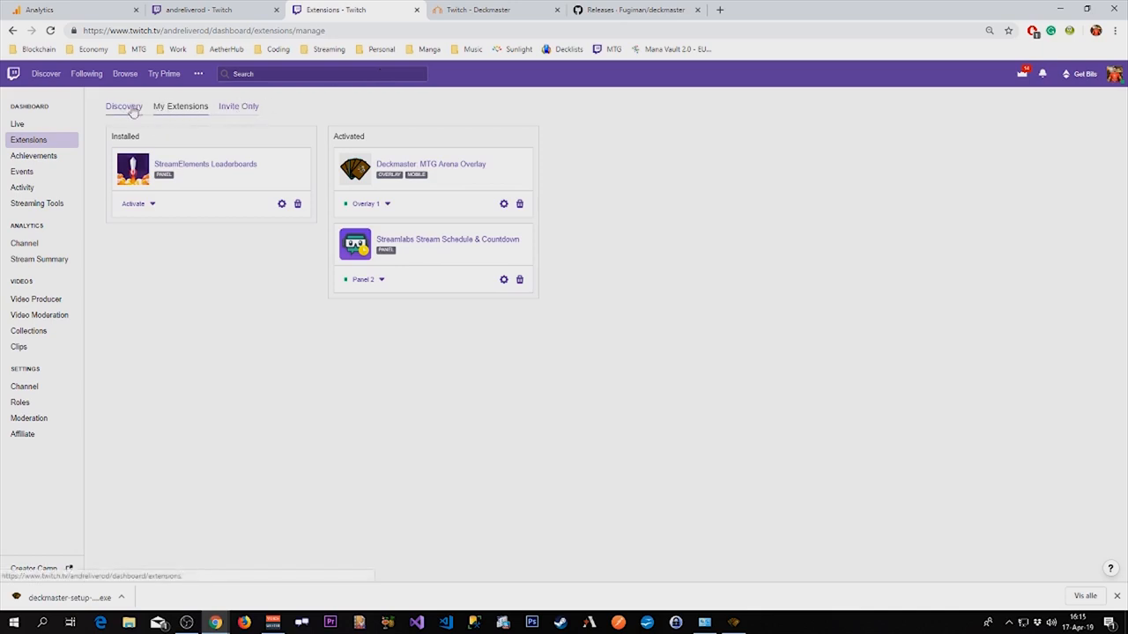
Search the extension catalog for 'deckhub' and view the DeckHub extension details.
{"action": "left_click", "coordinate": [124, 106]}
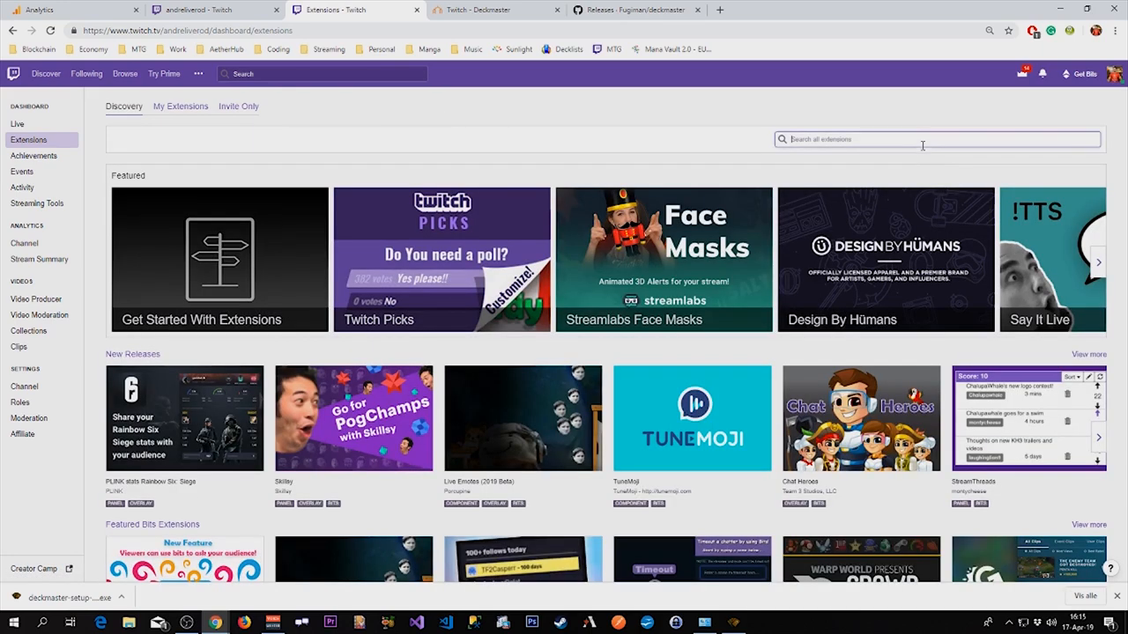
{"action": "type", "text": "deckhub"}
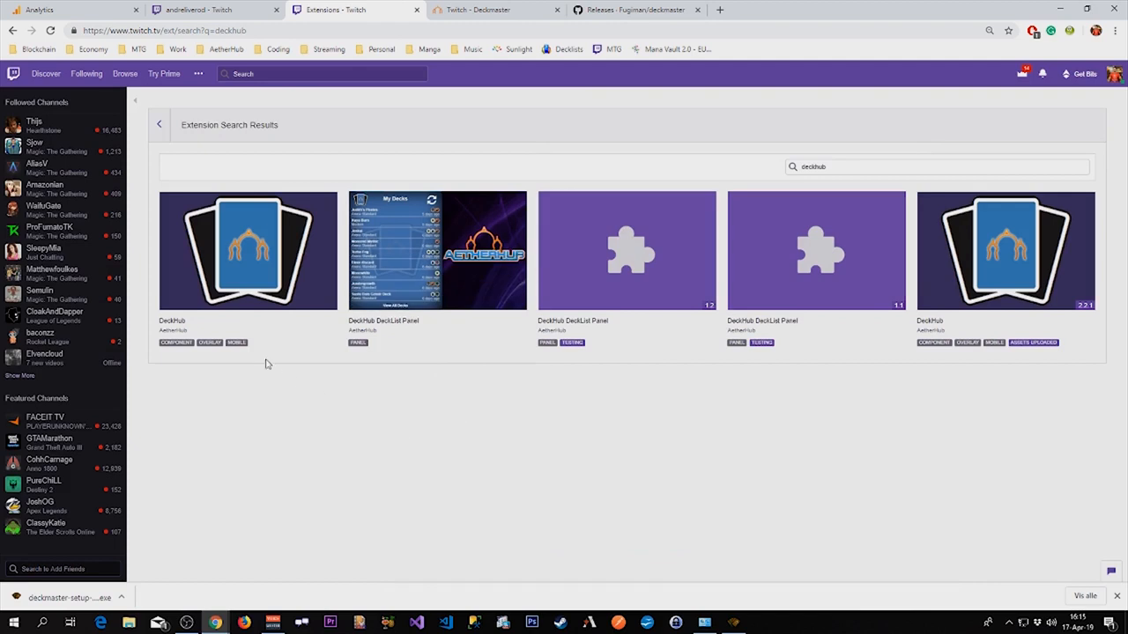
{"action": "mouse_move", "coordinate": [441, 398]}
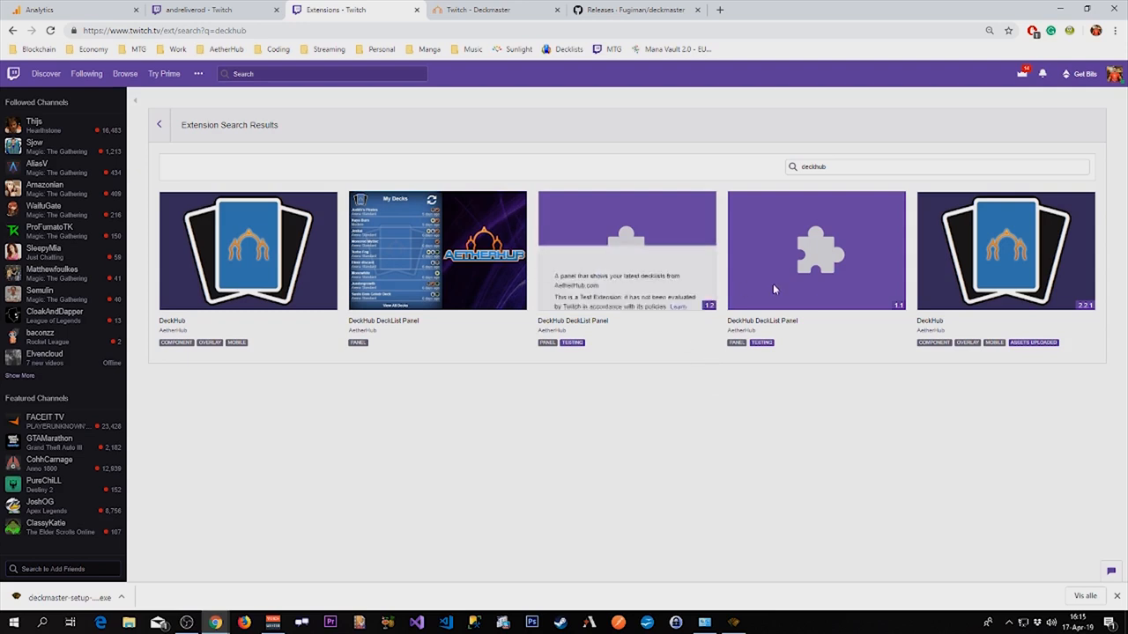
{"action": "mouse_move", "coordinate": [666, 335]}
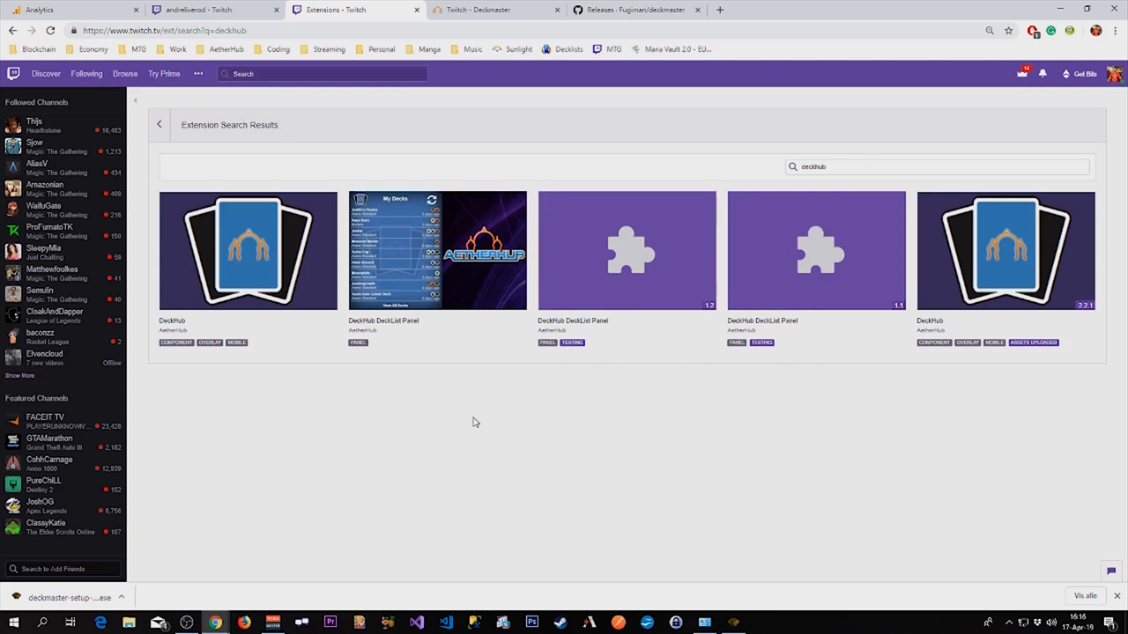
{"action": "mouse_move", "coordinate": [247, 251]}
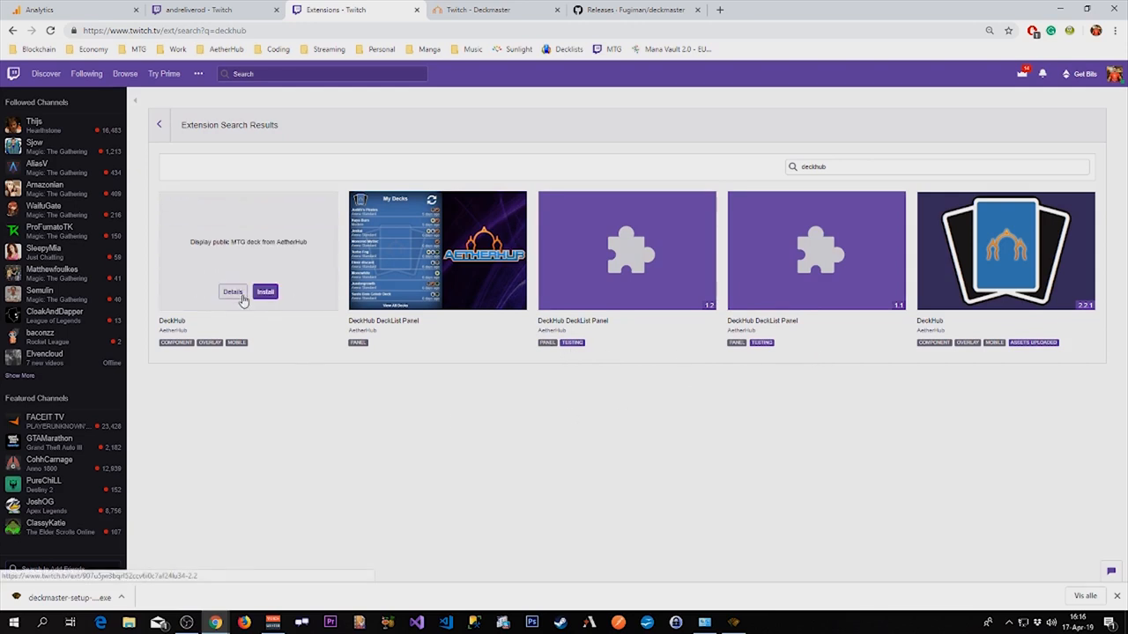
{"action": "left_click", "coordinate": [233, 293]}
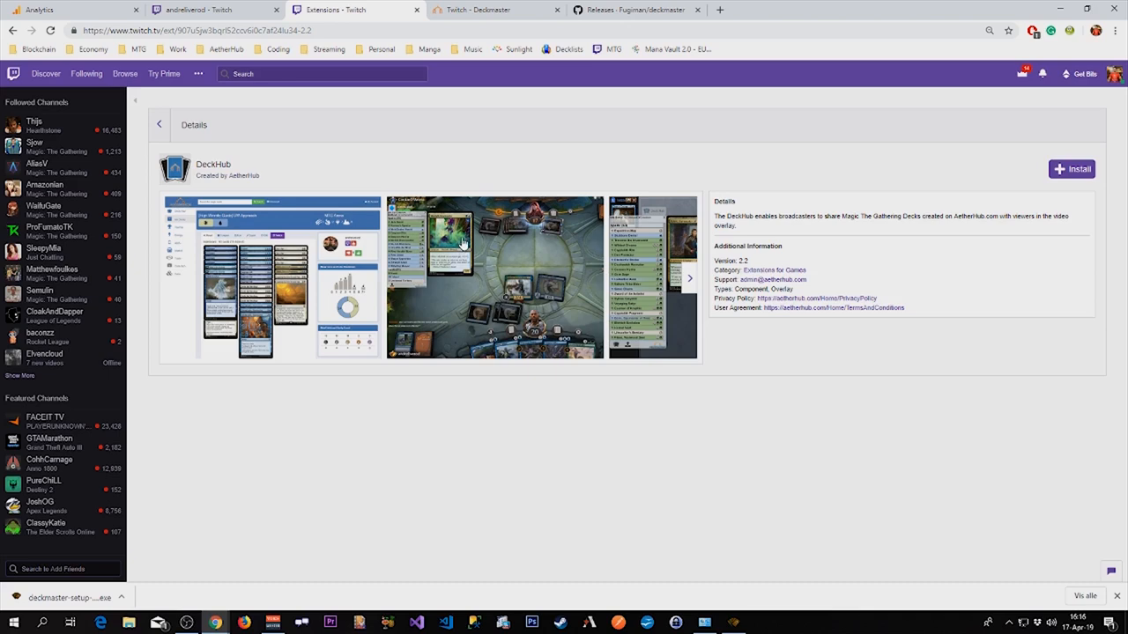
Install the DeckHub extension and proceed to its configuration.
{"action": "left_click", "coordinate": [1071, 169]}
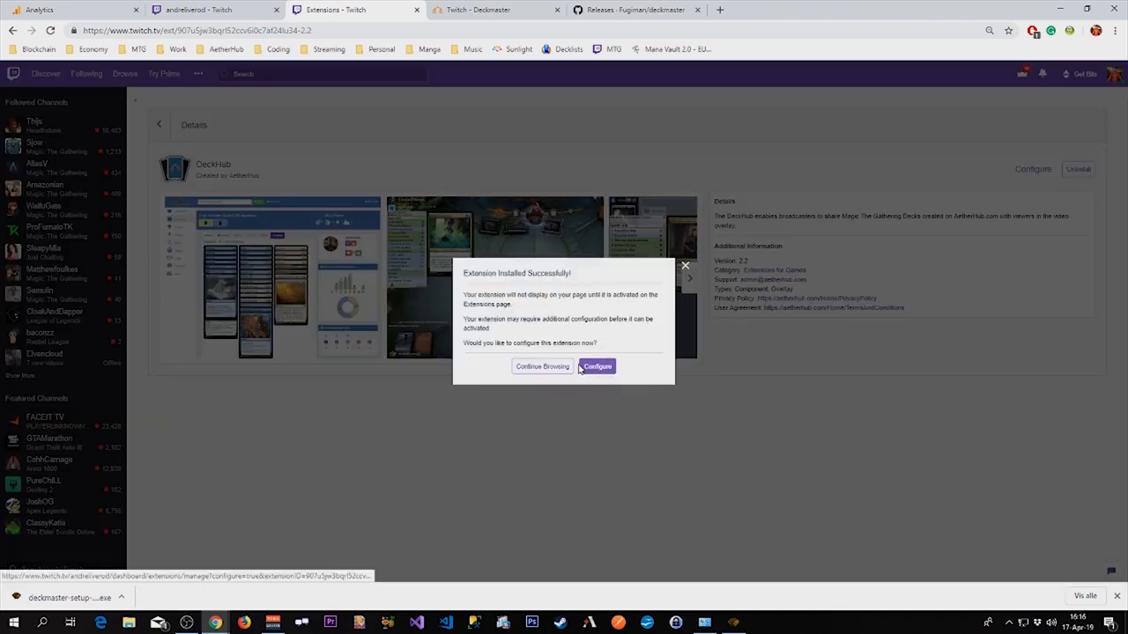
{"action": "left_click", "coordinate": [596, 367]}
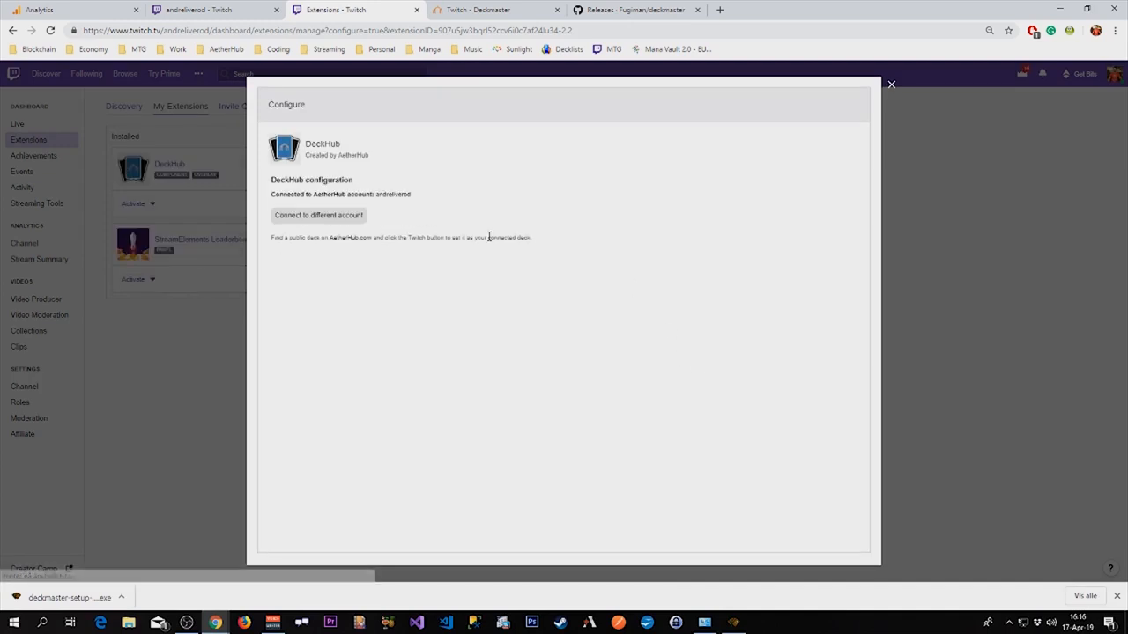
{"action": "mouse_move", "coordinate": [299, 203]}
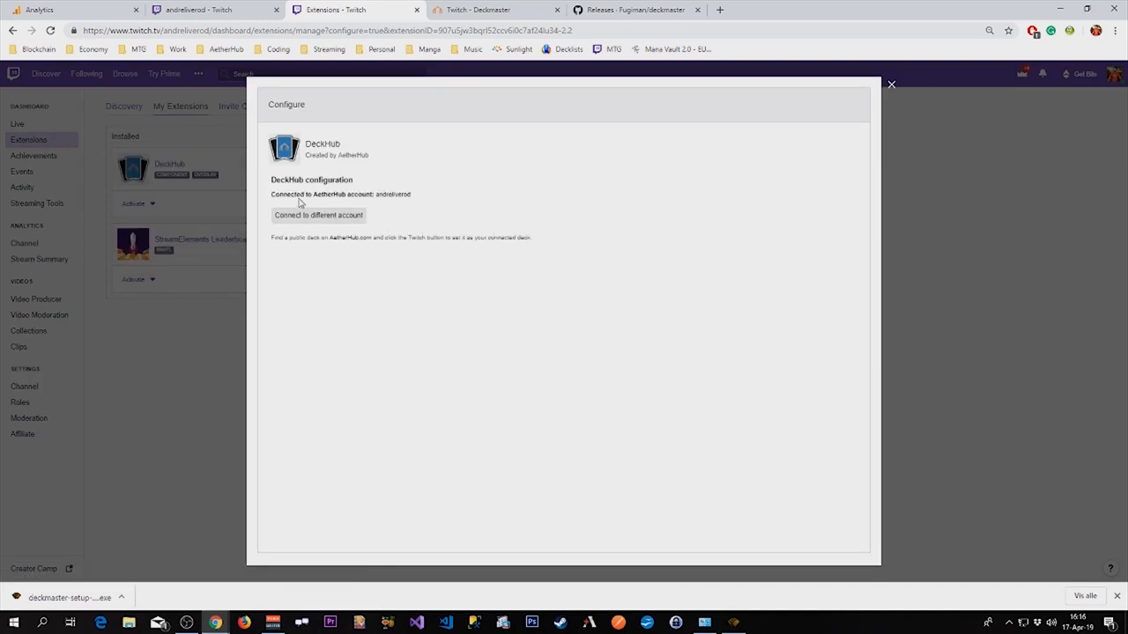
{"action": "mouse_move", "coordinate": [292, 195]}
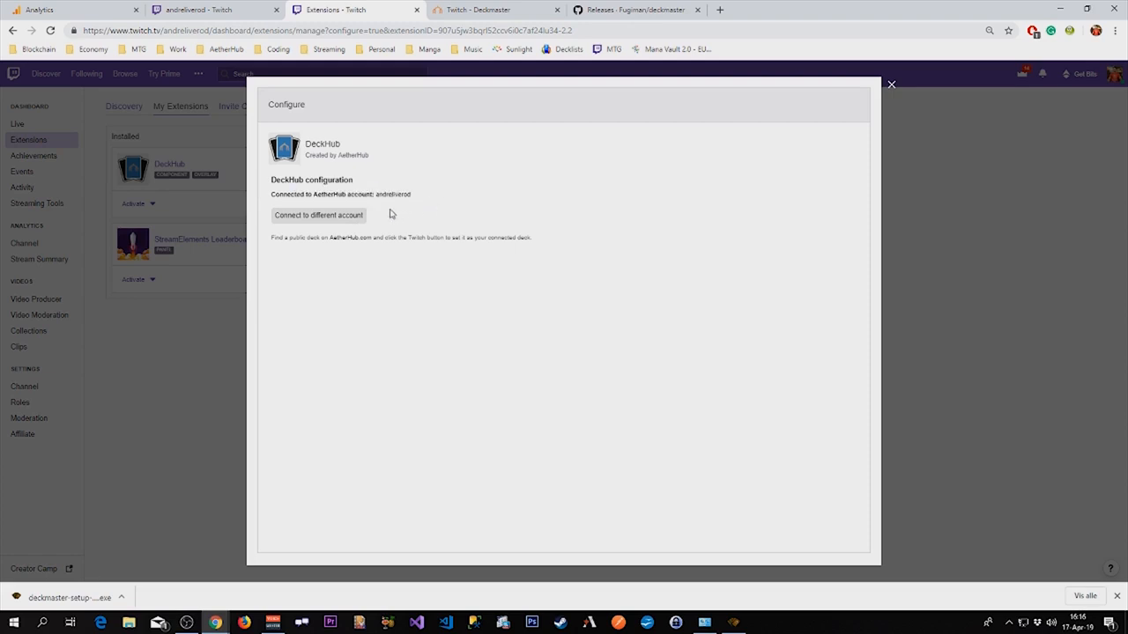
{"action": "mouse_move", "coordinate": [319, 220]}
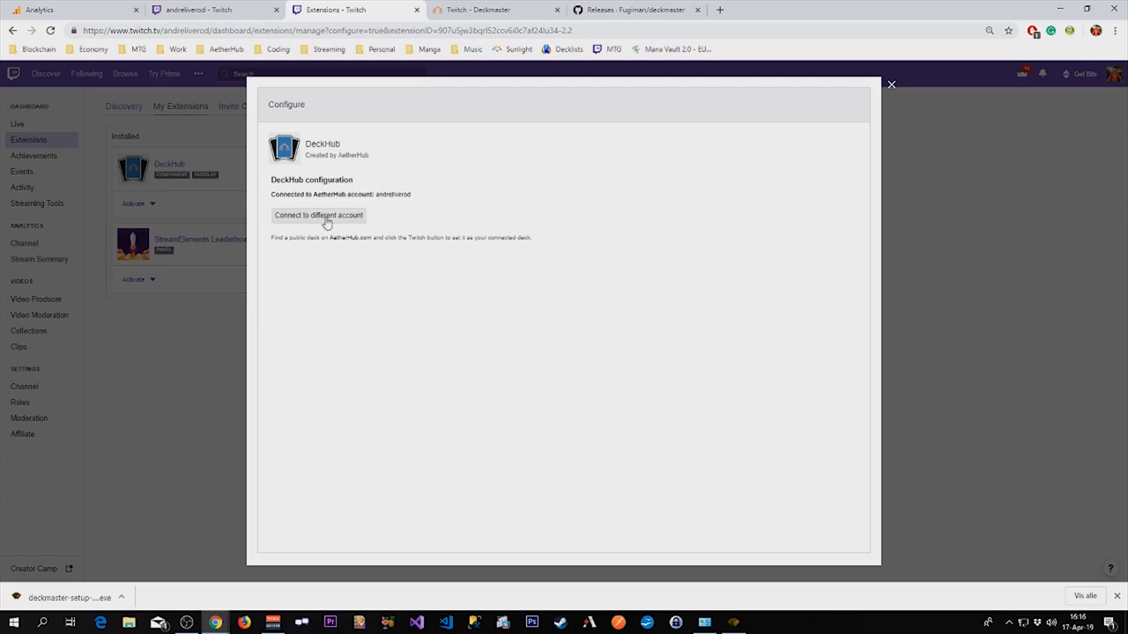
Choose to connect a different AetherHub account and enter username 'andreliverod'.
{"action": "left_click", "coordinate": [317, 215]}
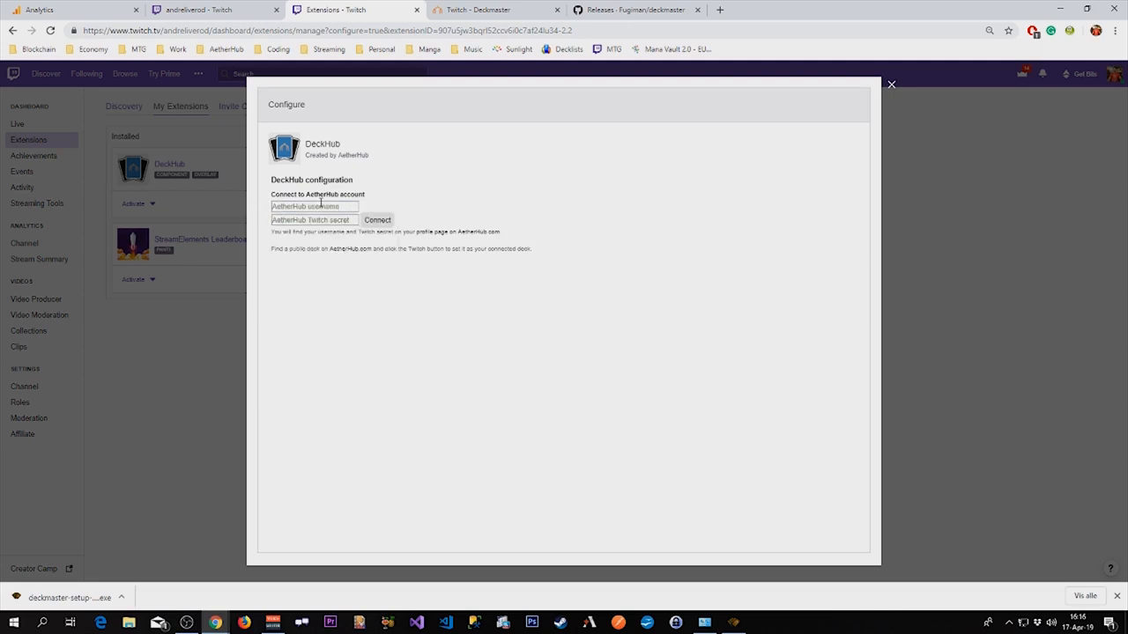
{"action": "left_click", "coordinate": [314, 206]}
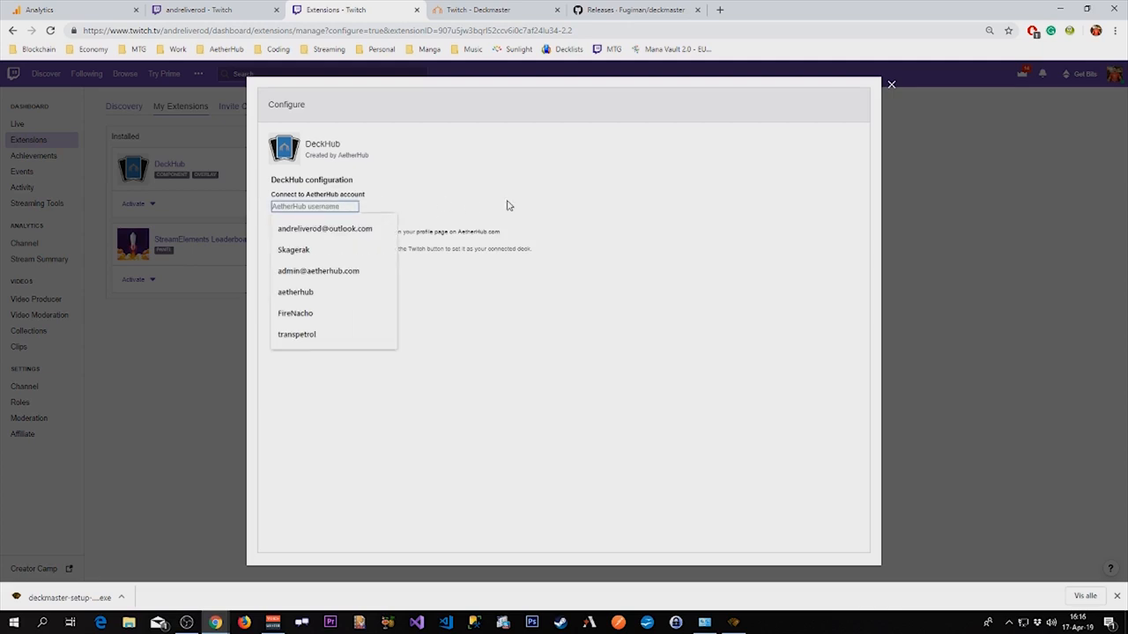
{"action": "type", "text": "andreliverod"}
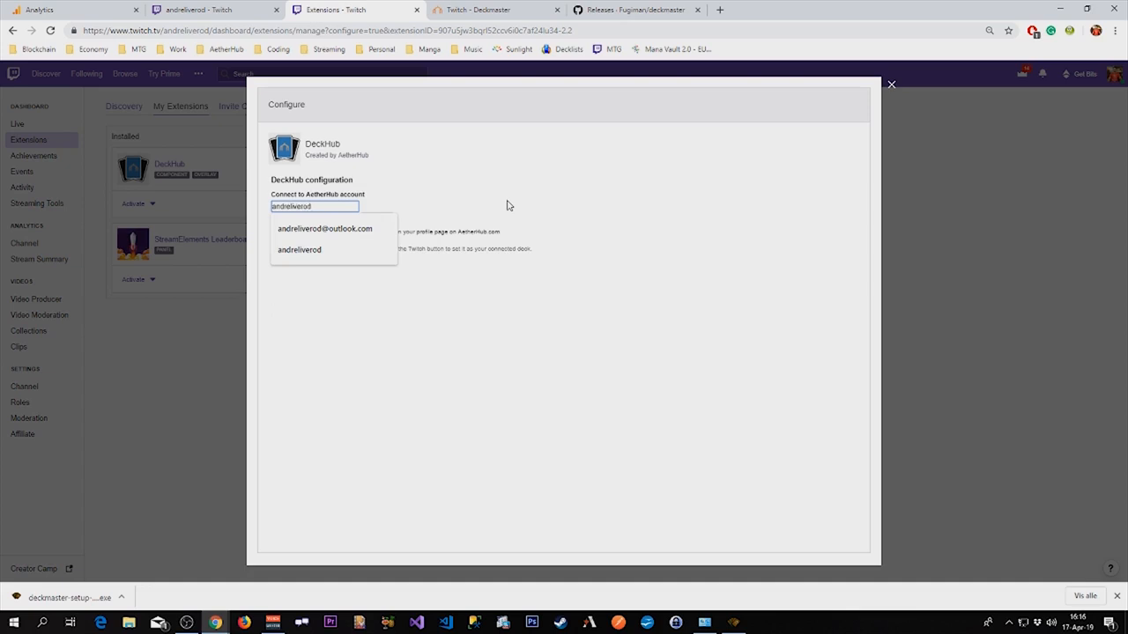
{"action": "left_click", "coordinate": [299, 250]}
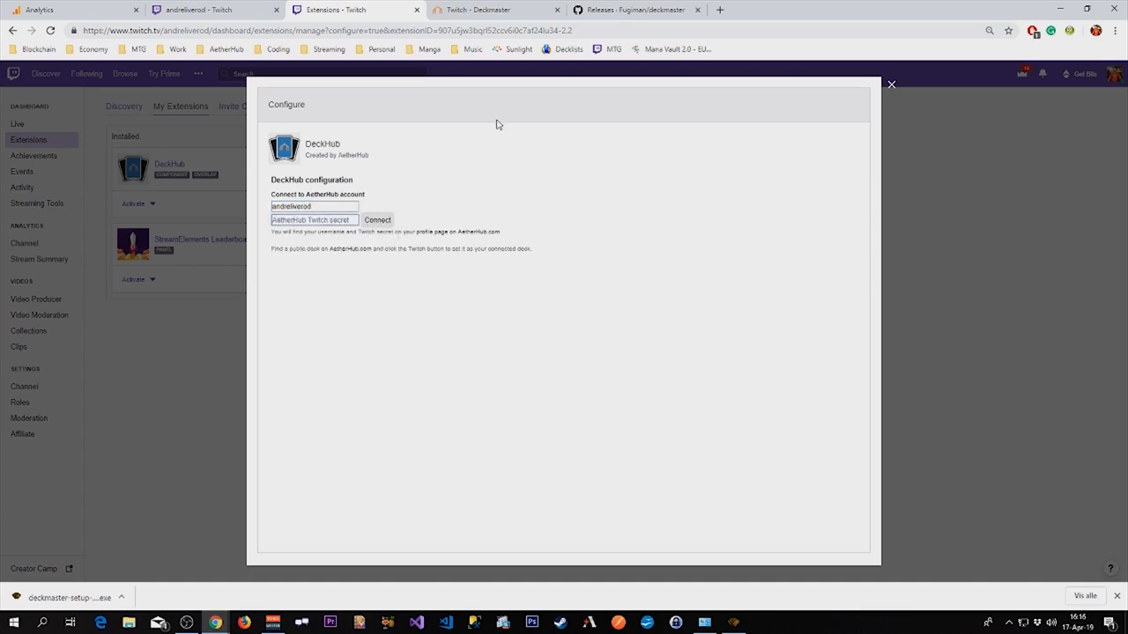
On AetherHub, reach Account > Edit Profile to get the Twitch secret.
{"action": "left_click", "coordinate": [495, 11]}
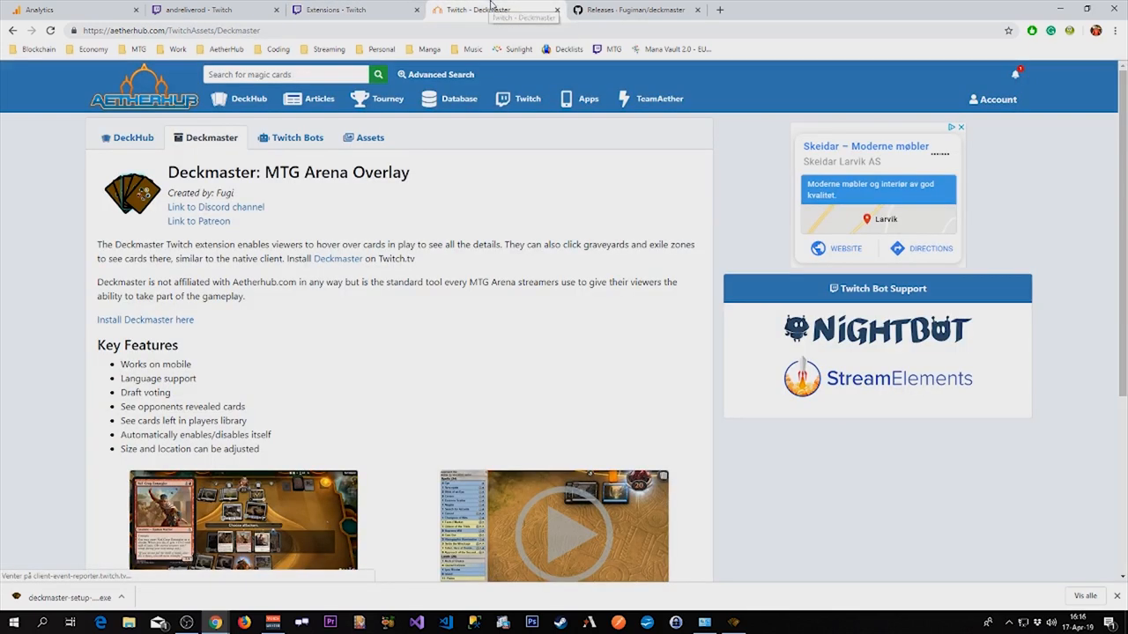
{"action": "left_click", "coordinate": [994, 98]}
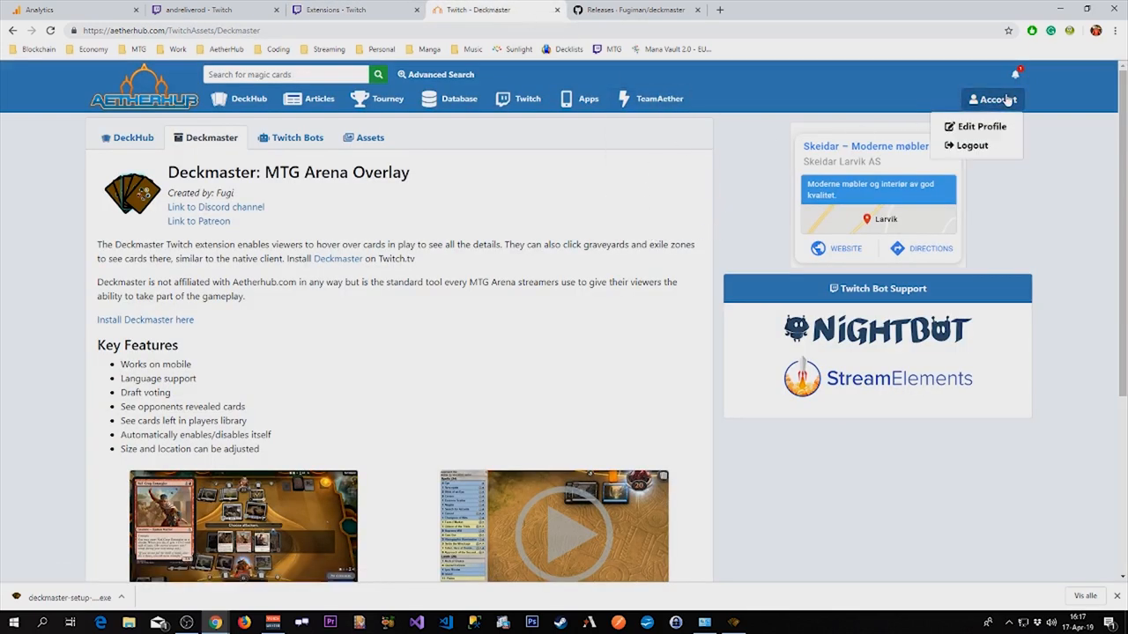
{"action": "left_click", "coordinate": [981, 127]}
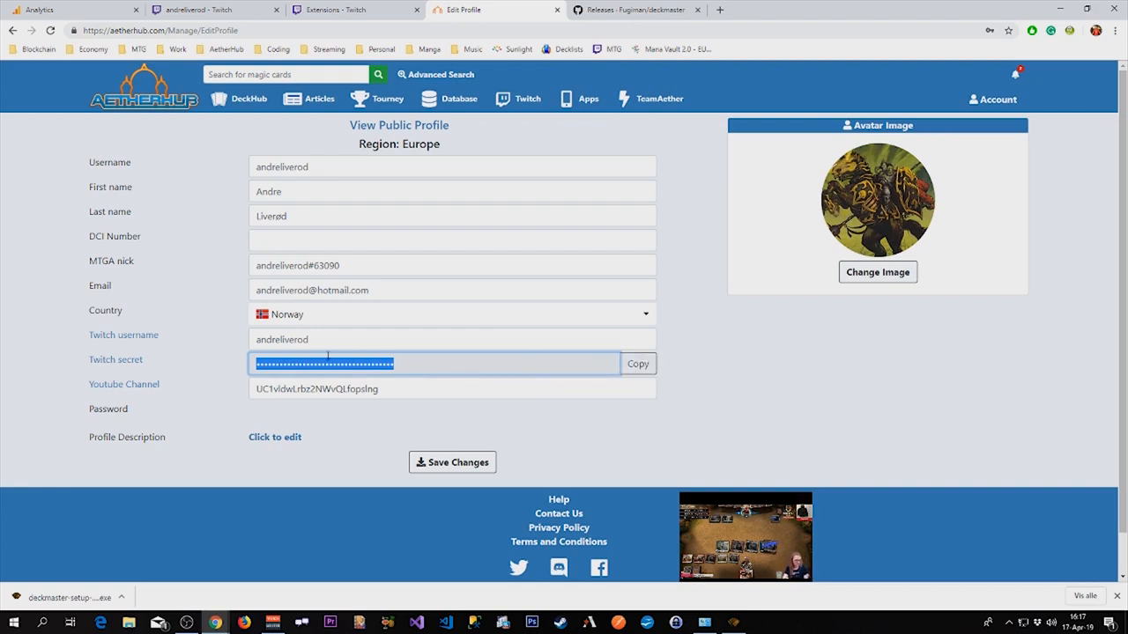
{"action": "mouse_move", "coordinate": [705, 363]}
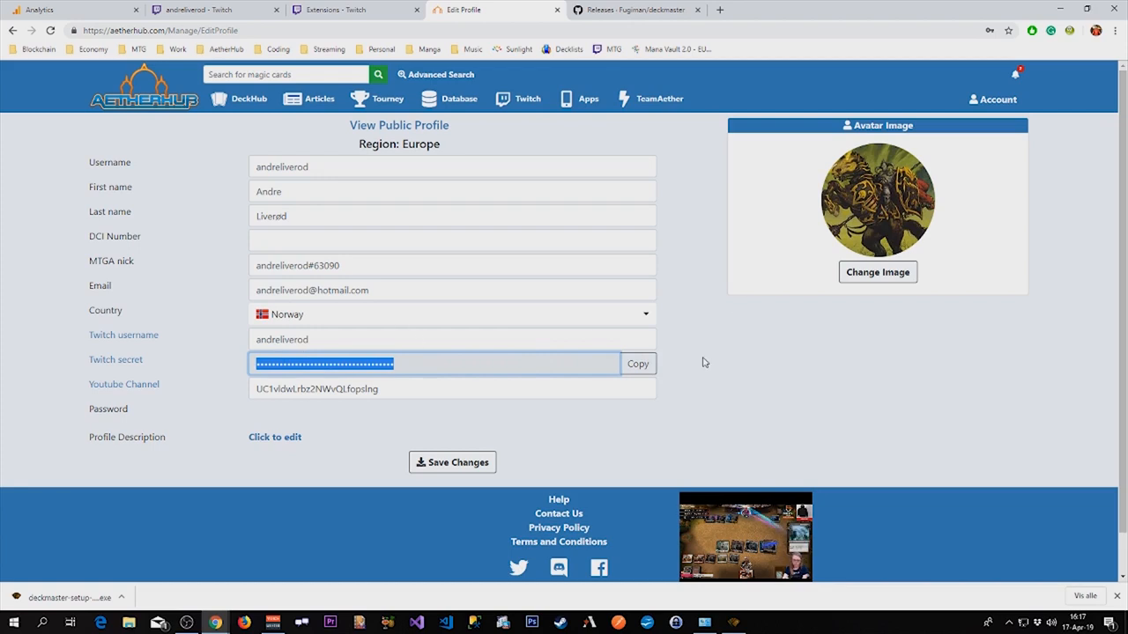
Paste the Twitch secret into DeckHub's form and connect the AetherHub account.
{"action": "left_click", "coordinate": [353, 10]}
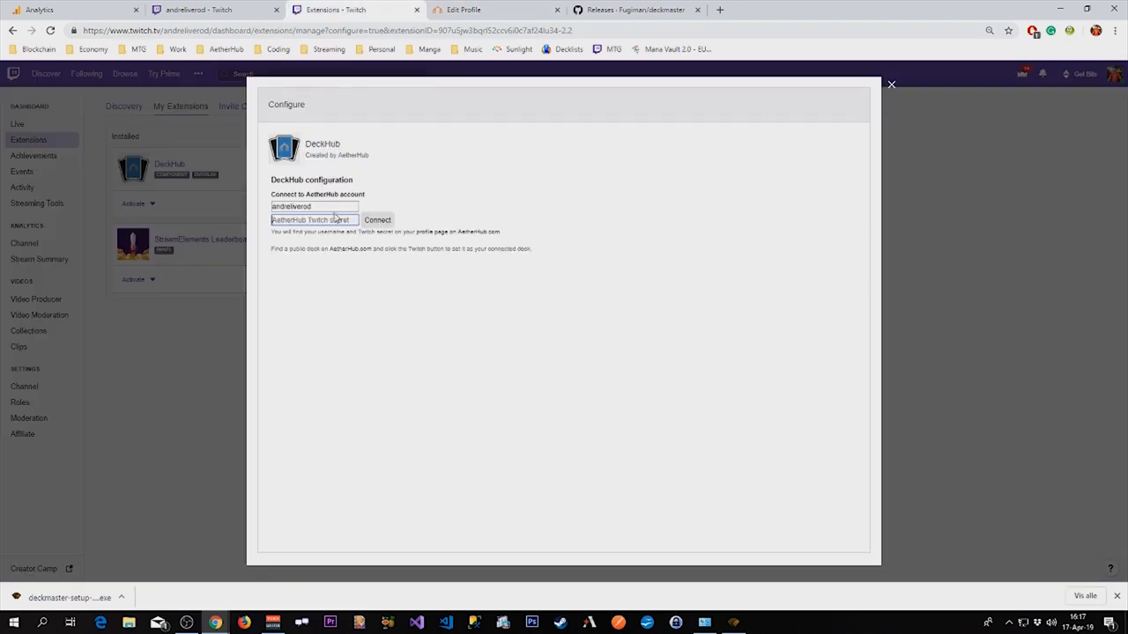
{"action": "right_click", "coordinate": [314, 218]}
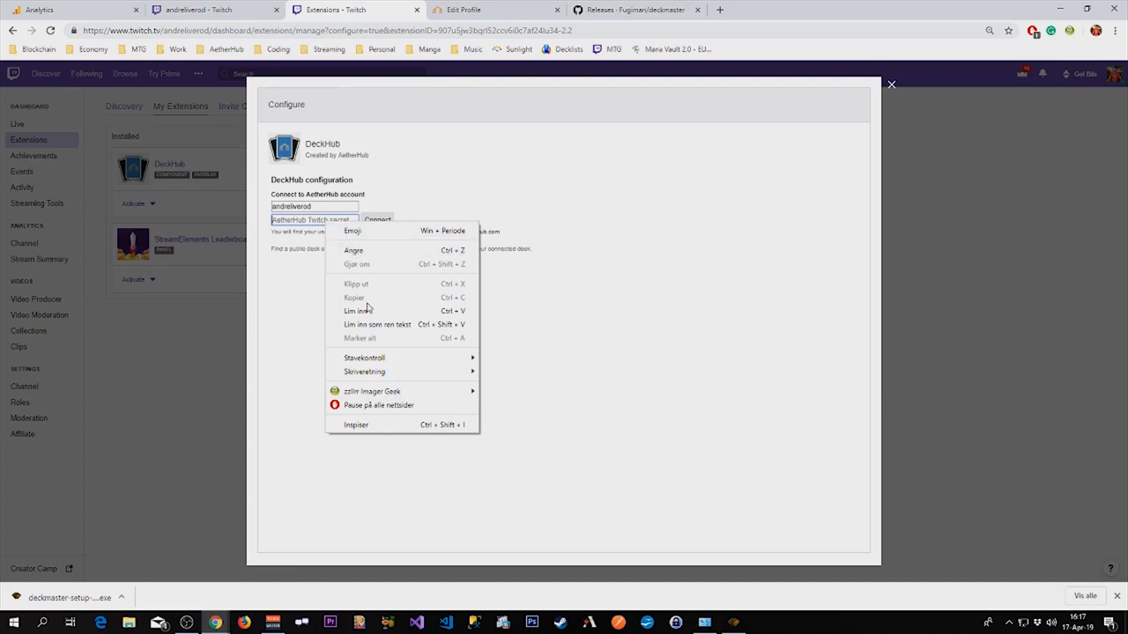
{"action": "left_click", "coordinate": [359, 310]}
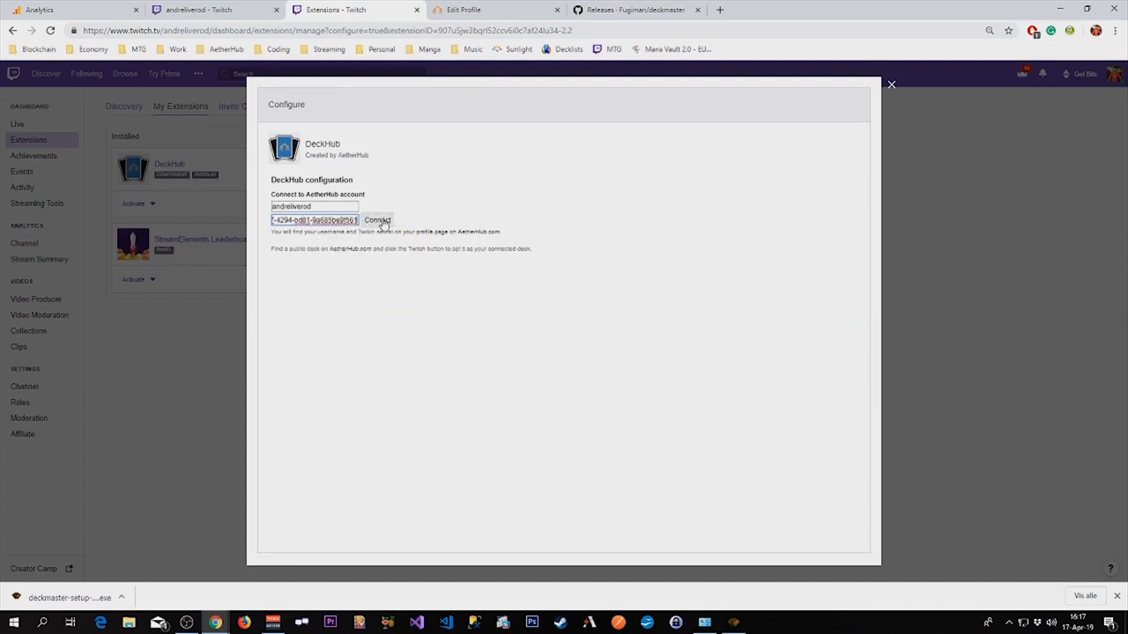
{"action": "left_click", "coordinate": [377, 218]}
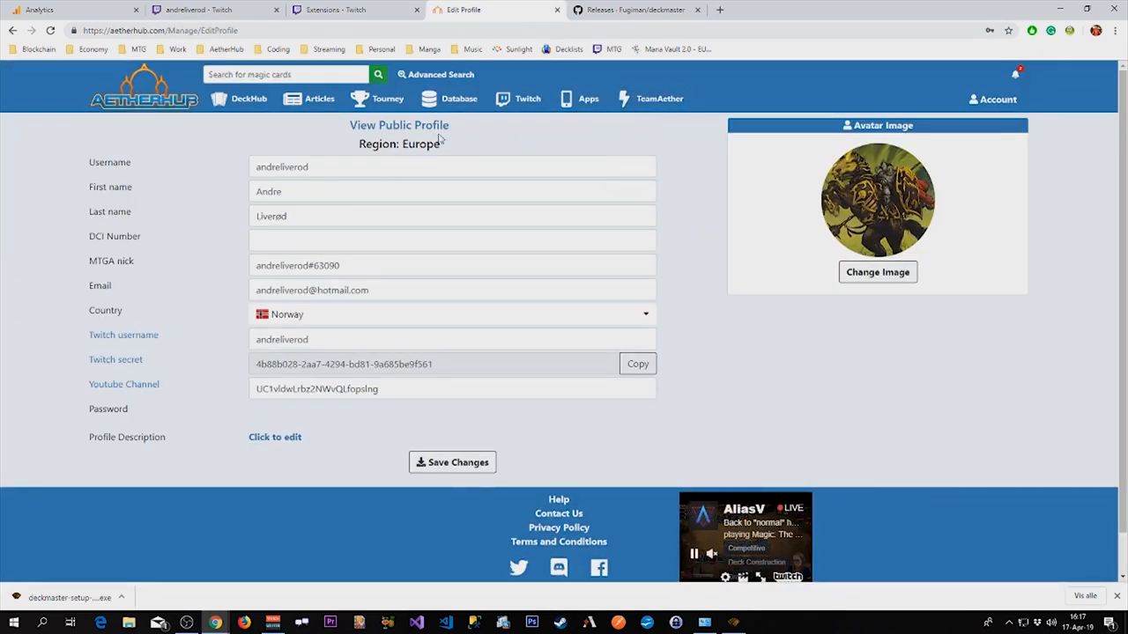
Show My Decks on AetherHub to confirm Revenge Of the Sushi is the Twitch deck.
{"action": "left_click", "coordinate": [248, 99]}
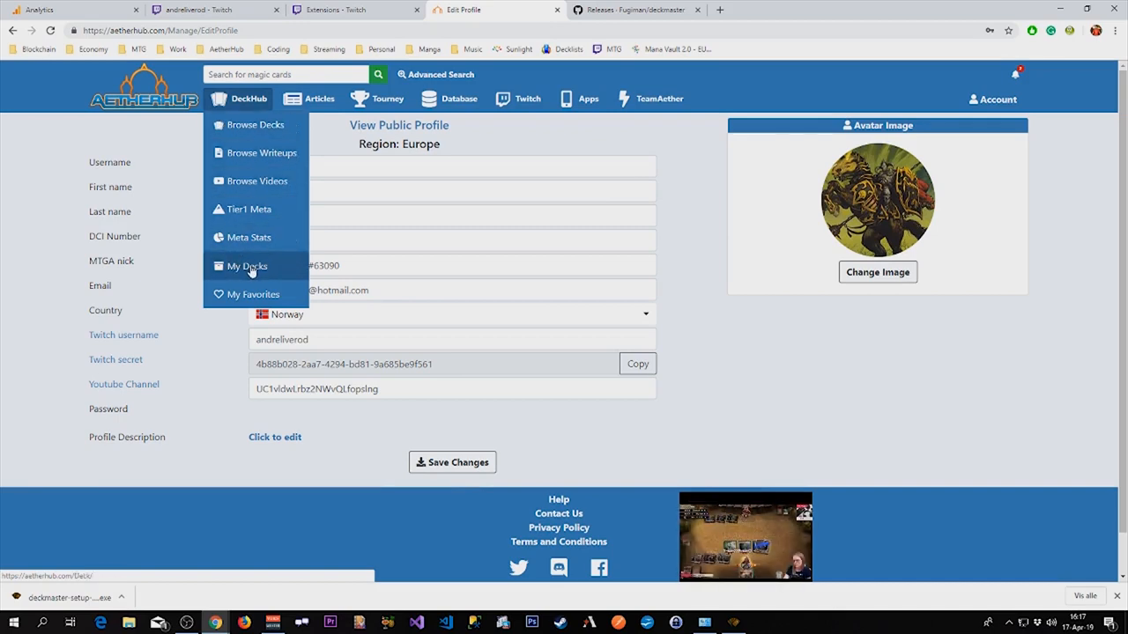
{"action": "left_click", "coordinate": [247, 266]}
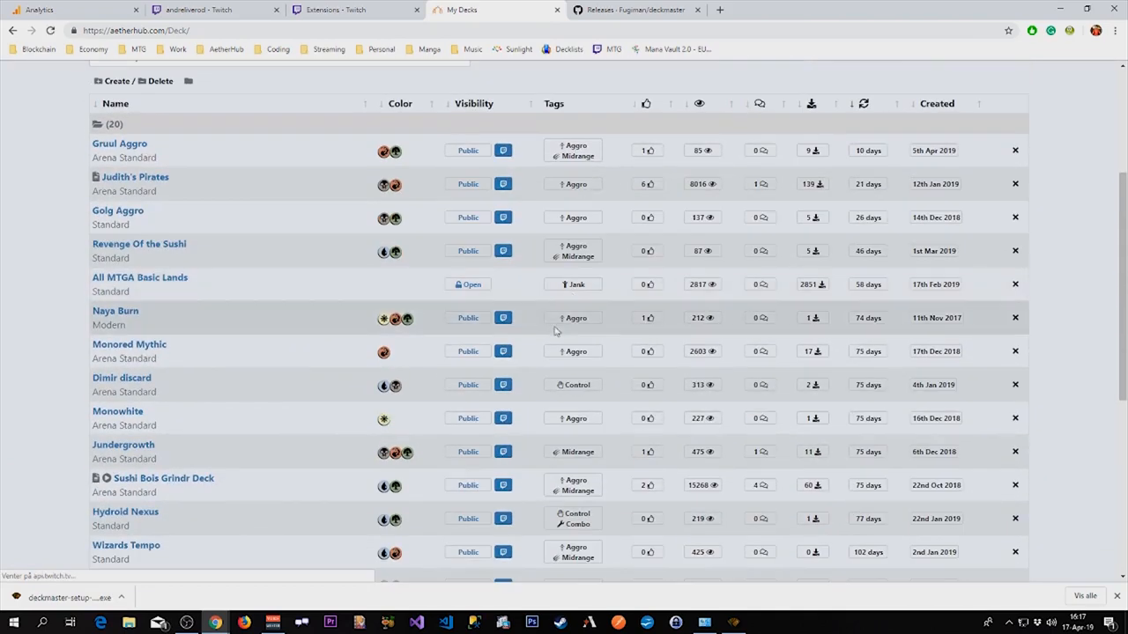
{"action": "mouse_move", "coordinate": [504, 250]}
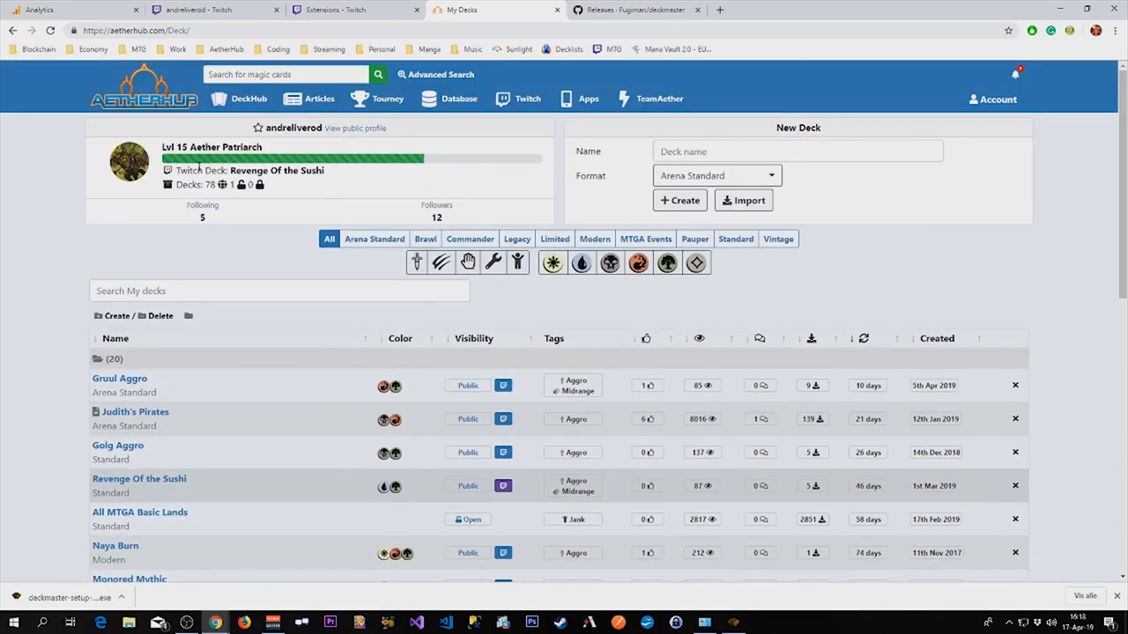
{"action": "mouse_move", "coordinate": [332, 176]}
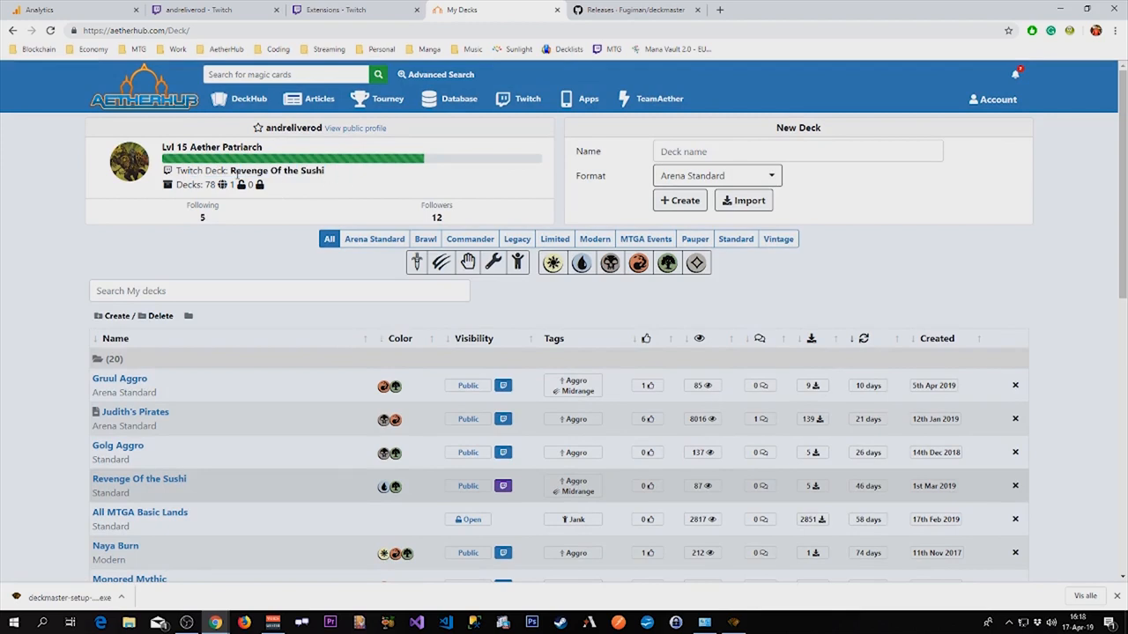
{"action": "mouse_move", "coordinate": [343, 175]}
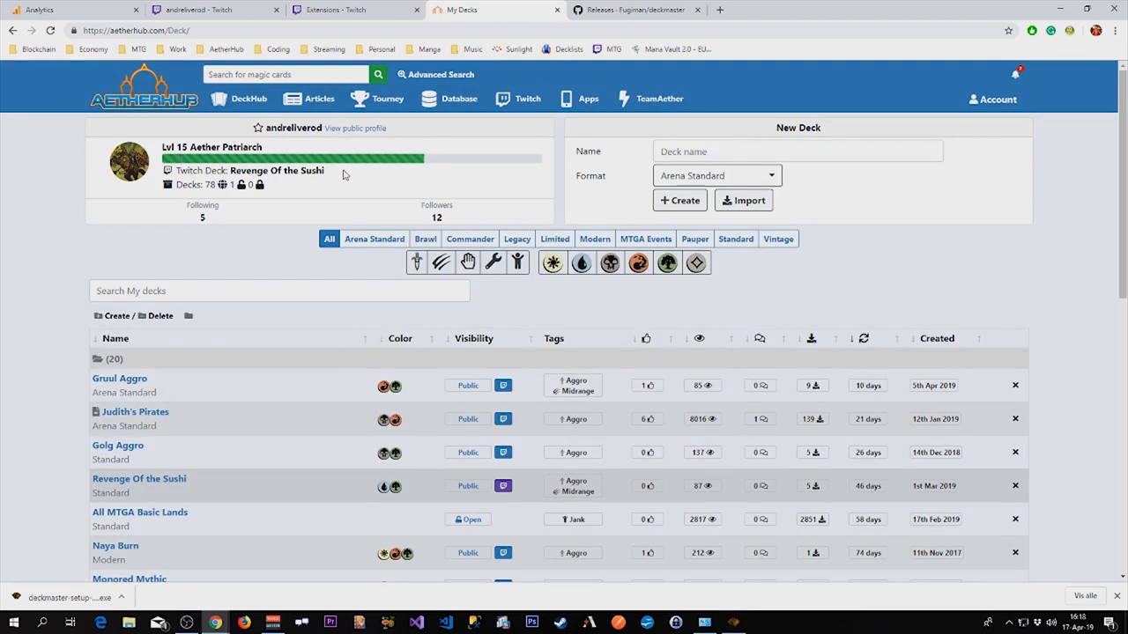
Close DeckHub's configuration and show its Activate slot options in My Extensions.
{"action": "left_click", "coordinate": [353, 10]}
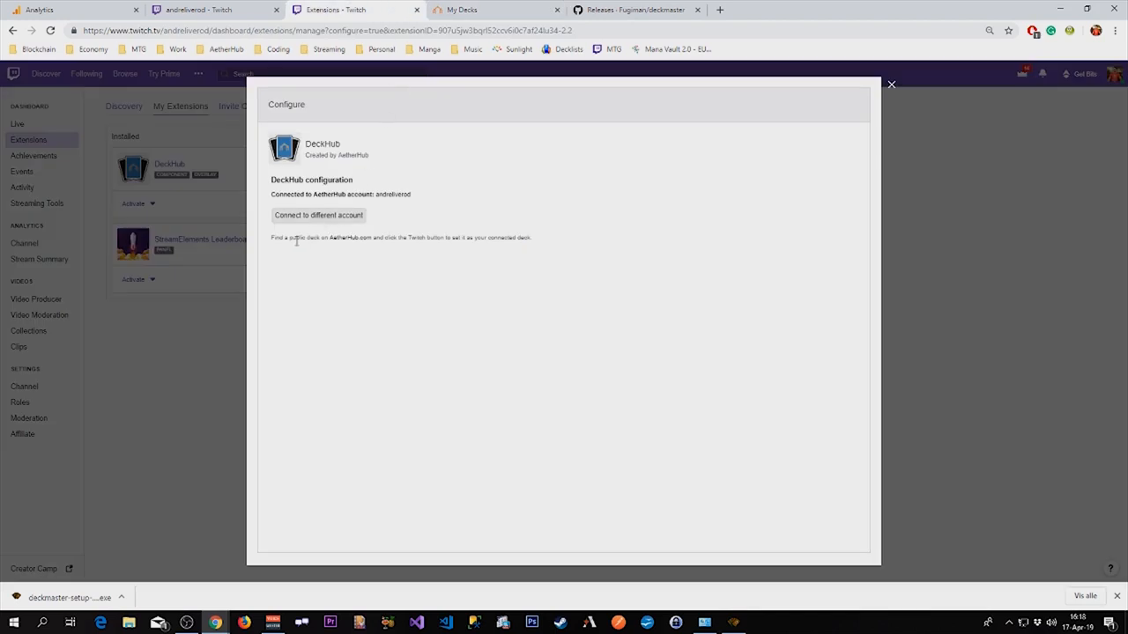
{"action": "left_click", "coordinate": [892, 84]}
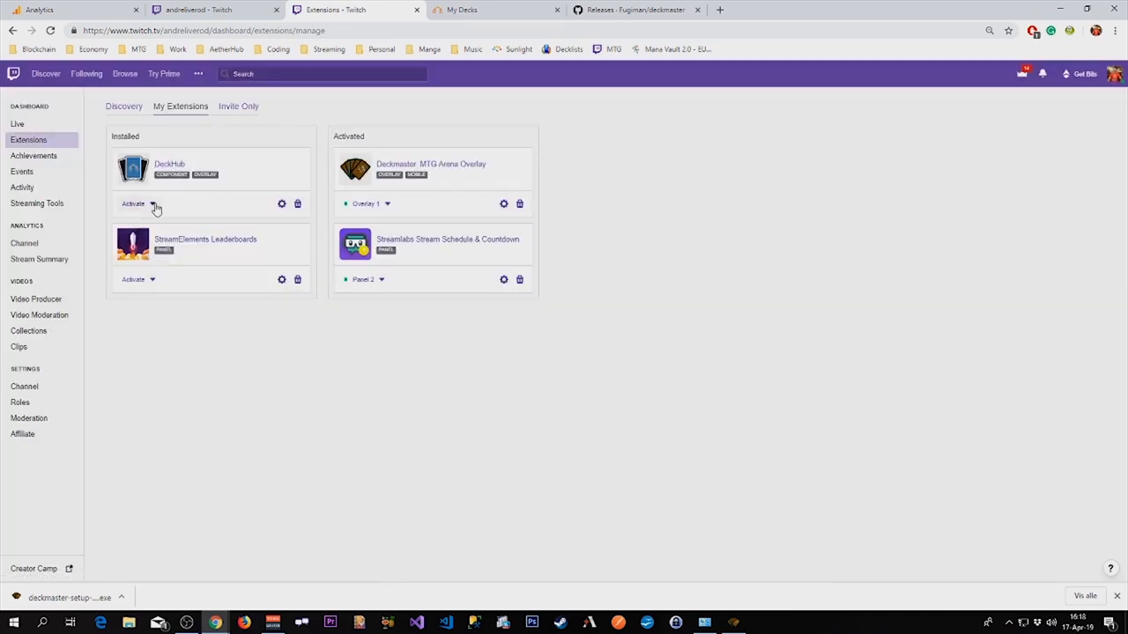
{"action": "left_click", "coordinate": [137, 204]}
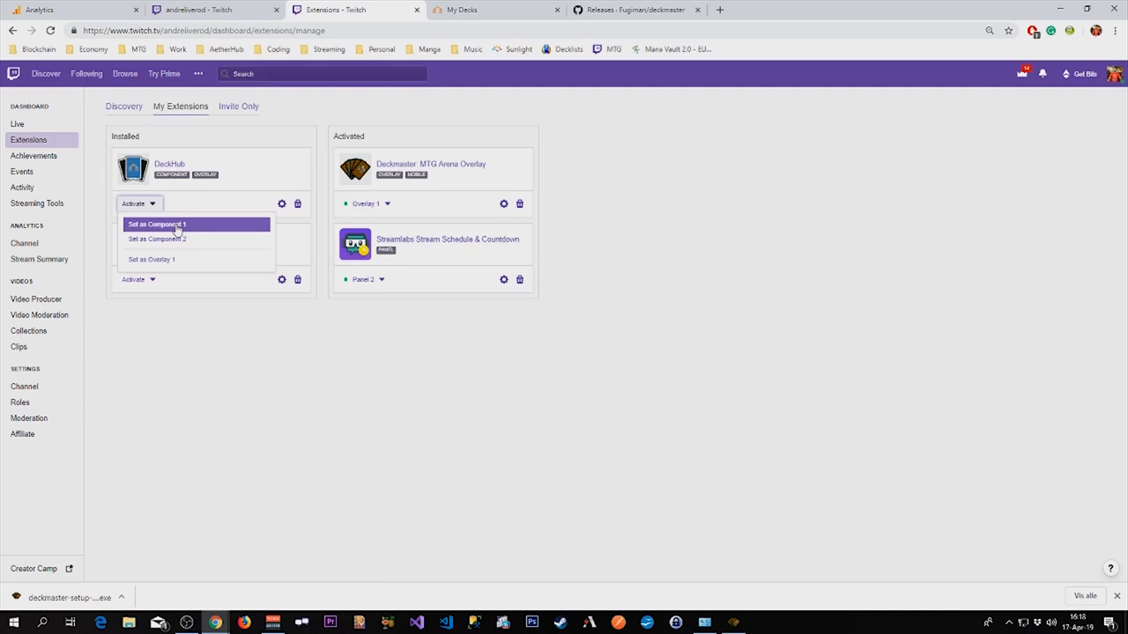
{"action": "mouse_move", "coordinate": [194, 232]}
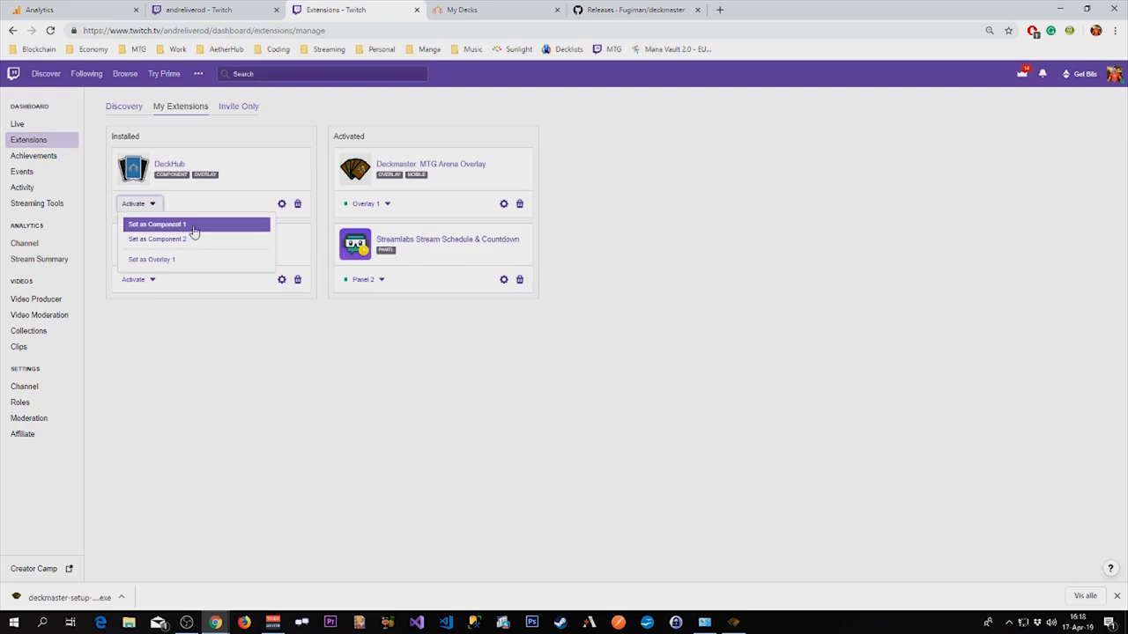
Choose Set as Component 1 and drag the DeckHub block to the player's upper-left edge.
{"action": "left_click", "coordinate": [157, 224]}
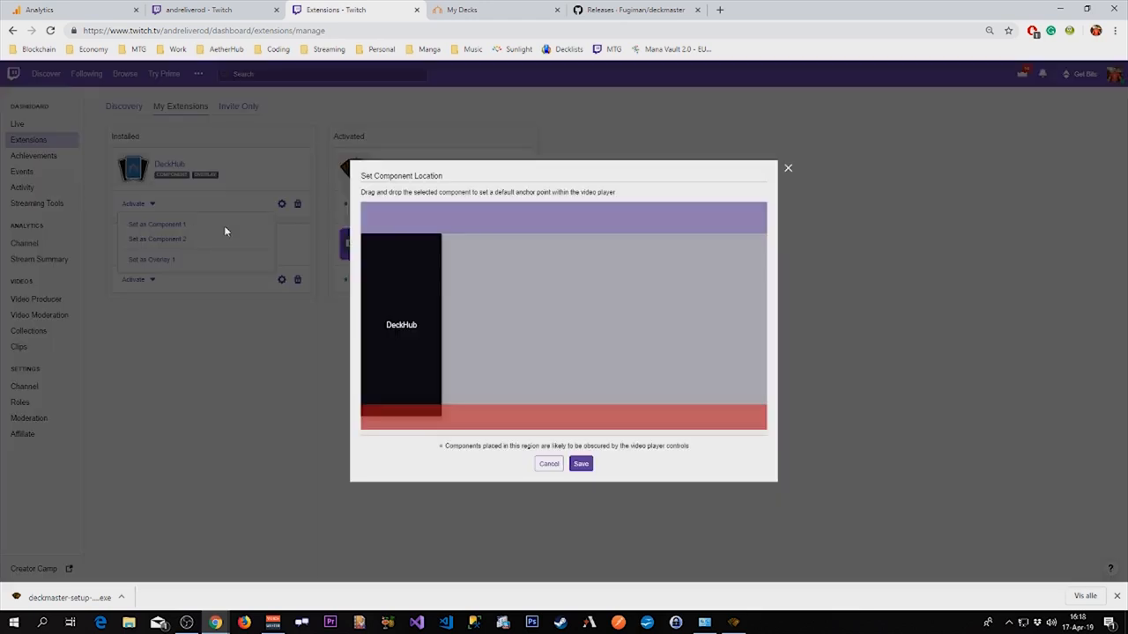
{"action": "left_click_drag", "start_coordinate": [402, 324], "coordinate": [659, 324]}
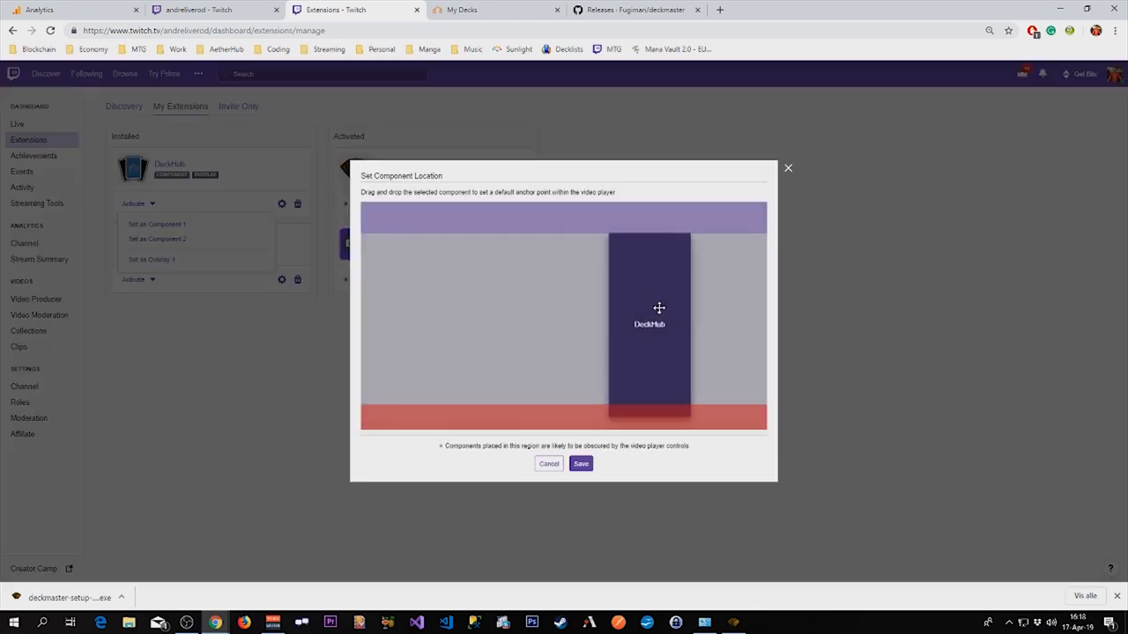
{"action": "left_click_drag", "start_coordinate": [649, 324], "coordinate": [501, 322]}
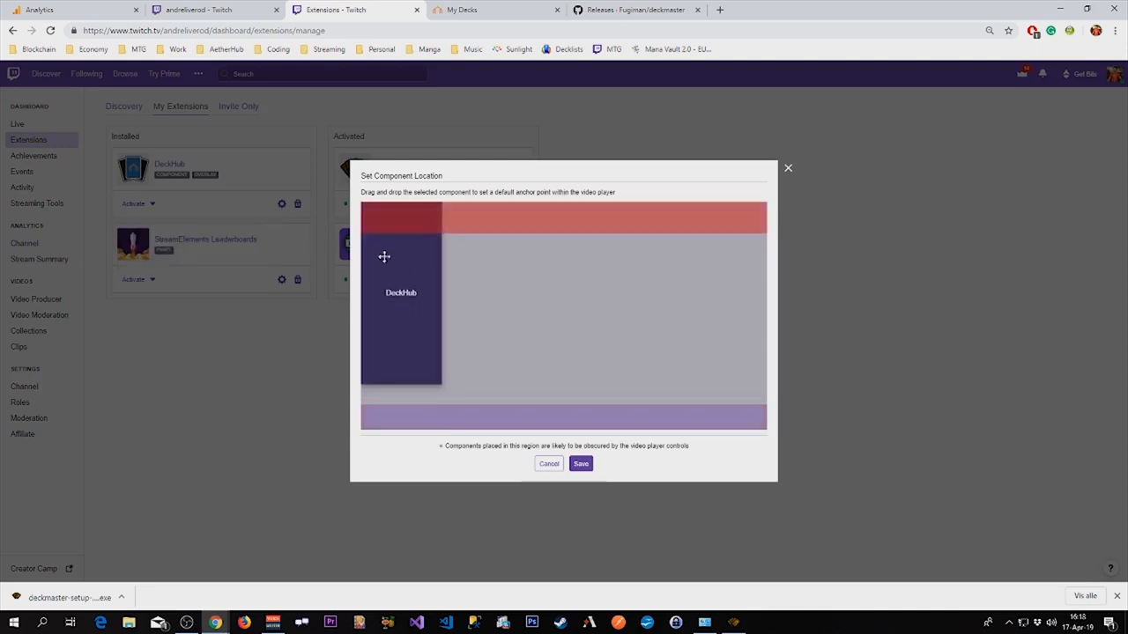
{"action": "left_click_drag", "start_coordinate": [384, 258], "coordinate": [399, 226]}
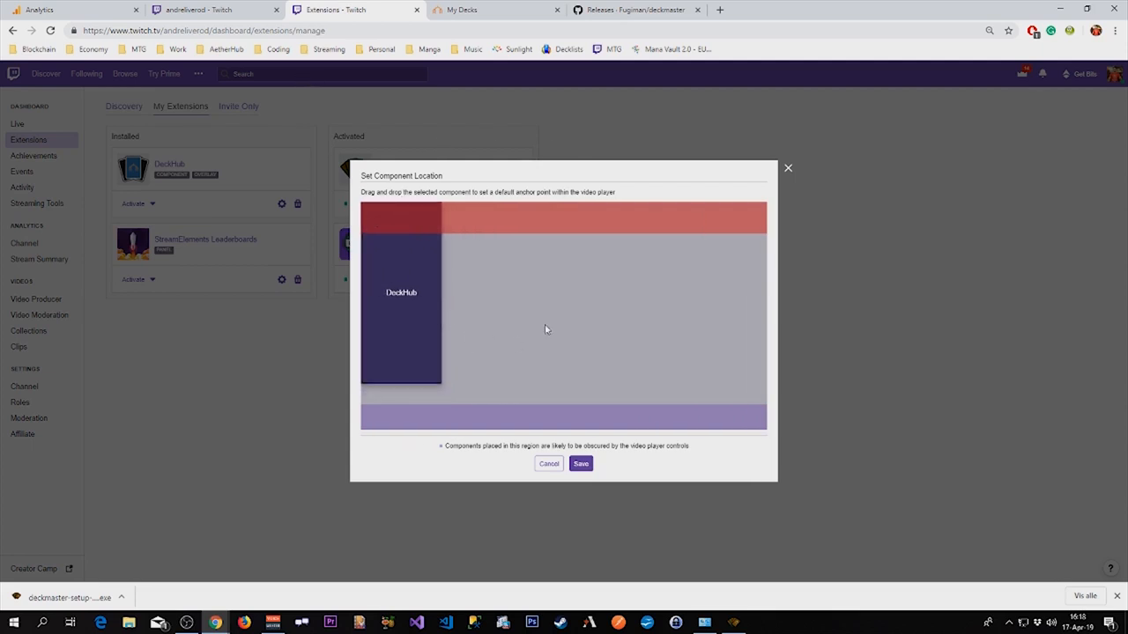
{"action": "mouse_move", "coordinate": [532, 321]}
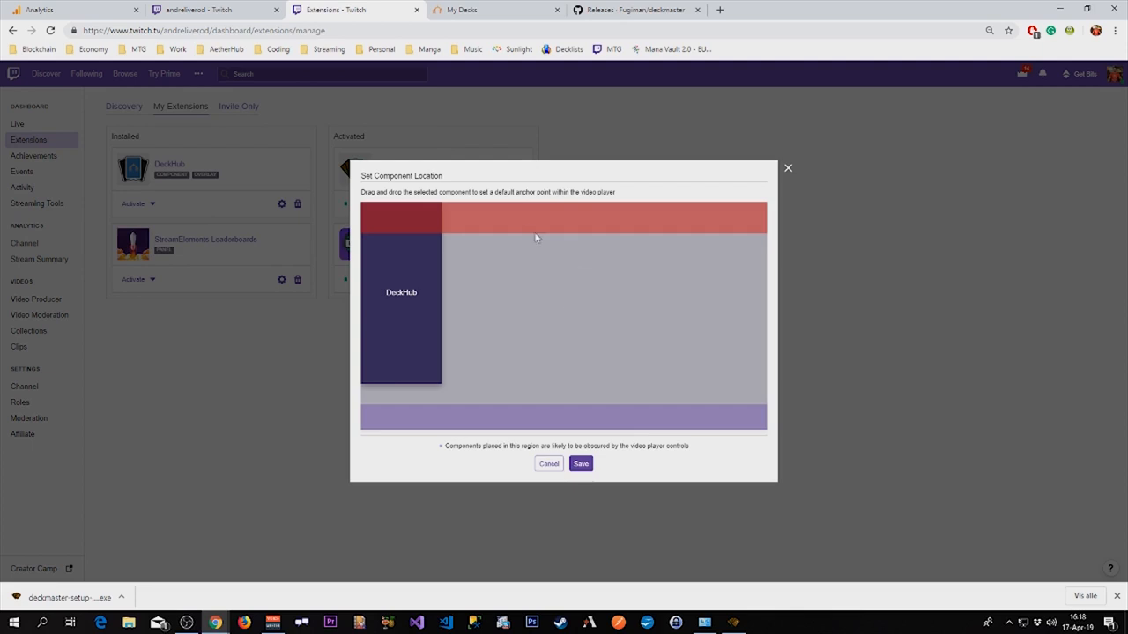
{"action": "mouse_move", "coordinate": [455, 220]}
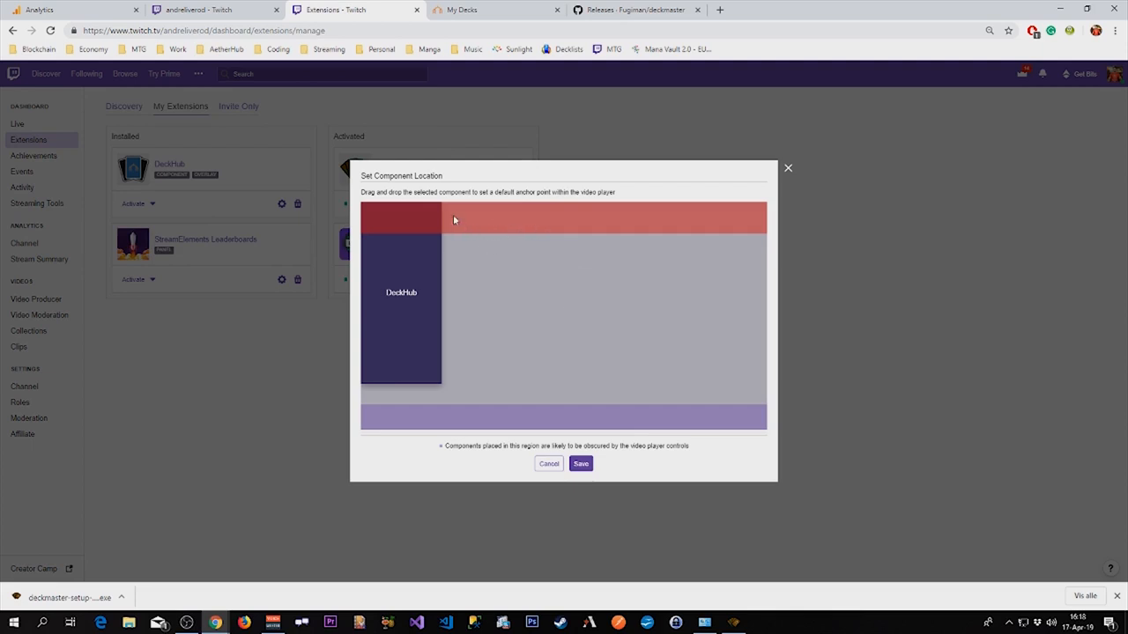
{"action": "mouse_move", "coordinate": [415, 219]}
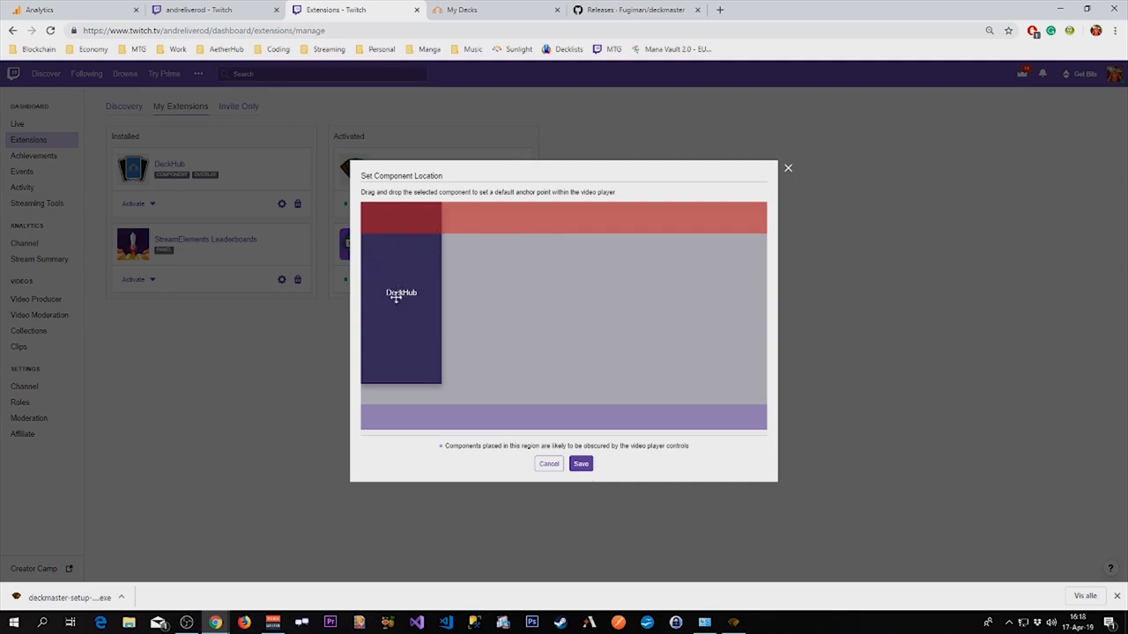
{"action": "mouse_move", "coordinate": [402, 291]}
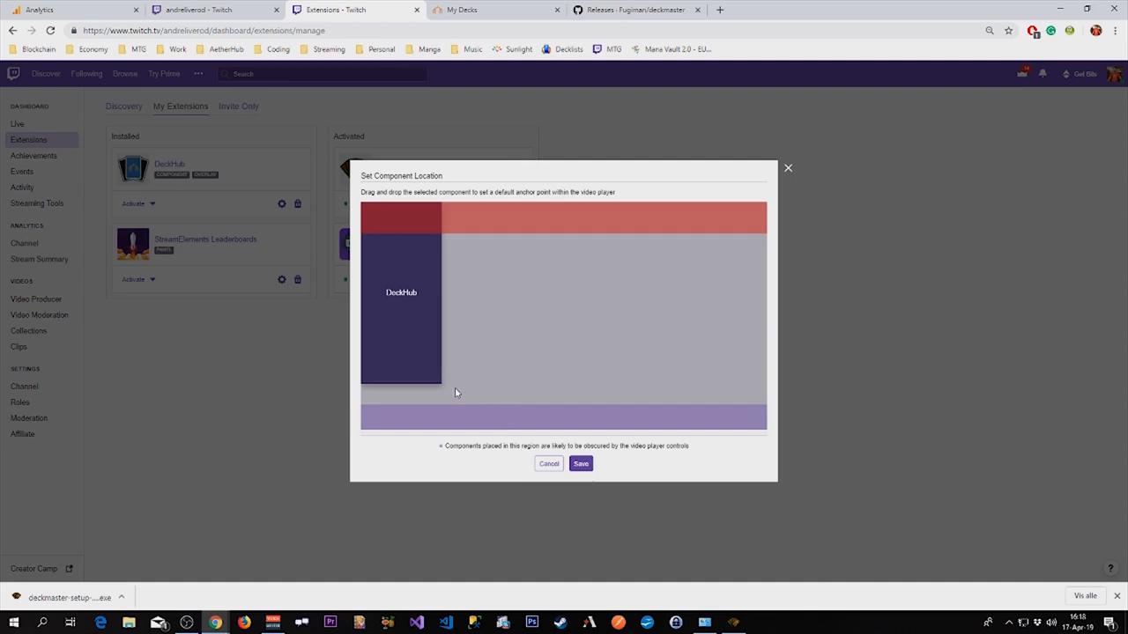
{"action": "mouse_move", "coordinate": [468, 349]}
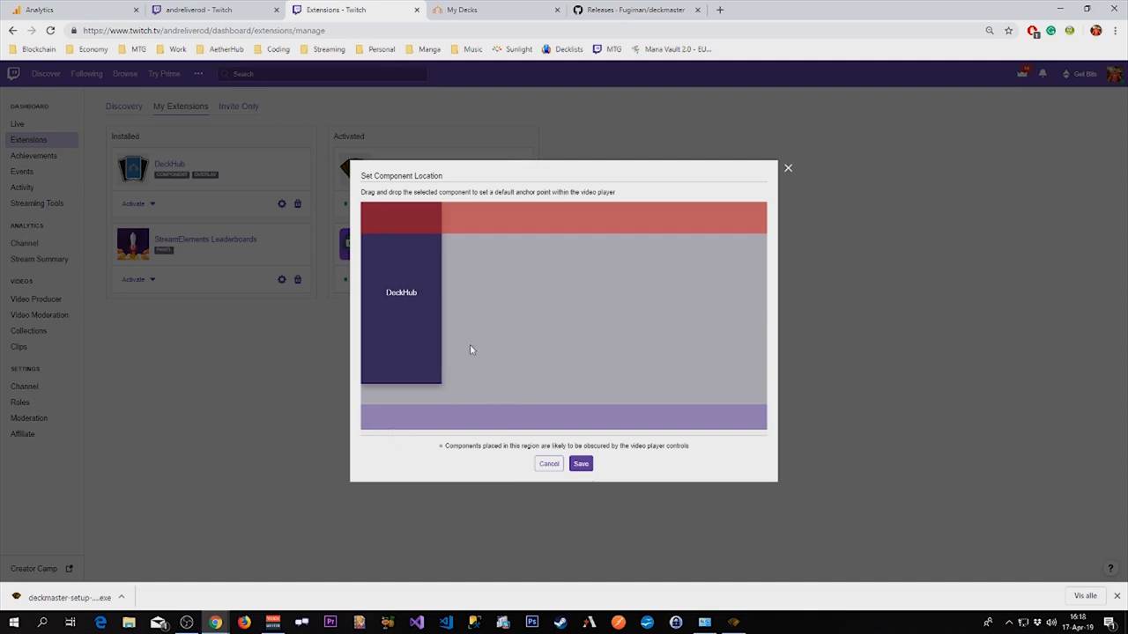
{"action": "mouse_move", "coordinate": [449, 212]}
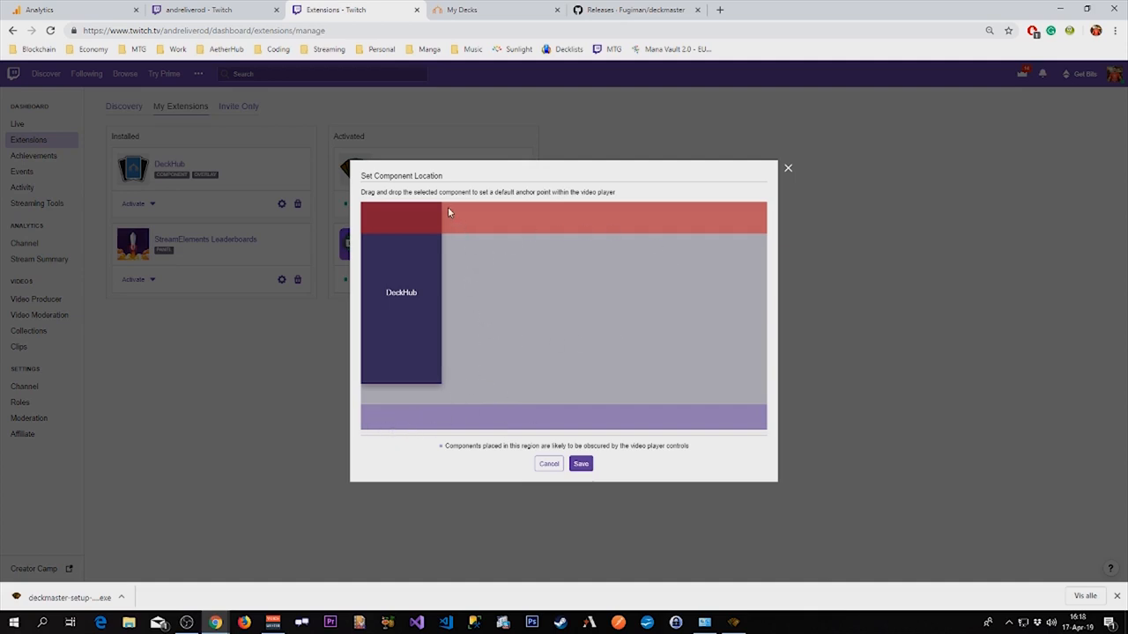
{"action": "mouse_move", "coordinate": [395, 398]}
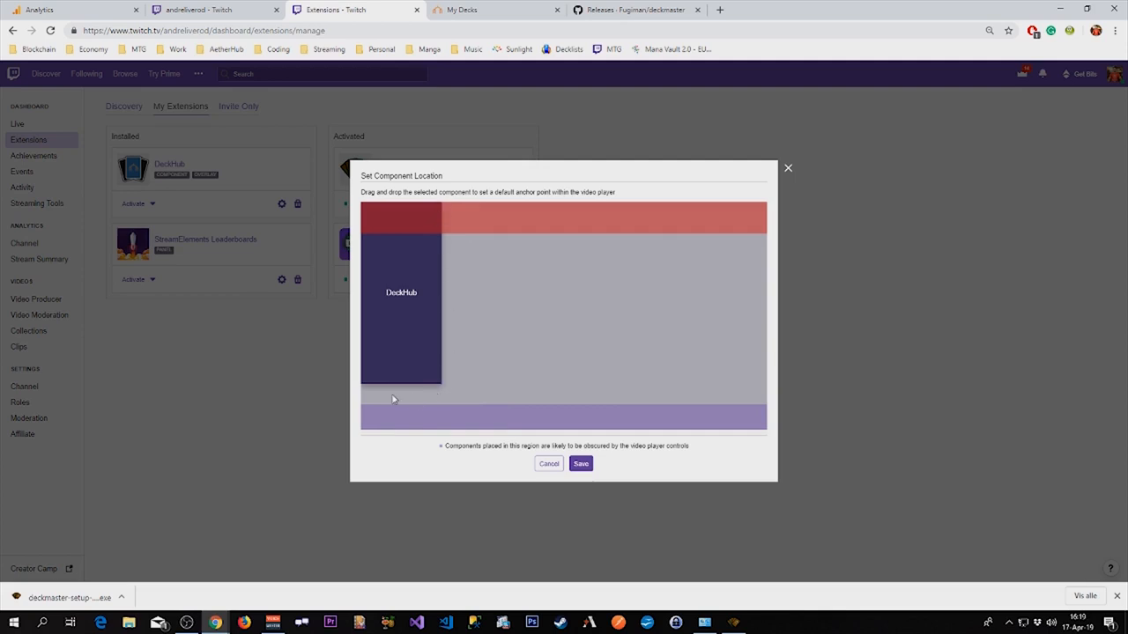
{"action": "mouse_move", "coordinate": [655, 262]}
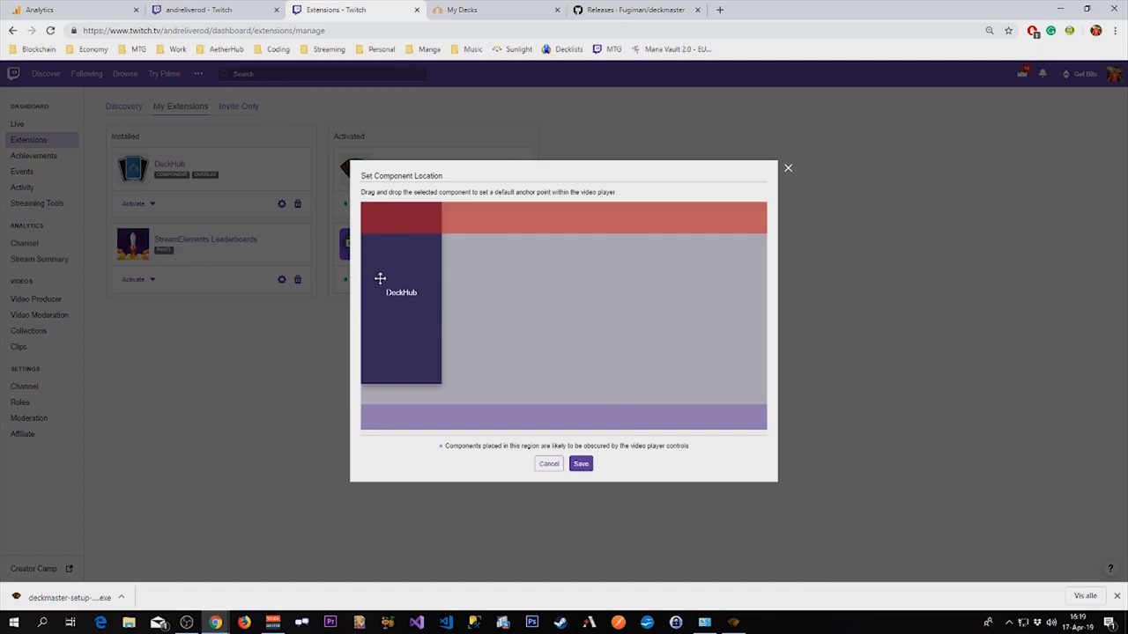
{"action": "mouse_move", "coordinate": [416, 353]}
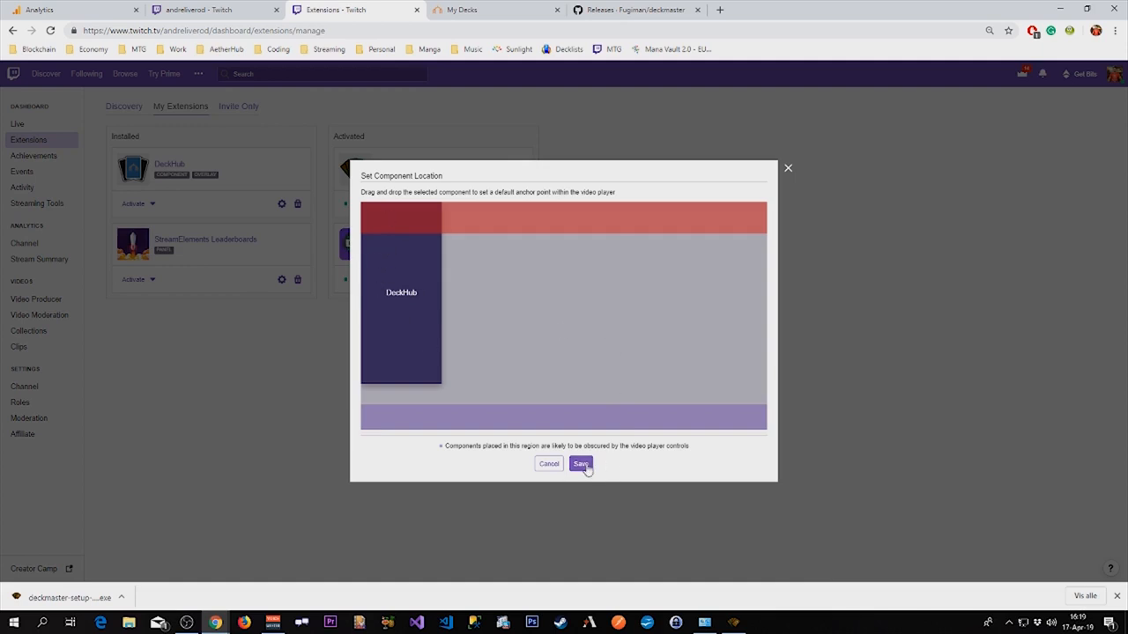
Save the DeckHub component position and dismiss the 'Extension is now Active!' message.
{"action": "left_click", "coordinate": [582, 465]}
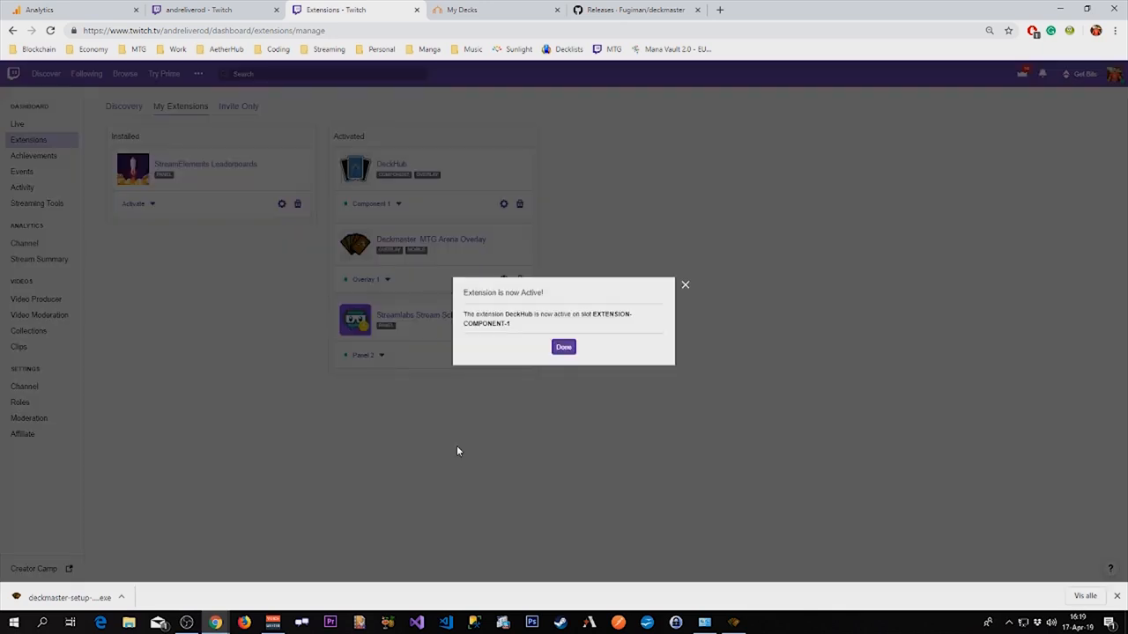
{"action": "left_click", "coordinate": [564, 346]}
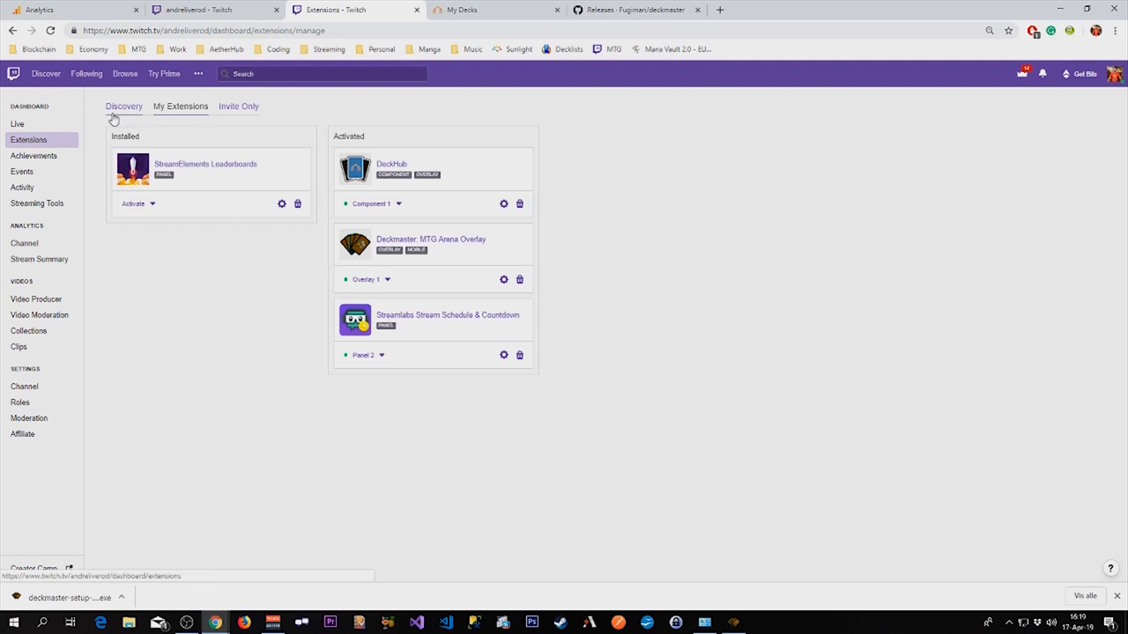
Search Discovery for 'deckhub' and install the DeckHub DeckList Panel, opening its configuration.
{"action": "left_click", "coordinate": [123, 106]}
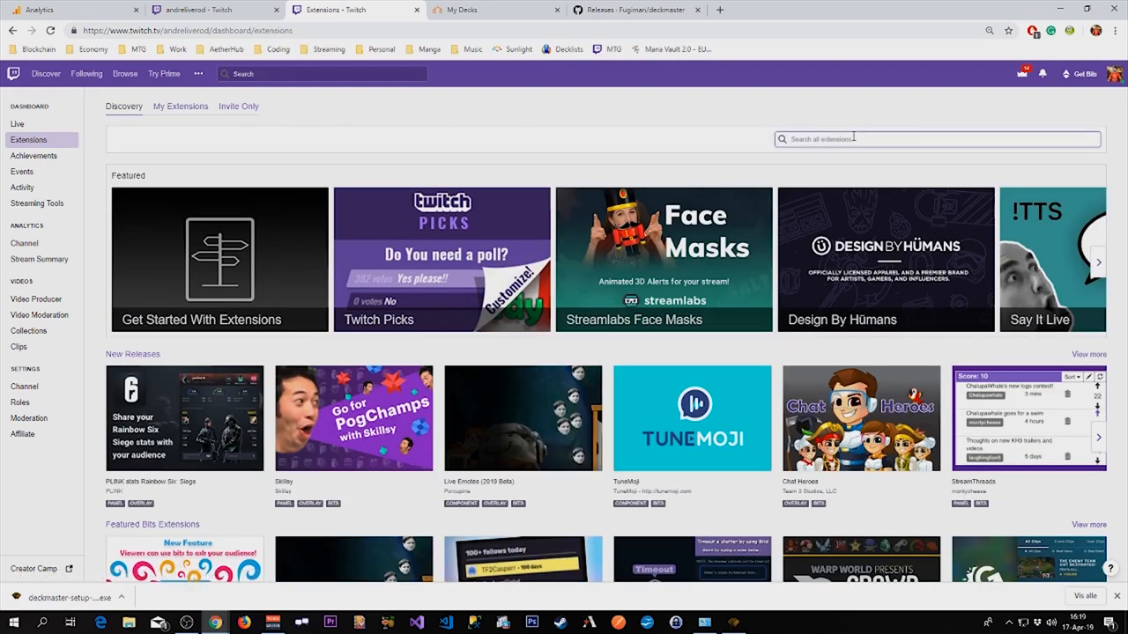
{"action": "type", "text": "deckhub"}
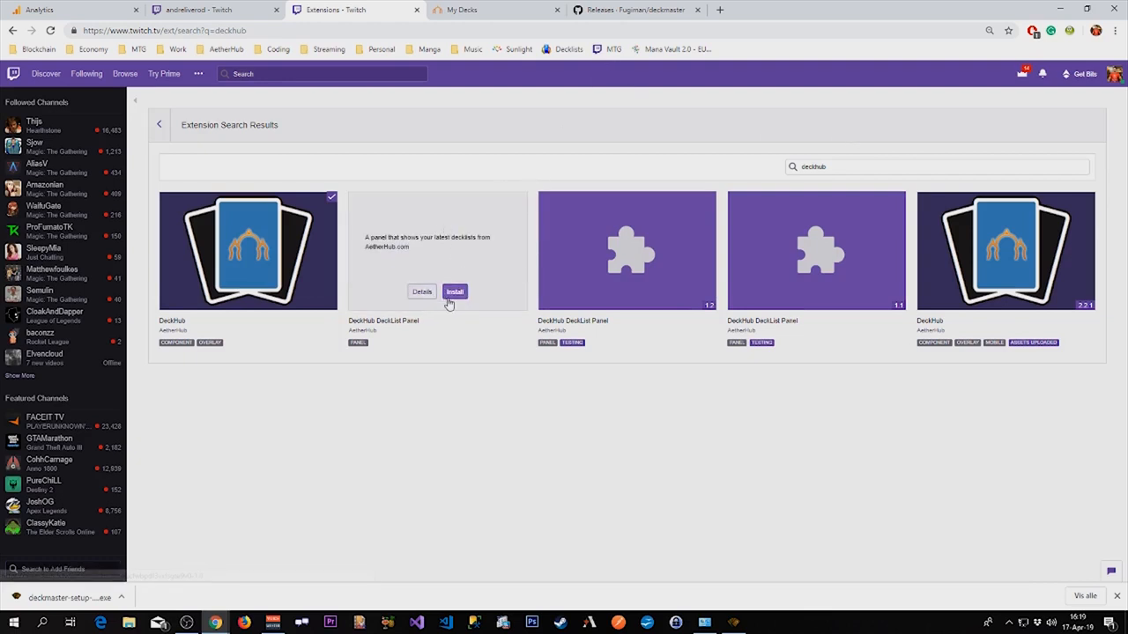
{"action": "left_click", "coordinate": [454, 292]}
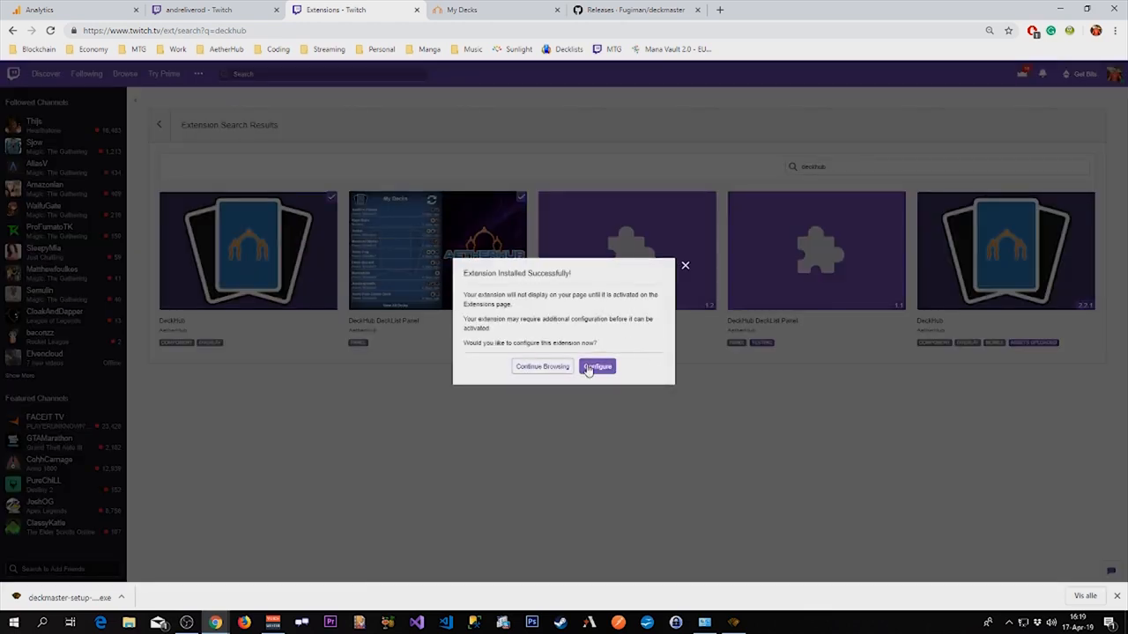
{"action": "left_click", "coordinate": [597, 367]}
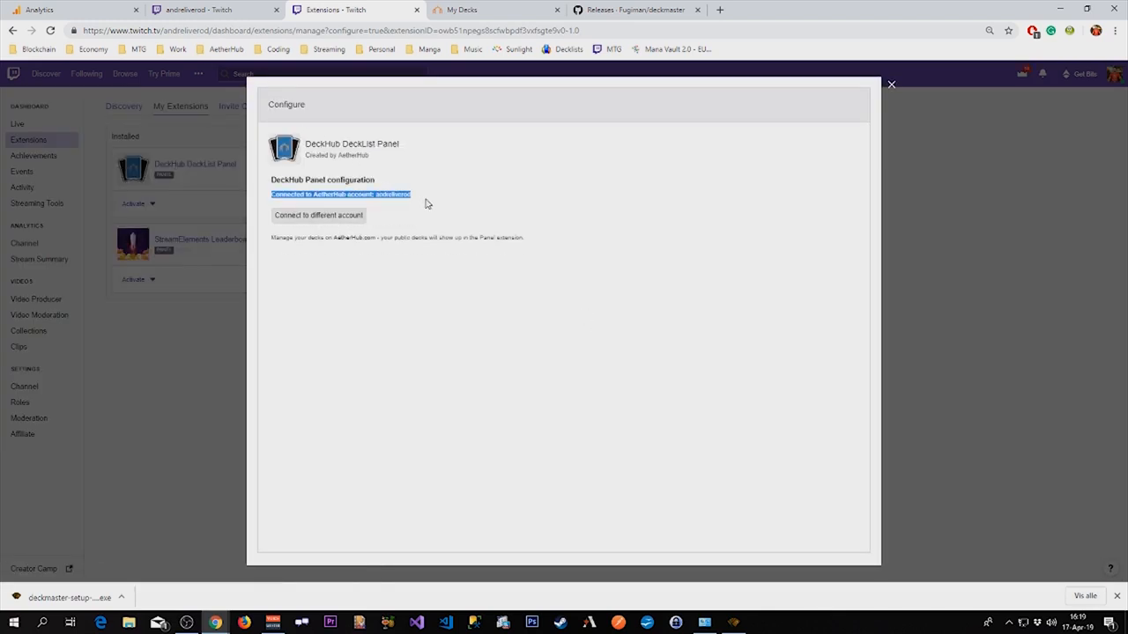
{"action": "mouse_move", "coordinate": [447, 197]}
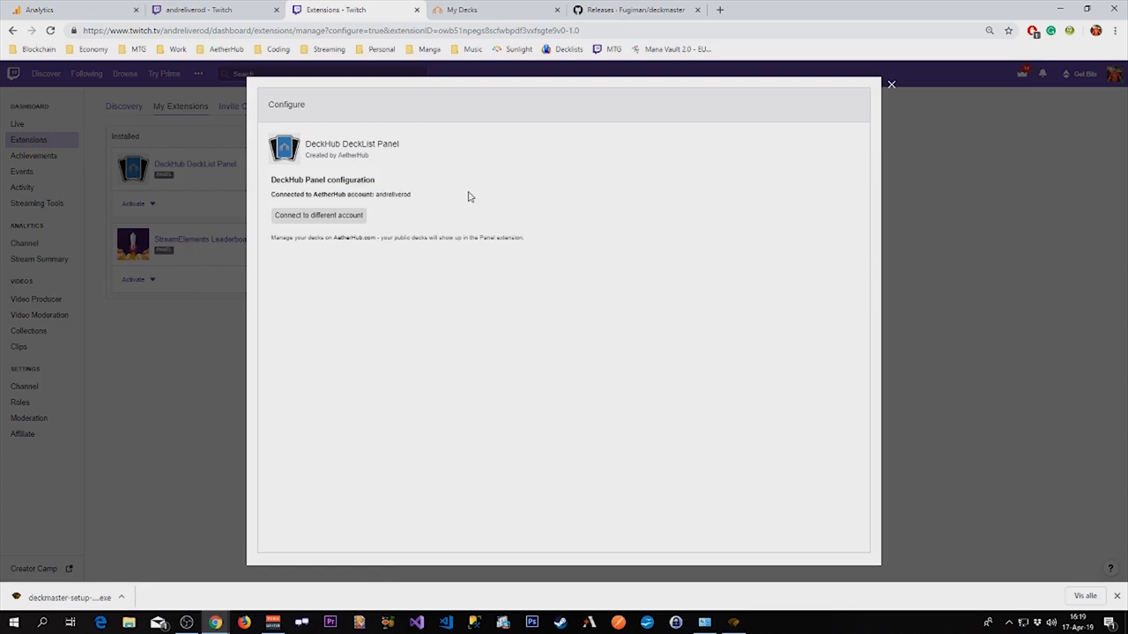
{"action": "mouse_move", "coordinate": [394, 187]}
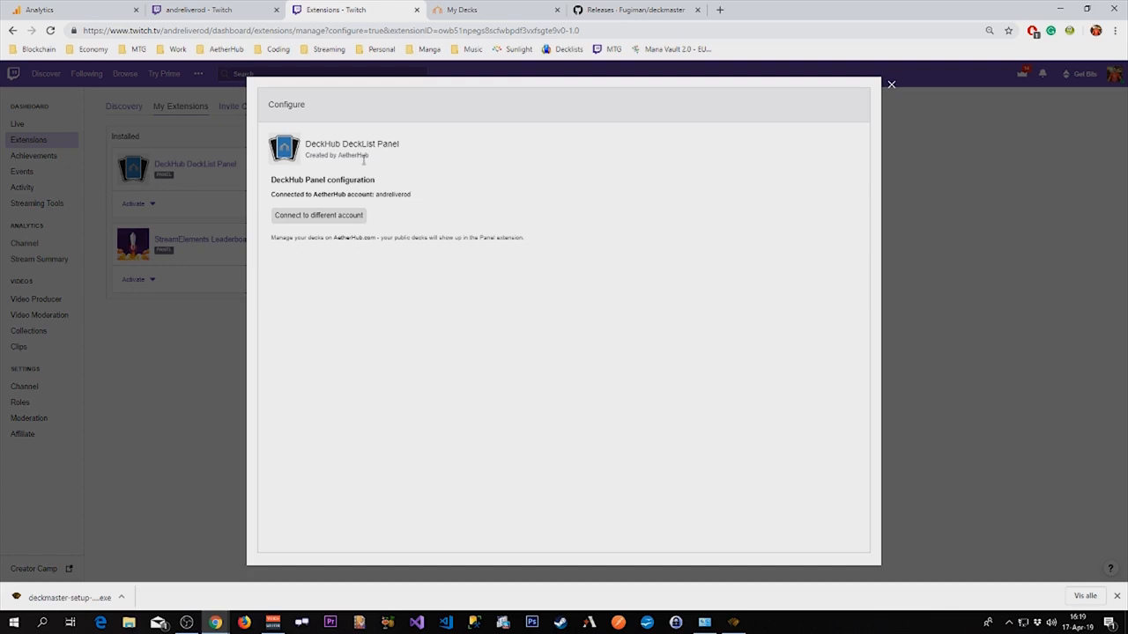
Close the configuration and choose Activate > Add as a new panel for the DeckList Panel.
{"action": "left_click", "coordinate": [892, 85]}
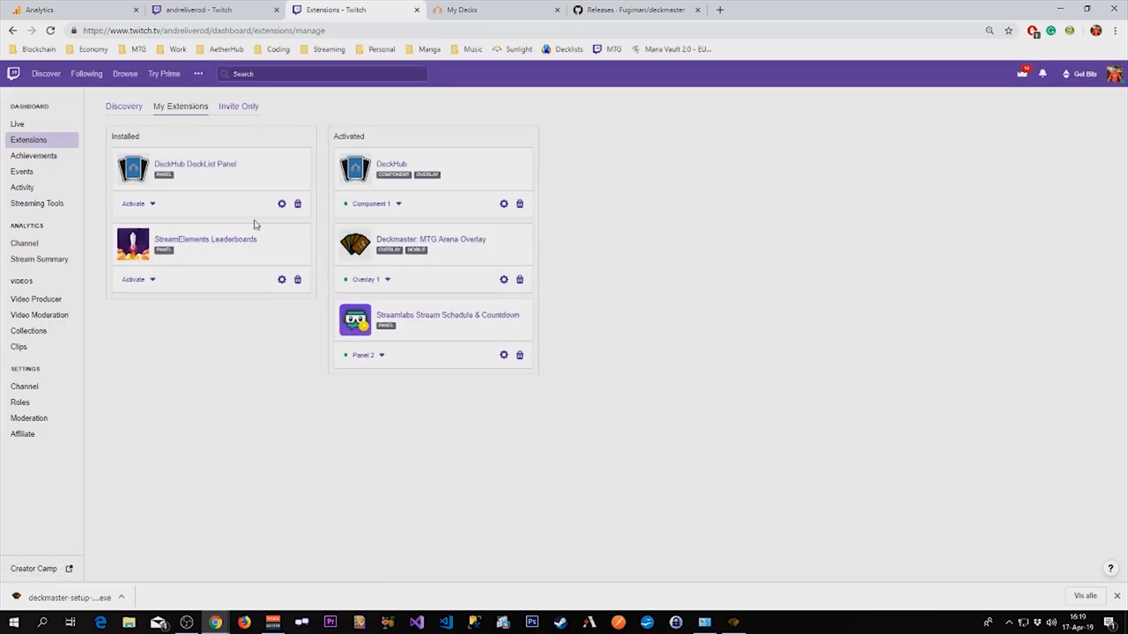
{"action": "left_click", "coordinate": [138, 204]}
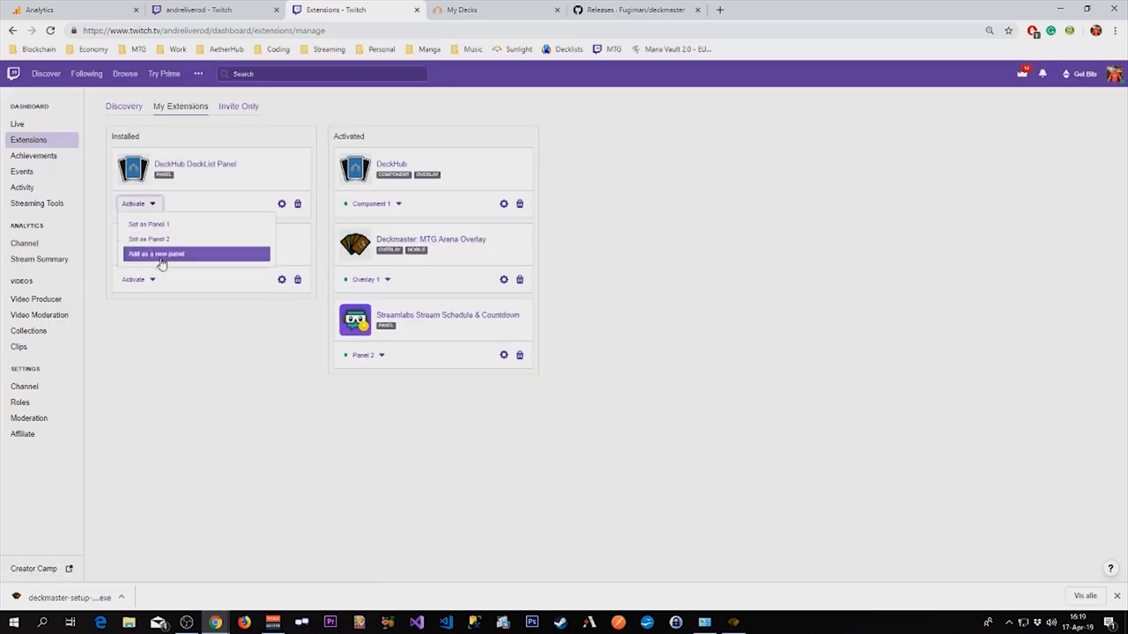
{"action": "left_click", "coordinate": [155, 253]}
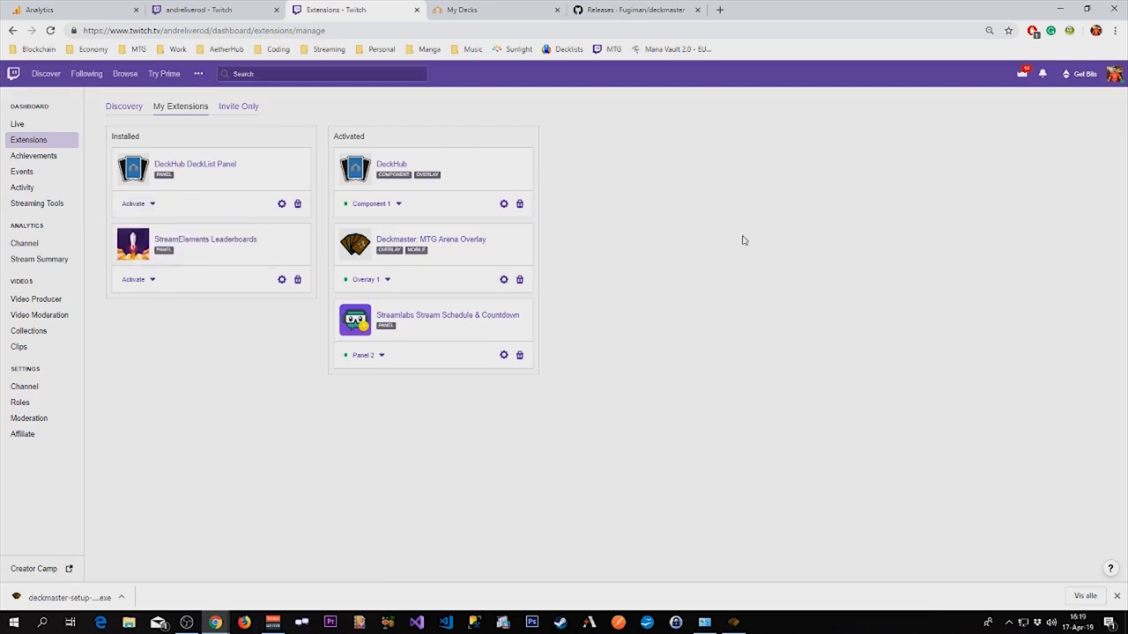
Switch to the channel page, turn on Edit Panels and scroll to the empty extension panel slots.
{"action": "left_click", "coordinate": [1114, 74]}
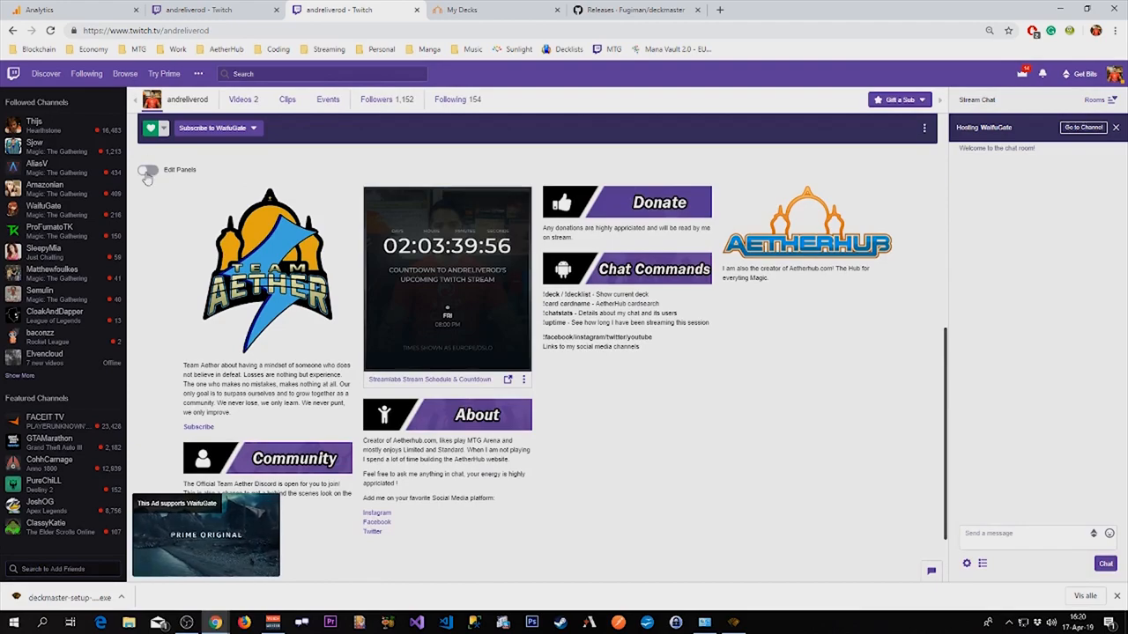
{"action": "left_click", "coordinate": [148, 169]}
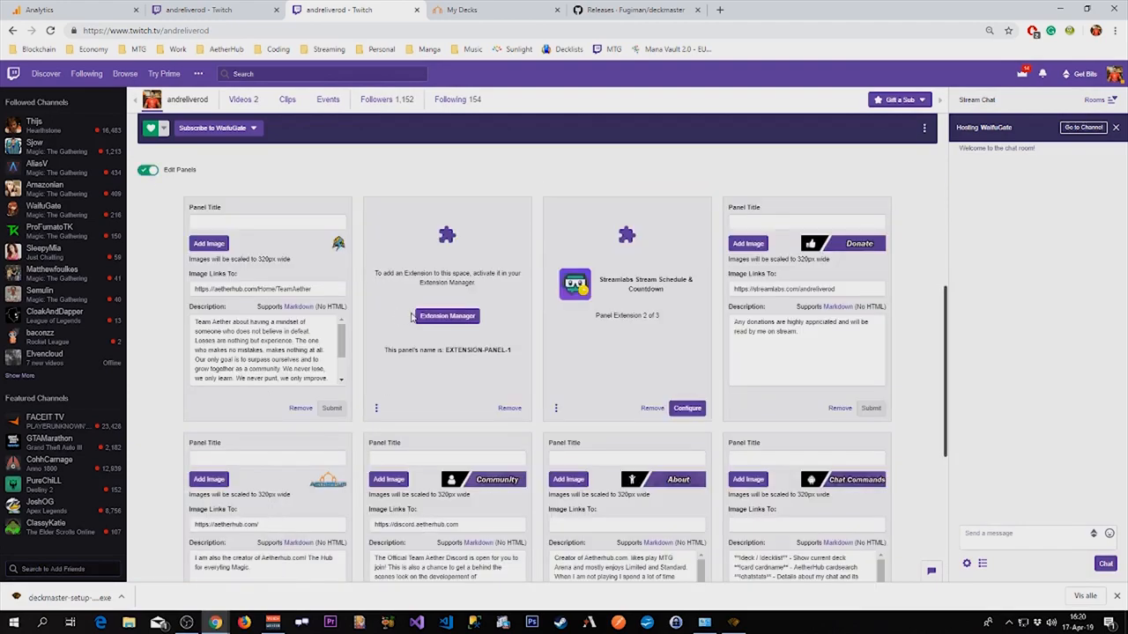
{"action": "scroll", "scroll_direction": "down", "scroll_amount": 3}
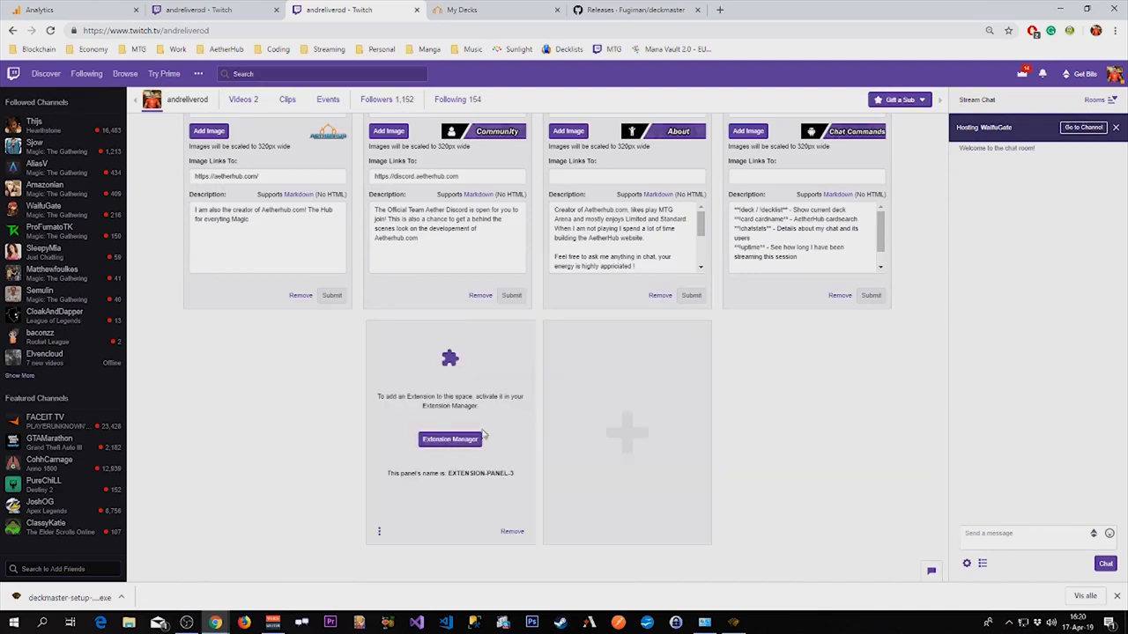
Activate DeckHub DeckList Panel via Set as Panel 3, then view the channel page's My Decks list.
{"action": "left_click", "coordinate": [449, 439]}
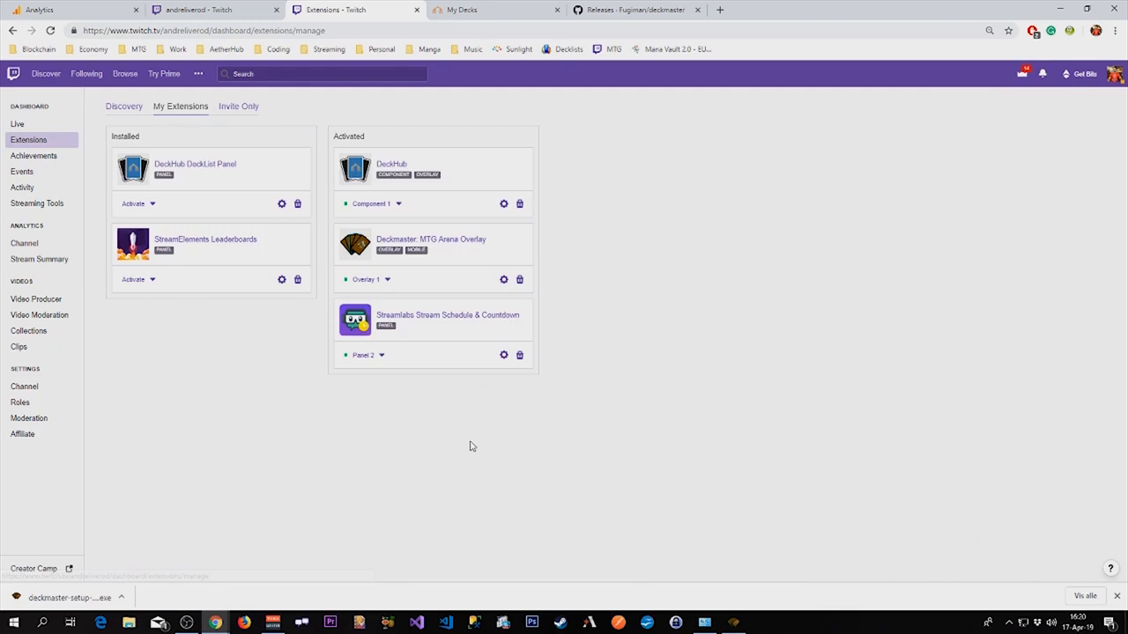
{"action": "left_click", "coordinate": [137, 205]}
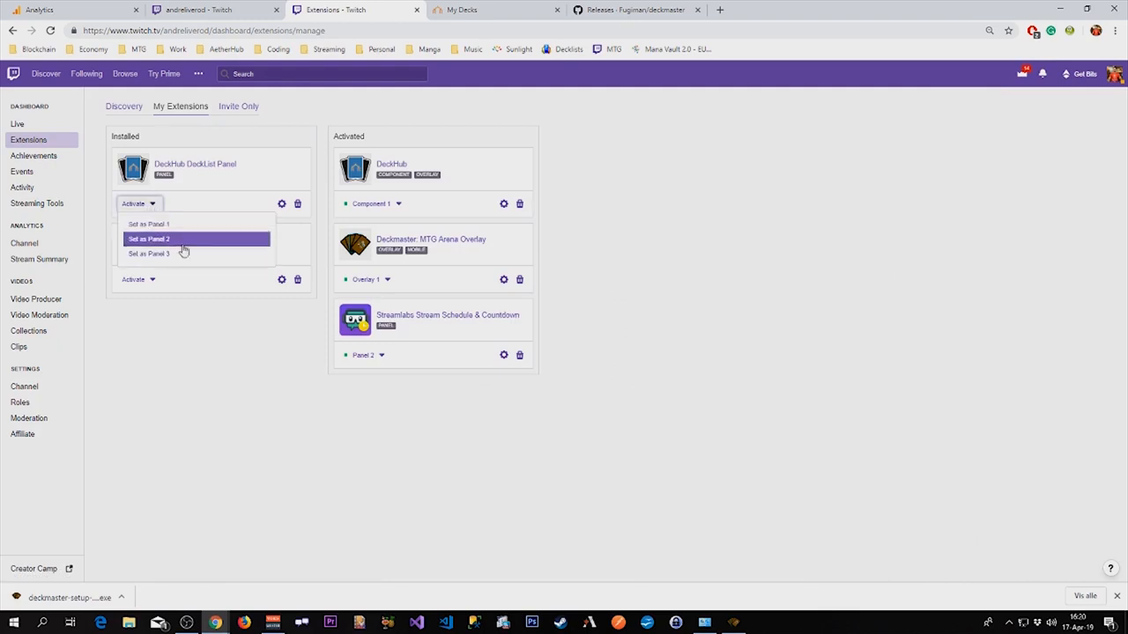
{"action": "mouse_move", "coordinate": [184, 257]}
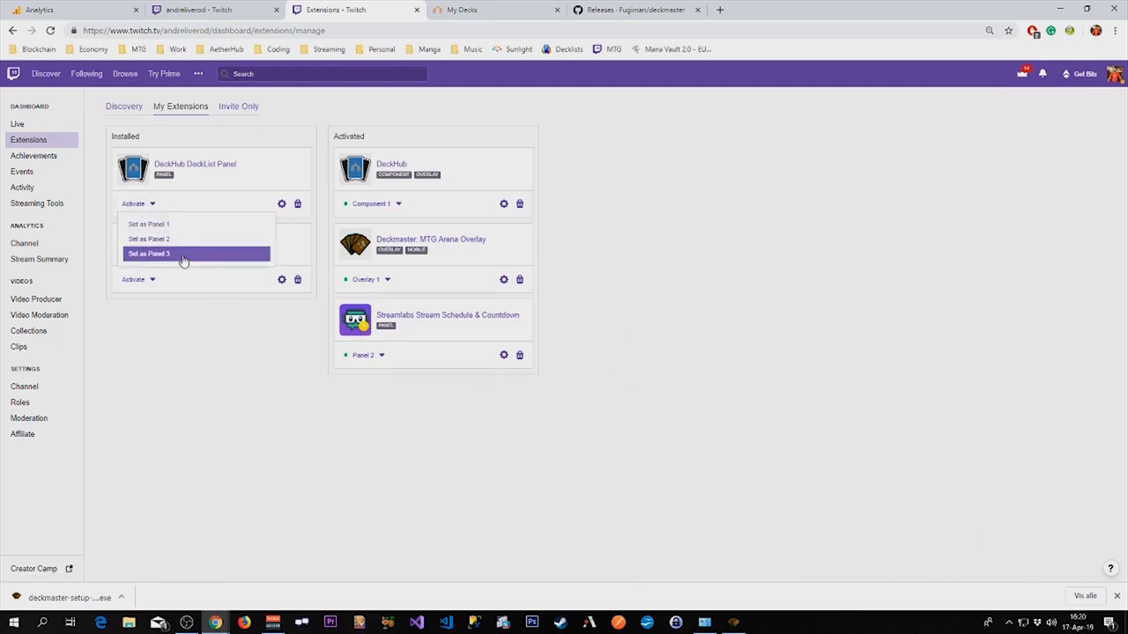
{"action": "left_click", "coordinate": [148, 254]}
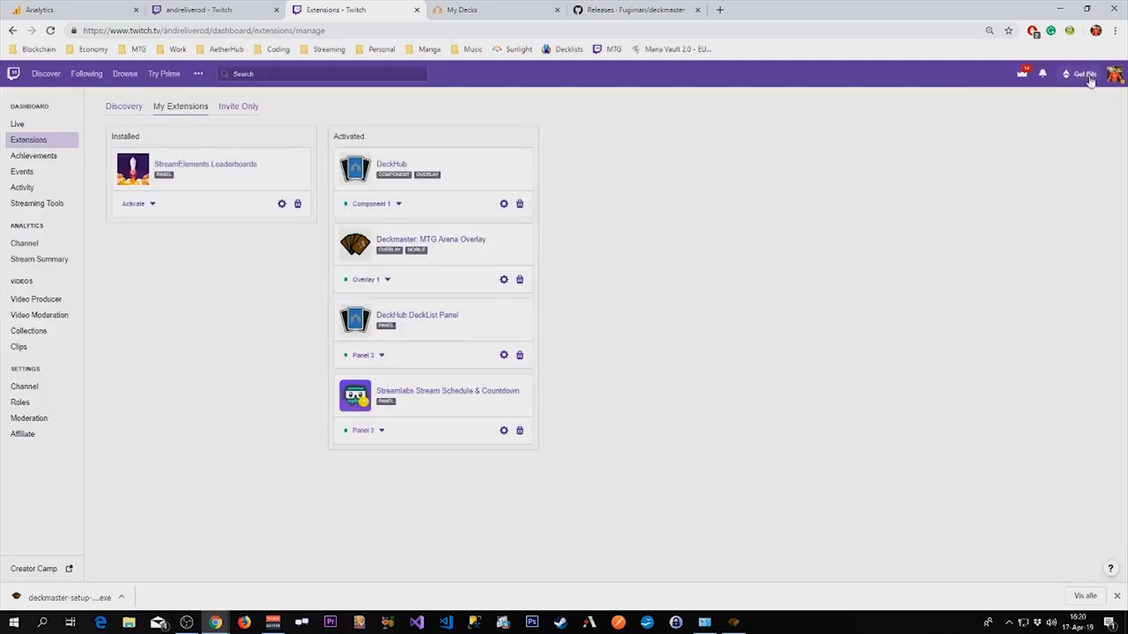
{"action": "left_click", "coordinate": [1114, 74]}
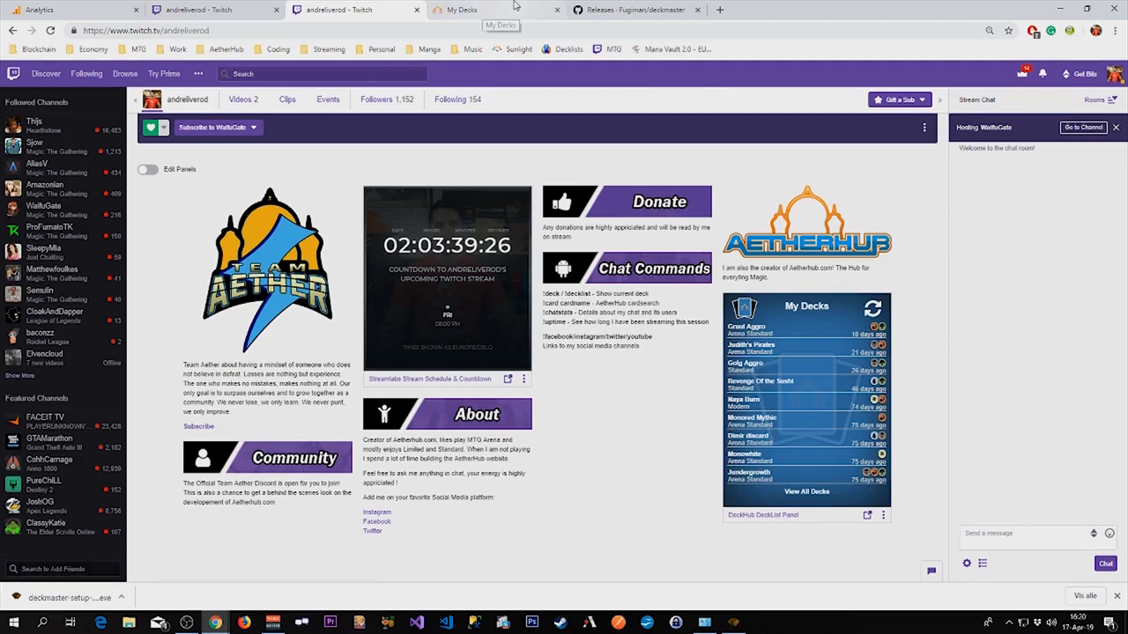
Follow View All Decks in the DeckList panel to the streamer's AetherHub deck profile.
{"action": "left_click", "coordinate": [460, 10]}
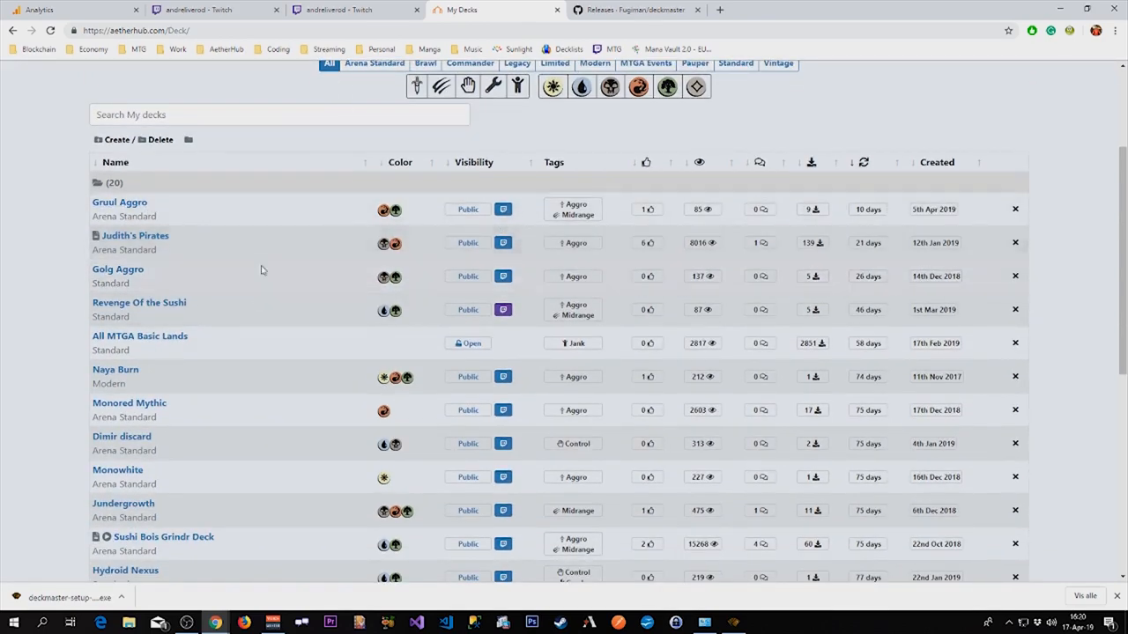
{"action": "left_click", "coordinate": [335, 10]}
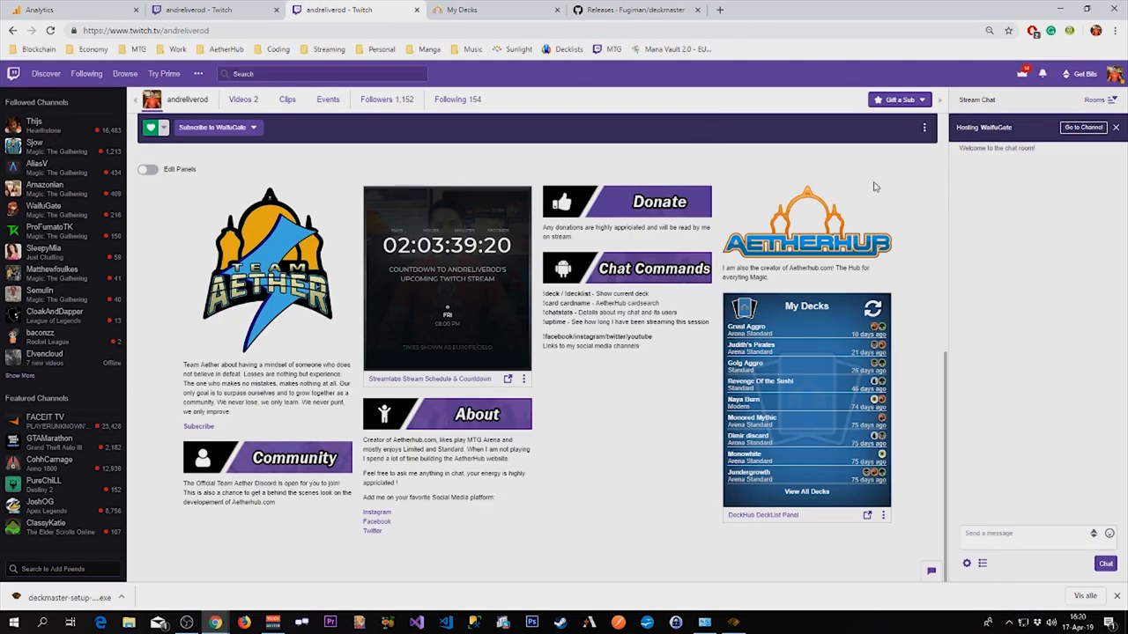
{"action": "mouse_move", "coordinate": [755, 387]}
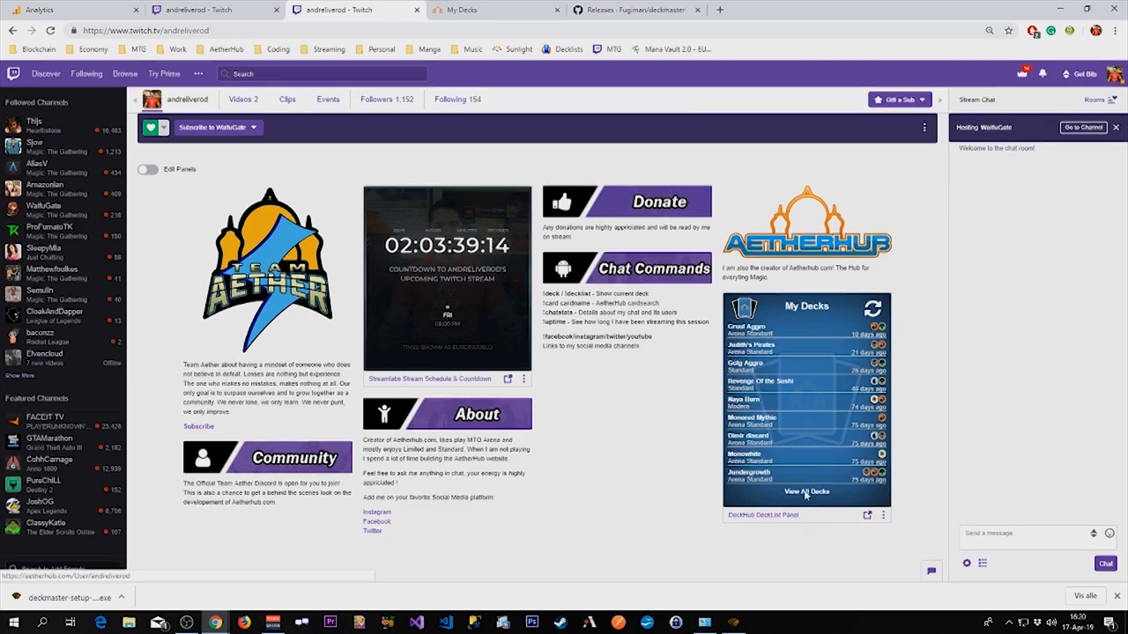
{"action": "left_click", "coordinate": [805, 489]}
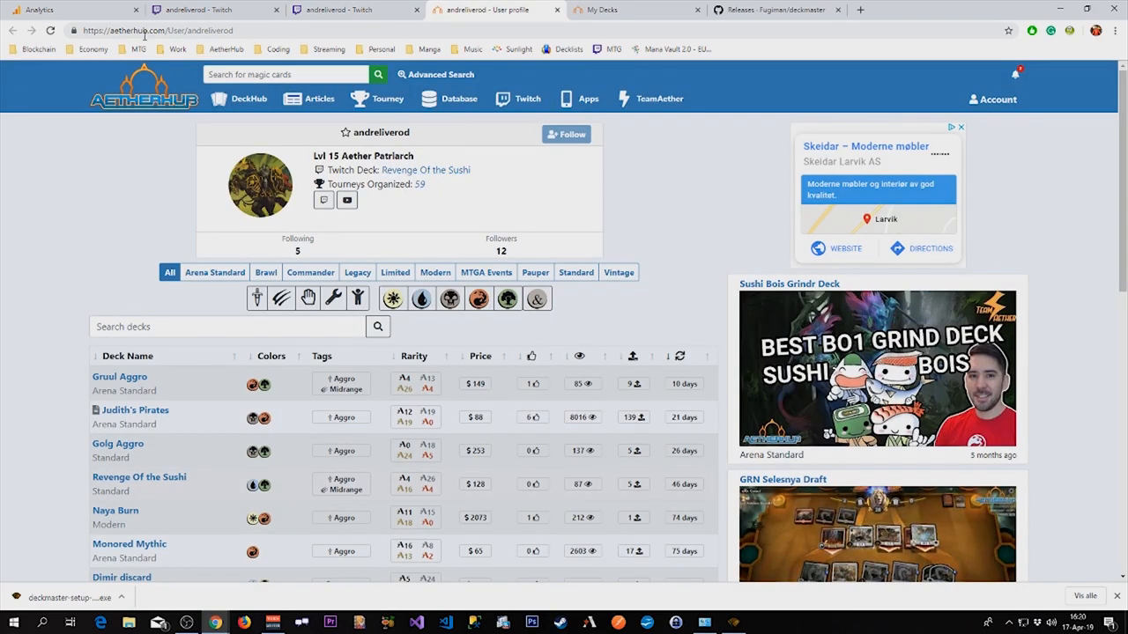
Go to Twitch > Twitch Bots on AetherHub and select the !deck chat commands.
{"action": "left_click", "coordinate": [588, 99]}
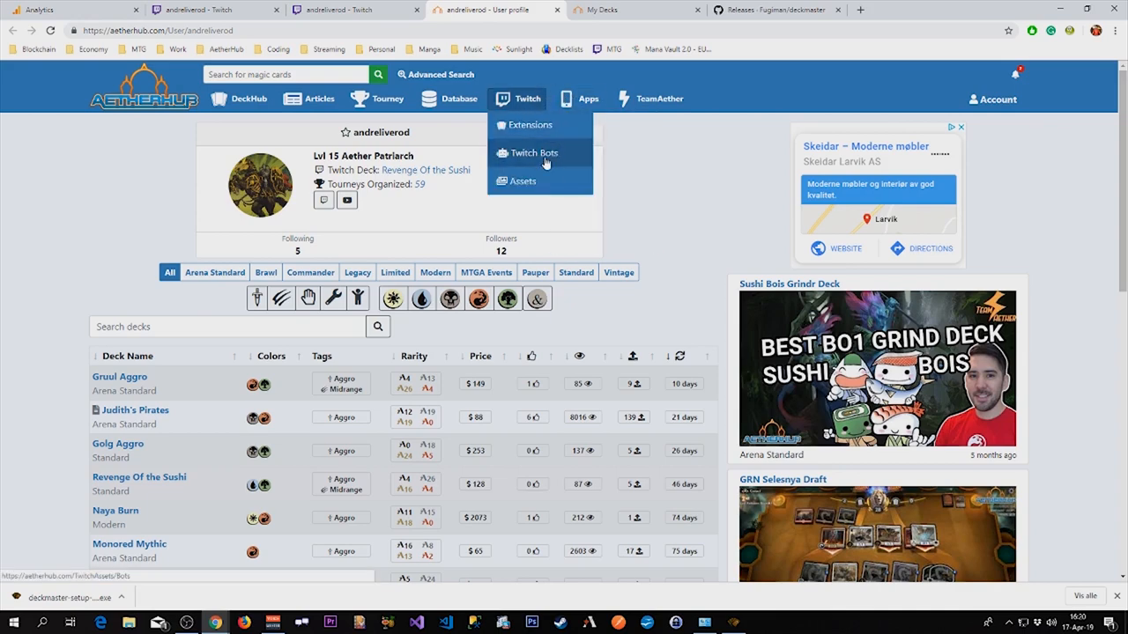
{"action": "left_click", "coordinate": [532, 151]}
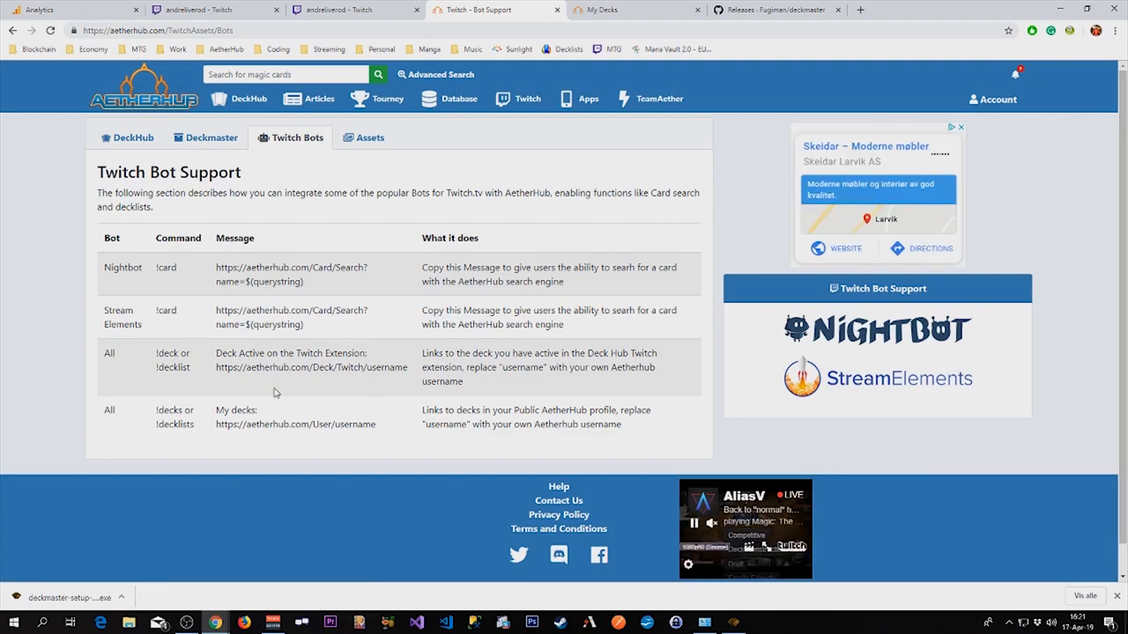
{"action": "double_click", "coordinate": [165, 352]}
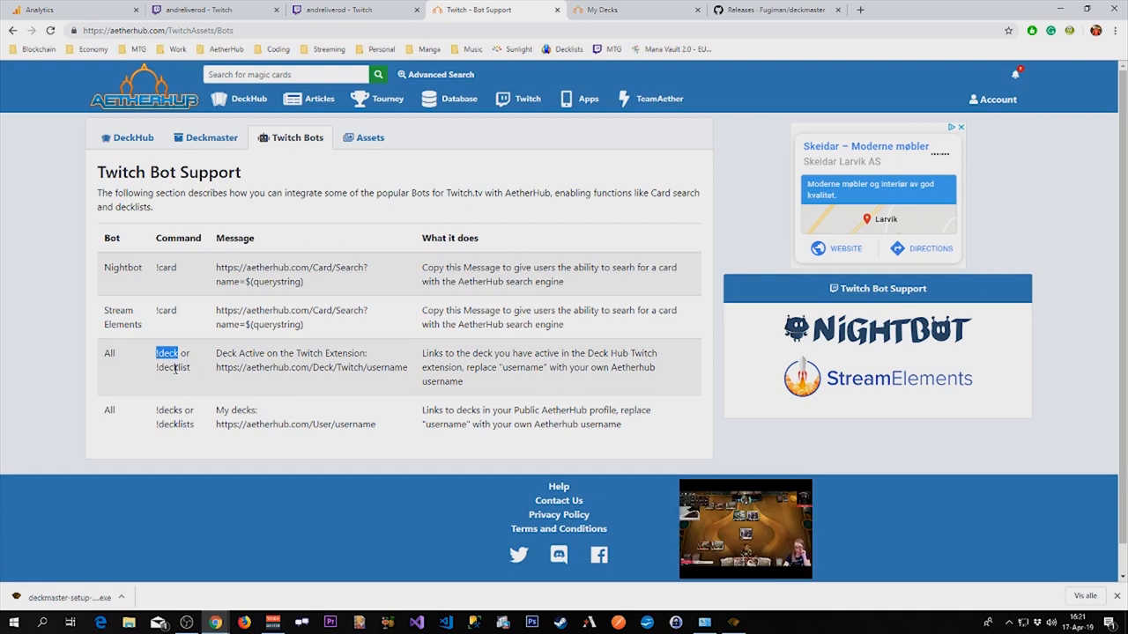
{"action": "left_click_drag", "start_coordinate": [155, 353], "coordinate": [191, 368]}
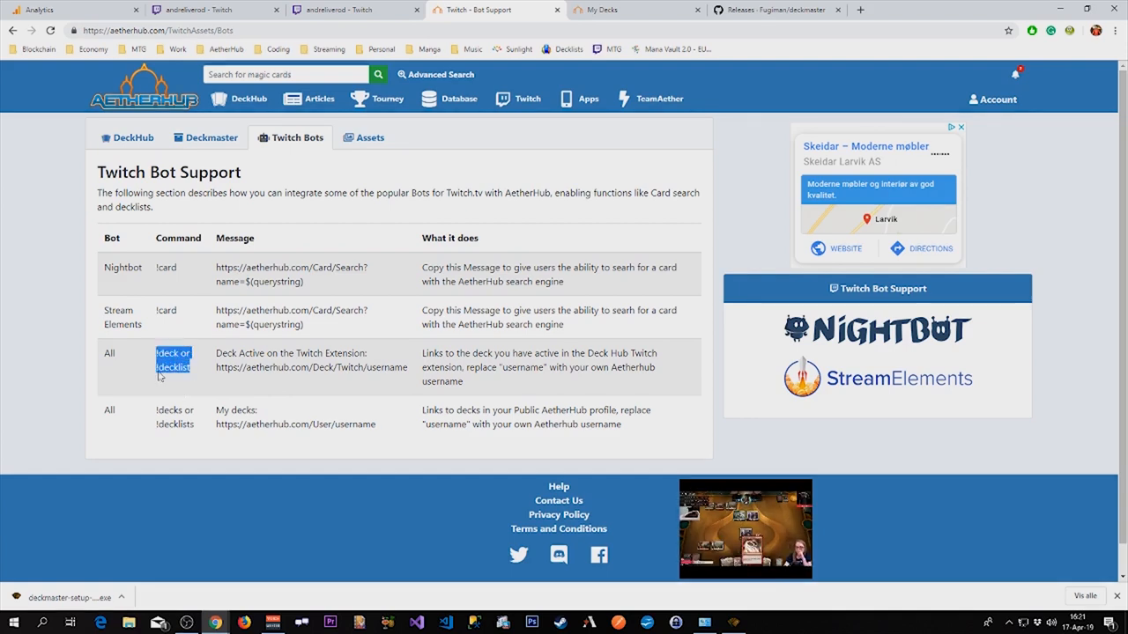
Select the deck link address and open the current Twitch deck, Revenge Of the Sushi.
{"action": "double_click", "coordinate": [362, 369]}
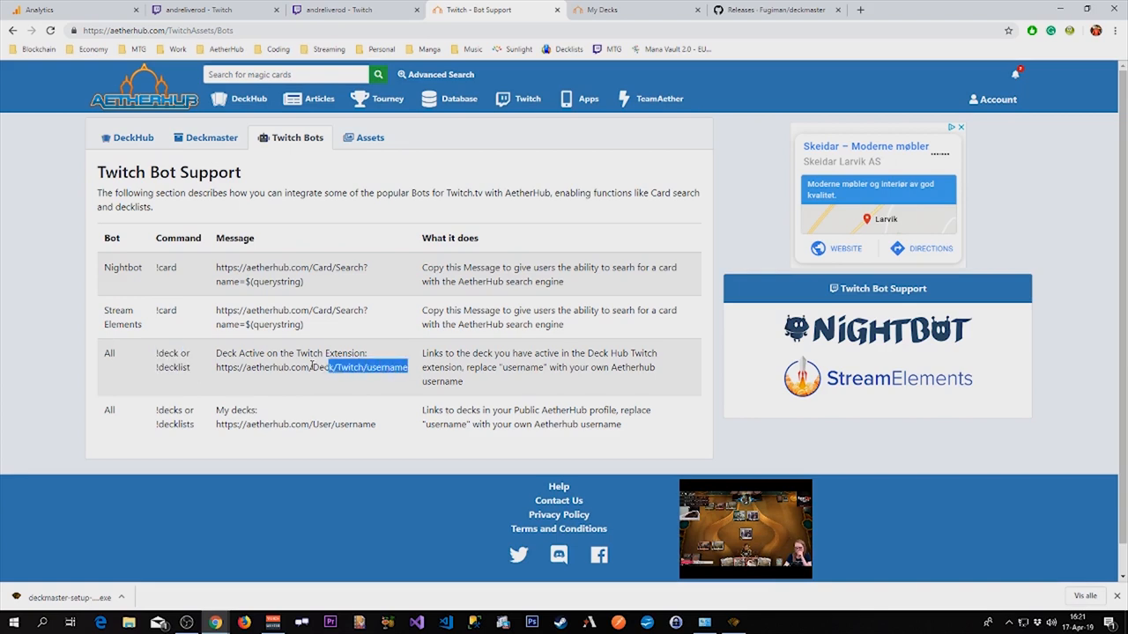
{"action": "triple_click", "coordinate": [310, 368]}
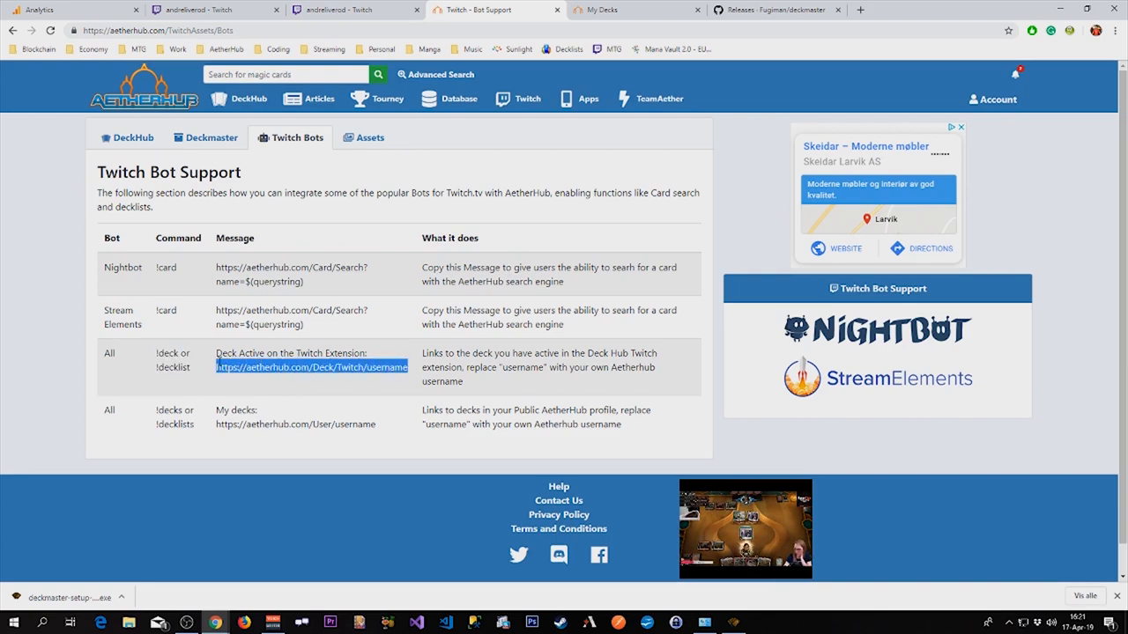
{"action": "left_click", "coordinate": [176, 30]}
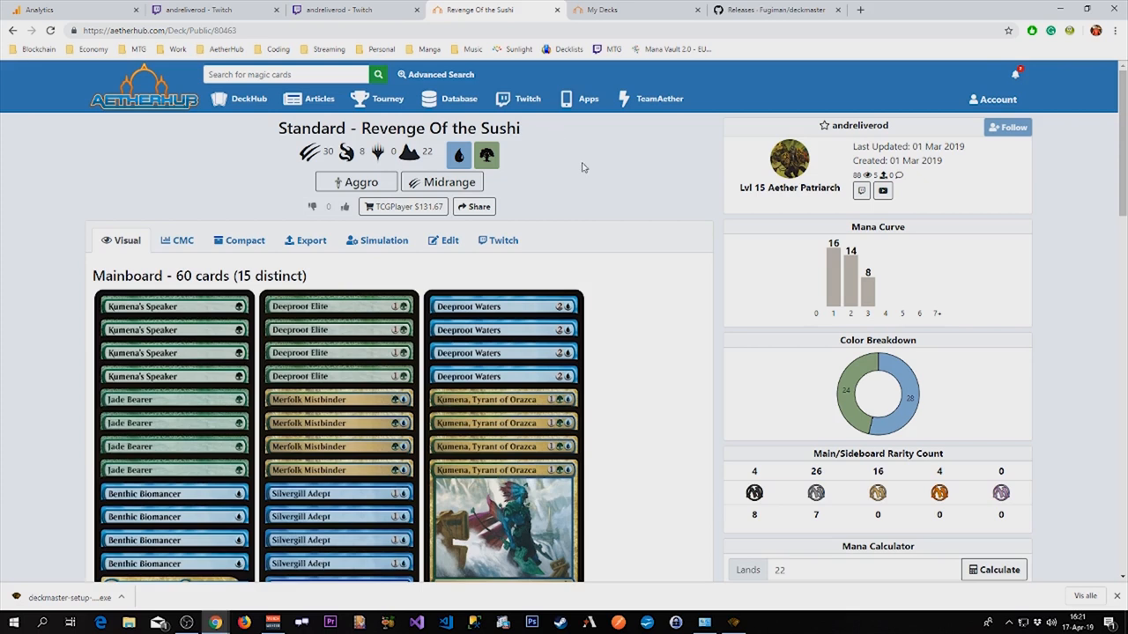
{"action": "mouse_move", "coordinate": [261, 134]}
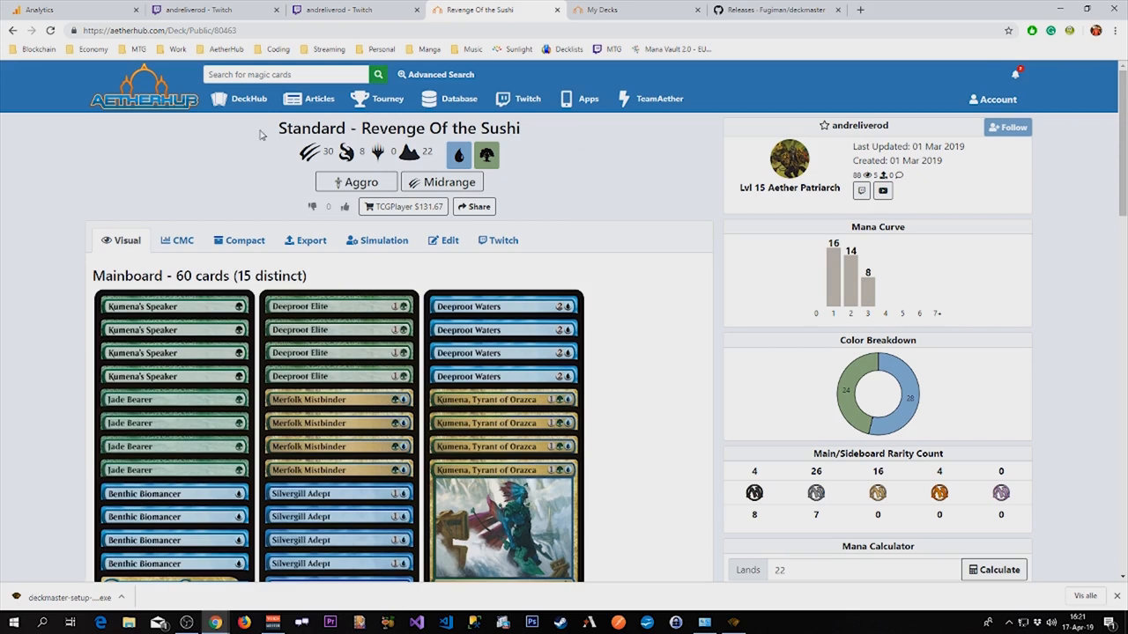
{"action": "mouse_move", "coordinate": [601, 174]}
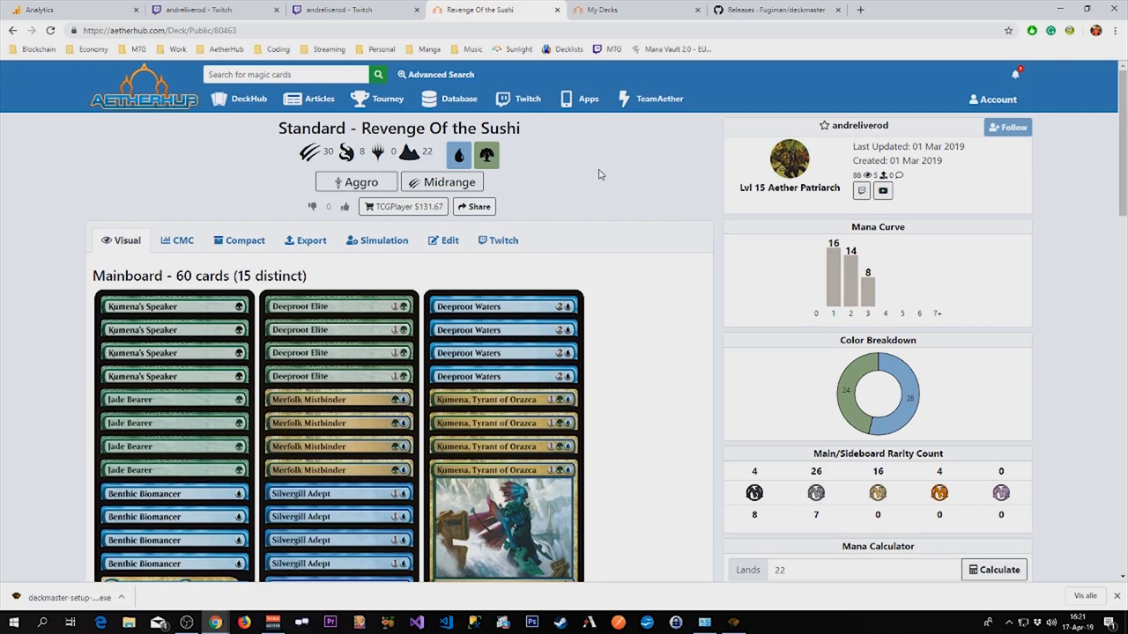
{"action": "mouse_move", "coordinate": [368, 169]}
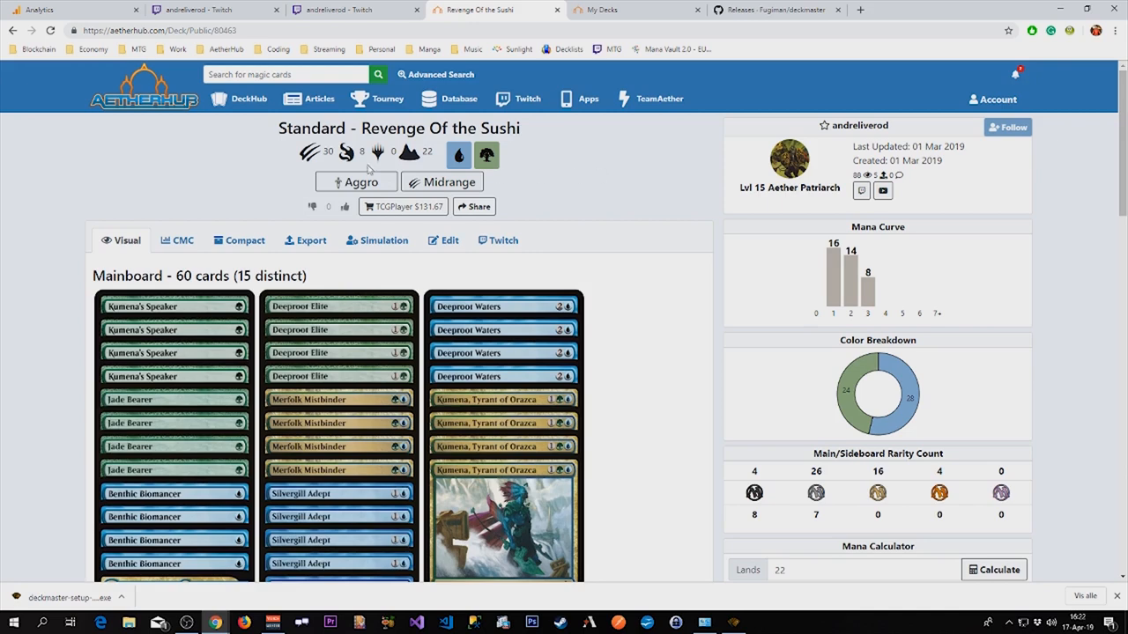
Go to DeckHub in the top navigation to list Standard community decks.
{"action": "left_click", "coordinate": [249, 98]}
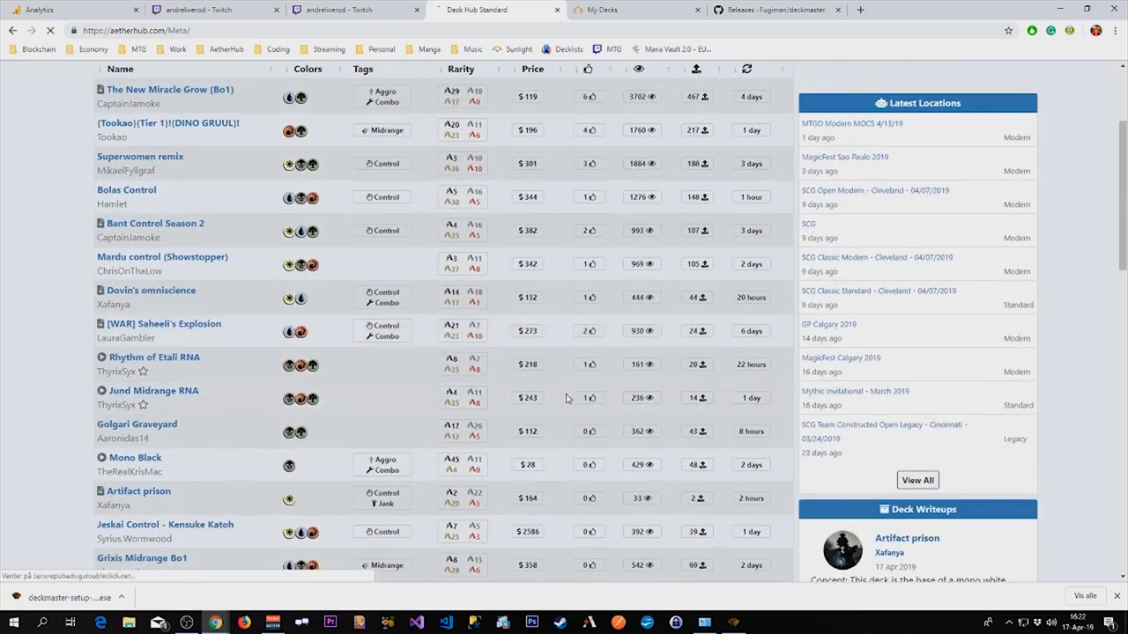
Scroll the Standard list and open the Grixis Midrange Bo1 deck page, browsing its mainboard.
{"action": "scroll", "scroll_direction": "down", "scroll_amount": 3}
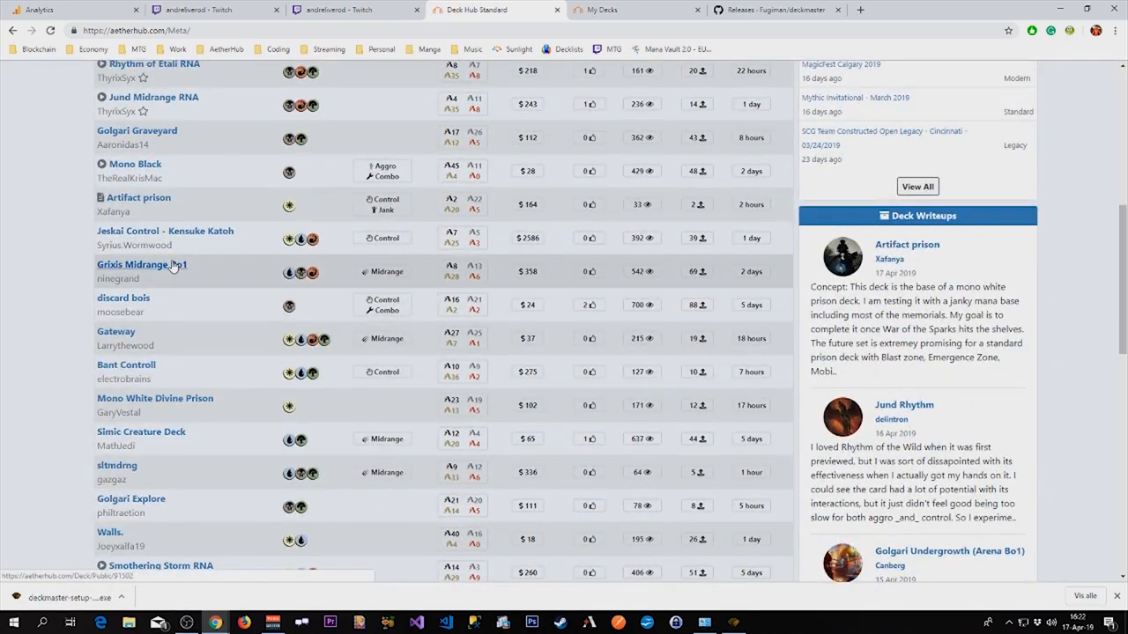
{"action": "mouse_move", "coordinate": [209, 264]}
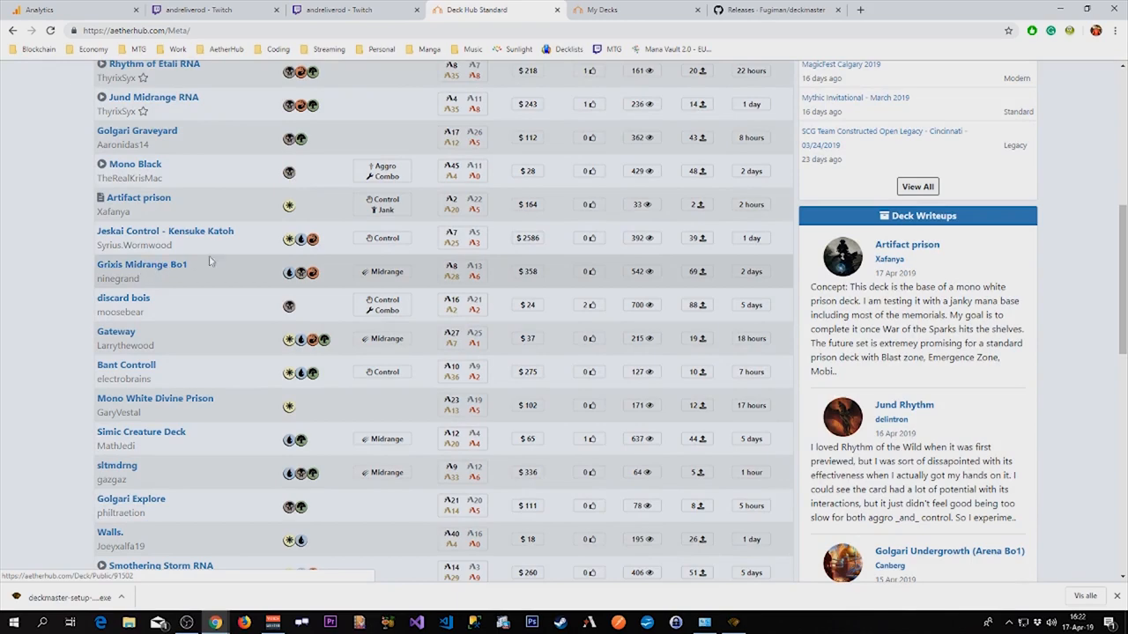
{"action": "scroll", "scroll_direction": "down", "scroll_amount": 3}
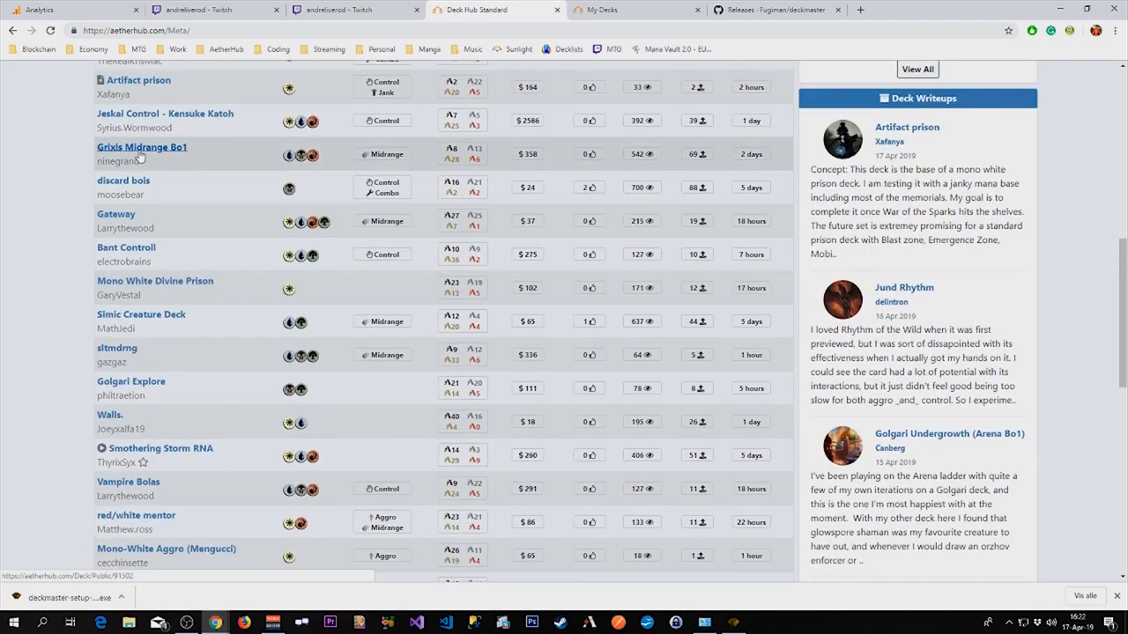
{"action": "left_click", "coordinate": [141, 148]}
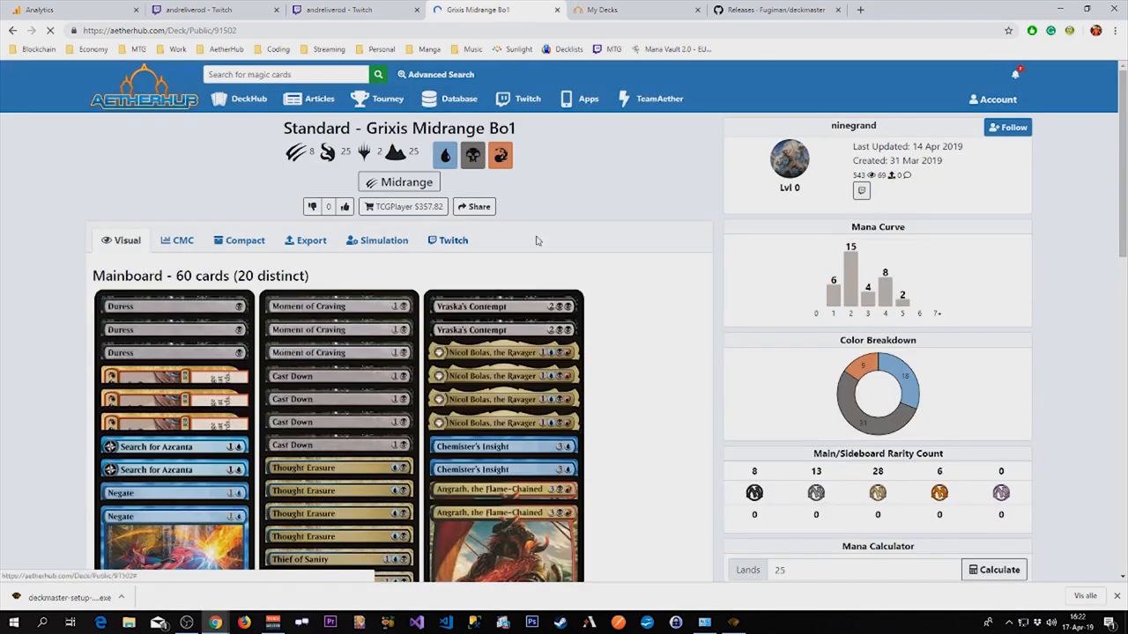
{"action": "mouse_move", "coordinate": [453, 240]}
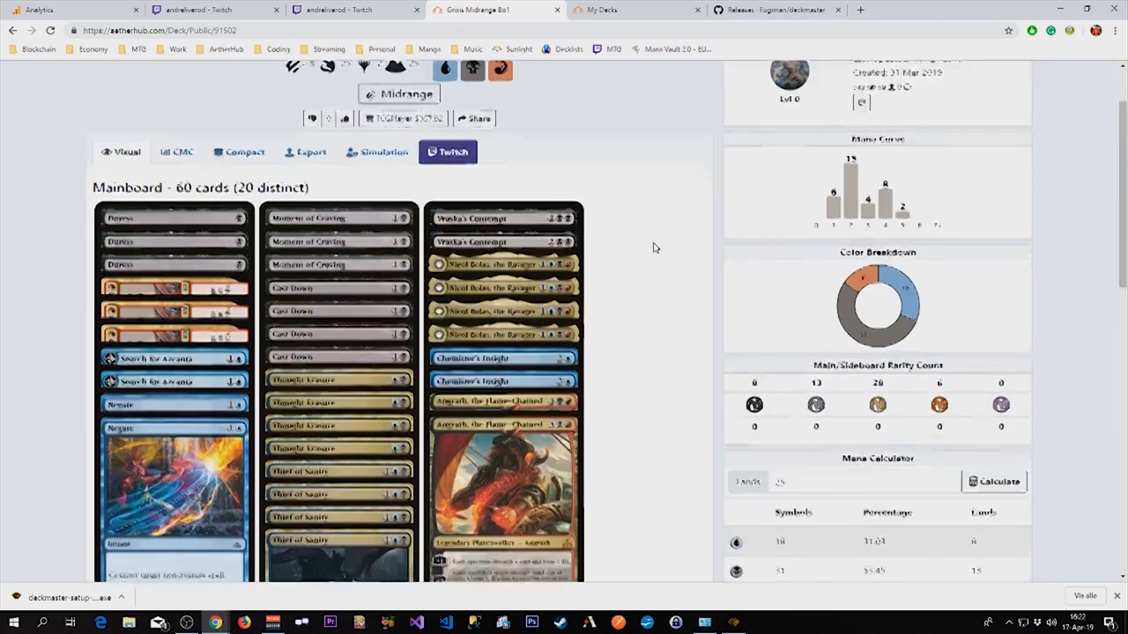
{"action": "scroll", "scroll_direction": "down", "scroll_amount": 3}
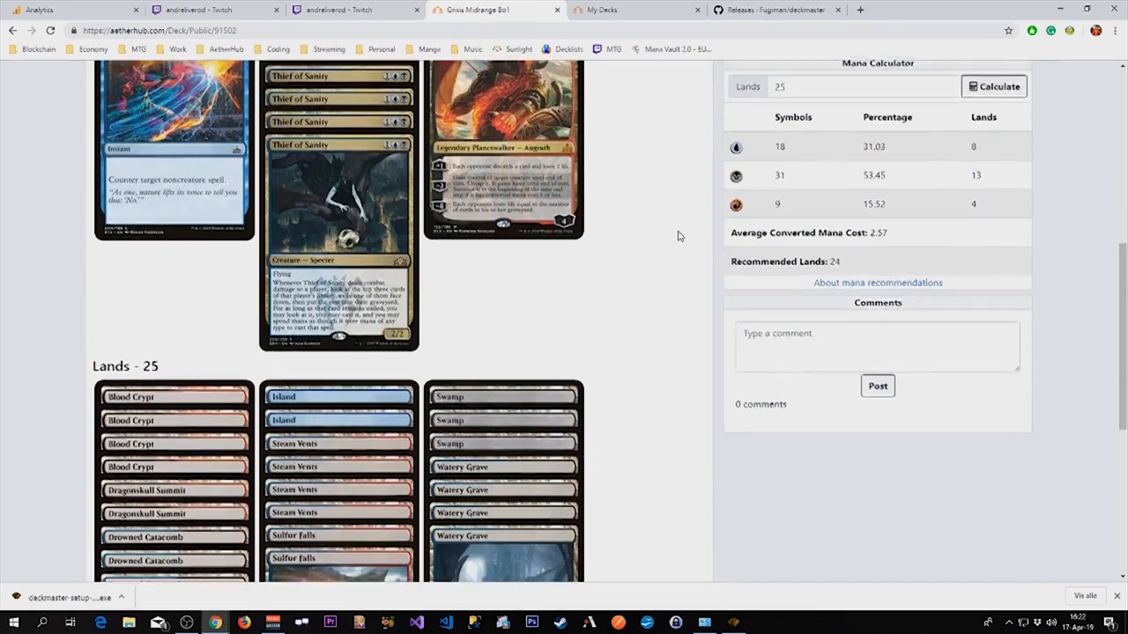
{"action": "scroll", "scroll_direction": "up", "scroll_amount": 3}
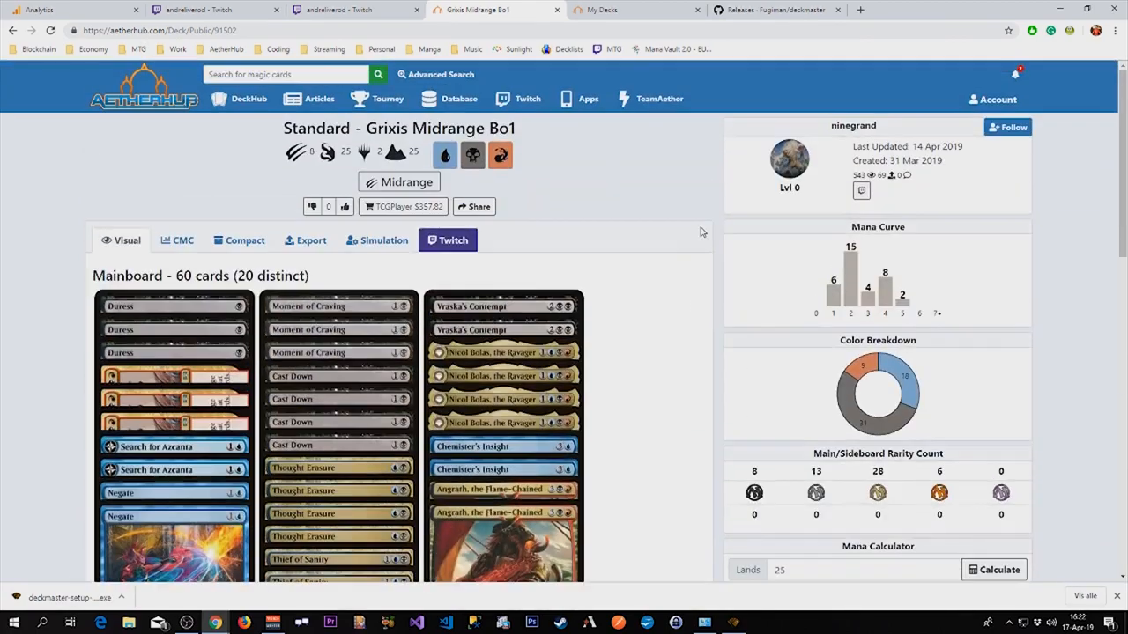
{"action": "mouse_move", "coordinate": [643, 253]}
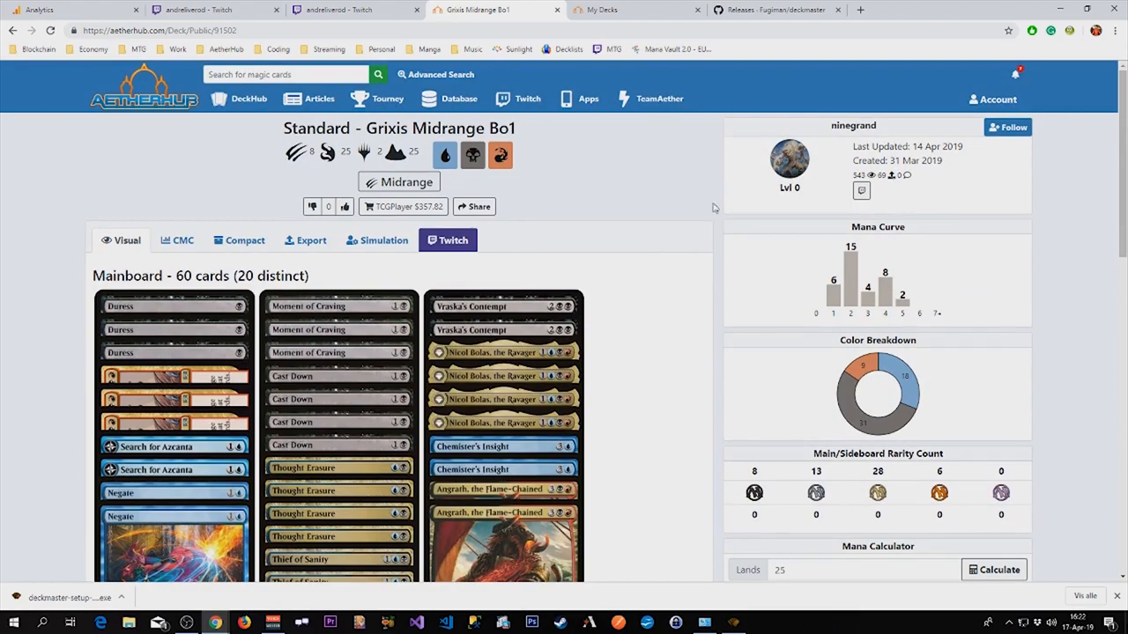
{"action": "scroll", "scroll_direction": "down", "scroll_amount": 3}
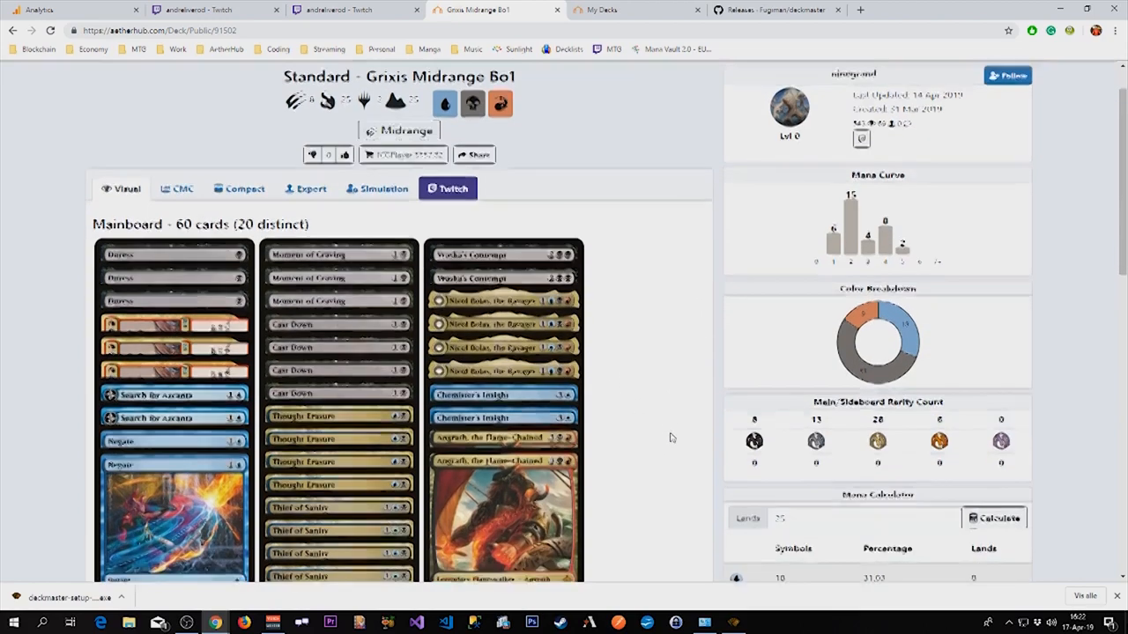